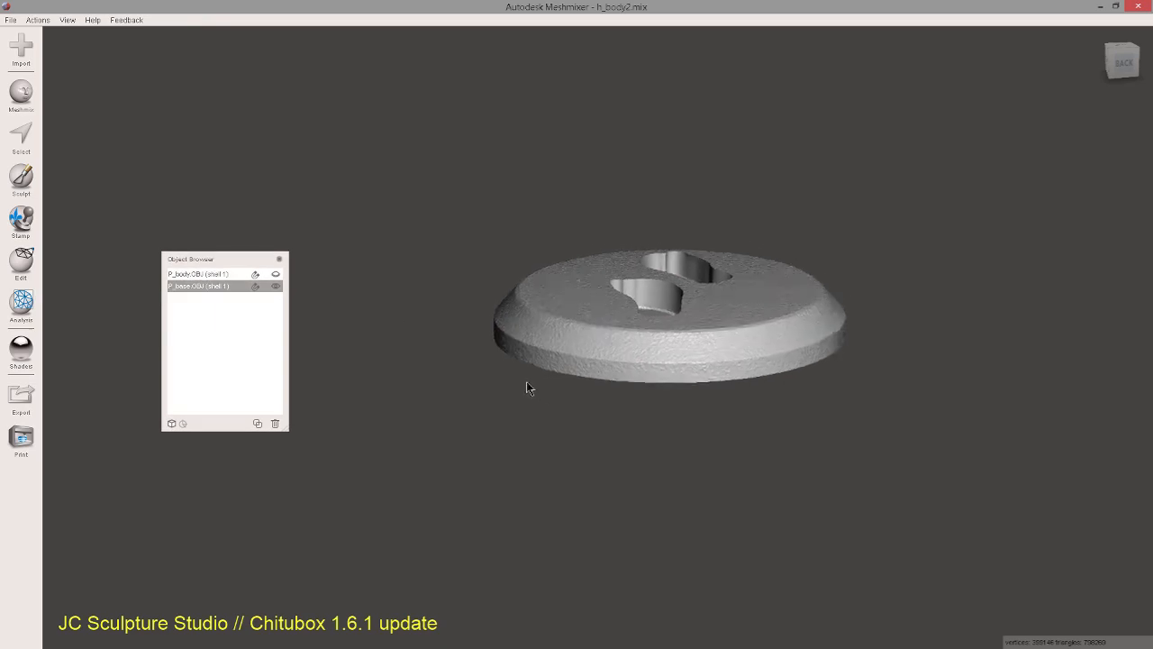
Orbit around the round base to inspect its top, footprint recesses and underside.
{"action": "left_click_drag", "start_coordinate": [529, 388], "coordinate": [581, 376]}
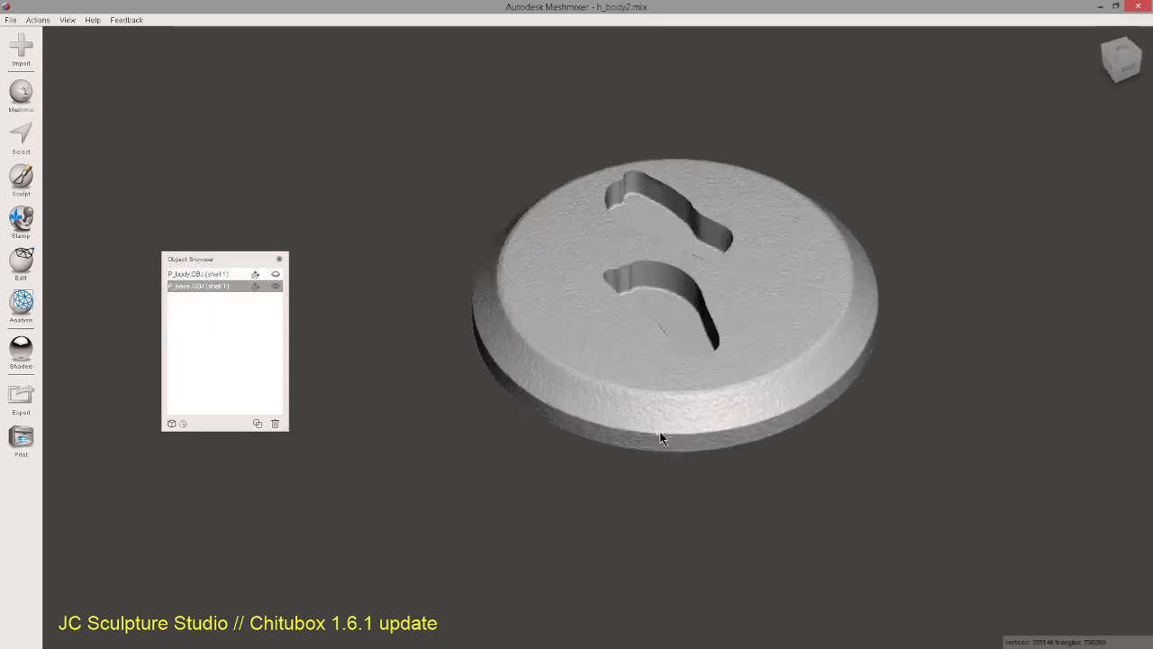
{"action": "left_click_drag", "start_coordinate": [662, 437], "coordinate": [504, 444]}
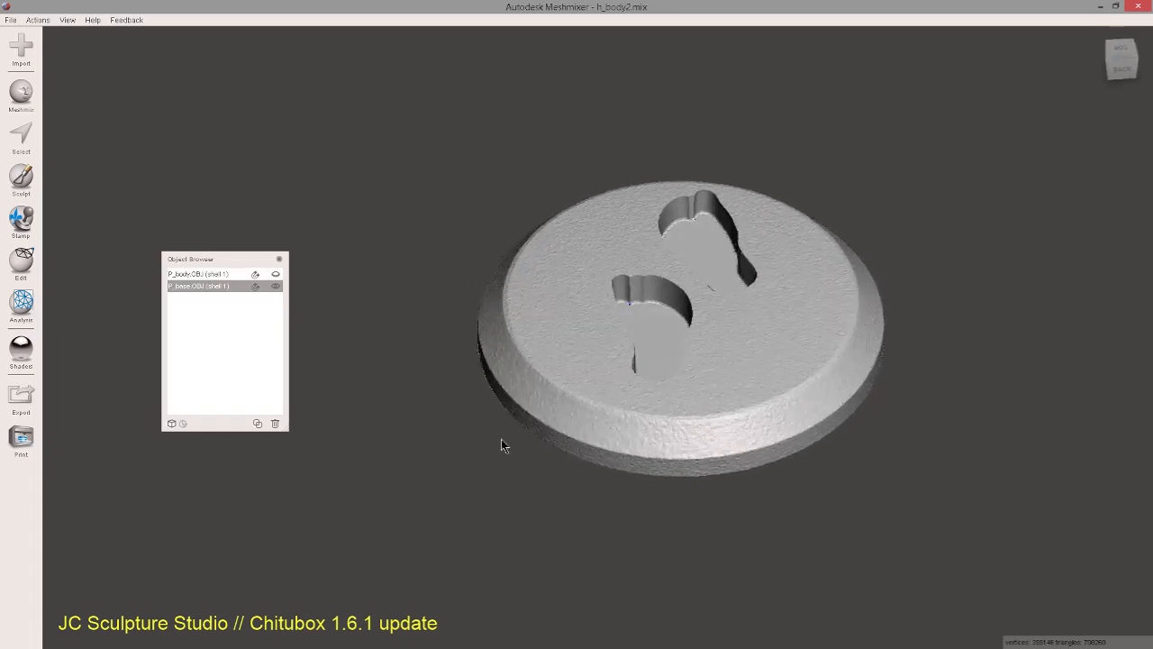
{"action": "left_click_drag", "start_coordinate": [505, 446], "coordinate": [577, 442]}
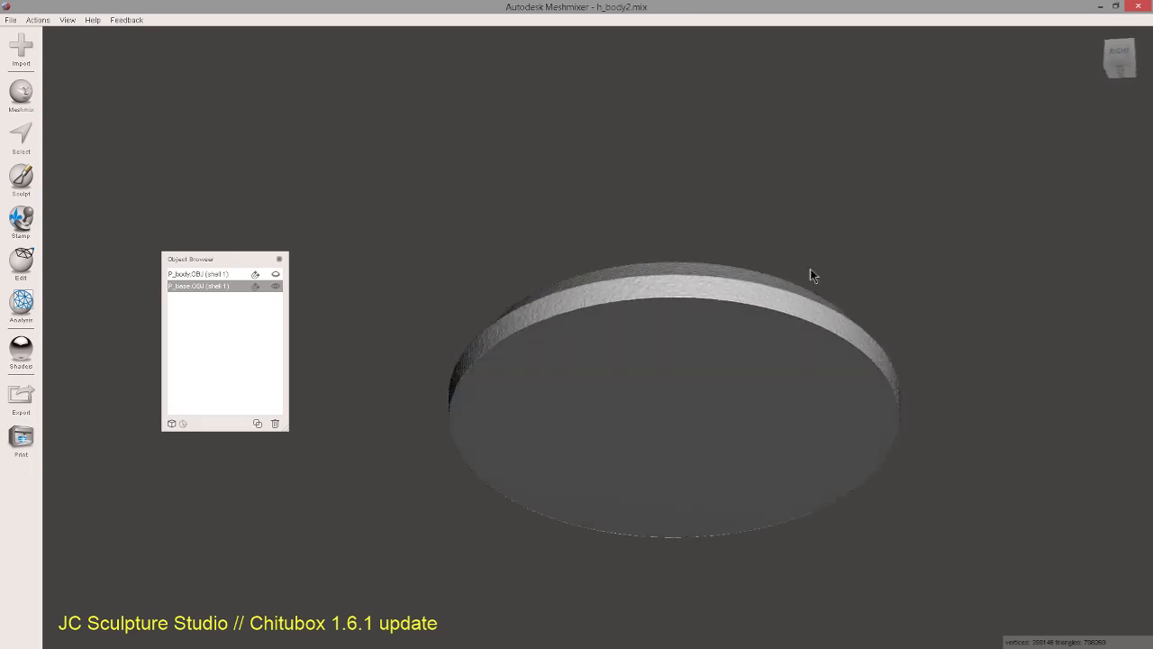
{"action": "mouse_move", "coordinate": [630, 343]}
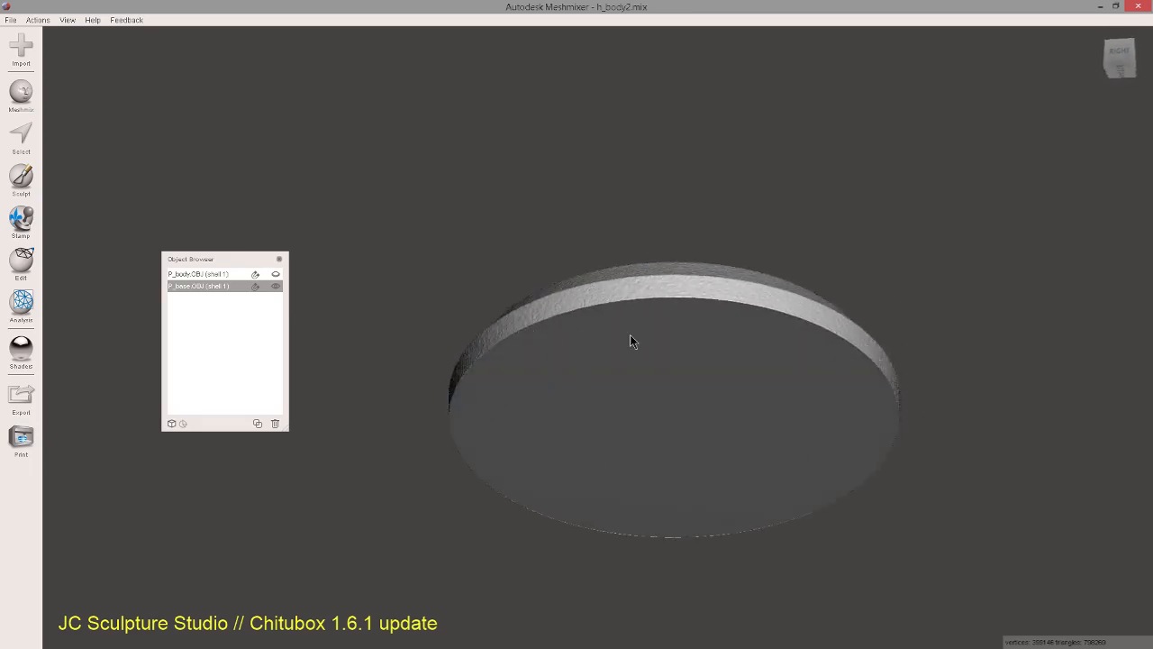
{"action": "left_click_drag", "start_coordinate": [631, 341], "coordinate": [553, 341]}
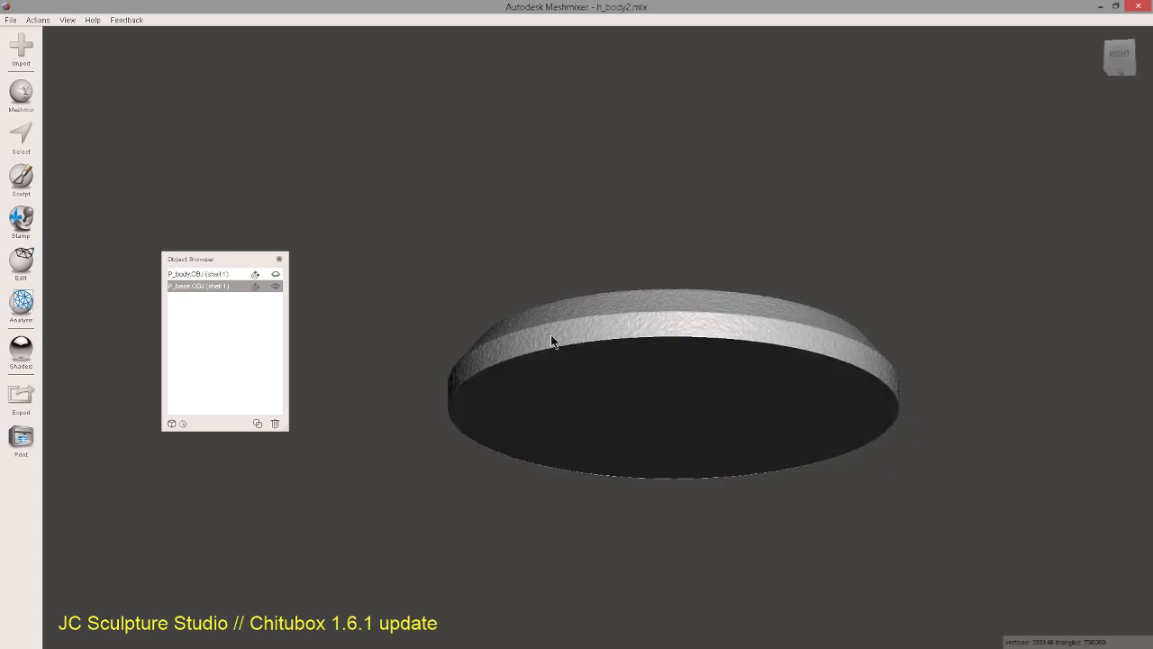
{"action": "left_click_drag", "start_coordinate": [552, 341], "coordinate": [721, 356]}
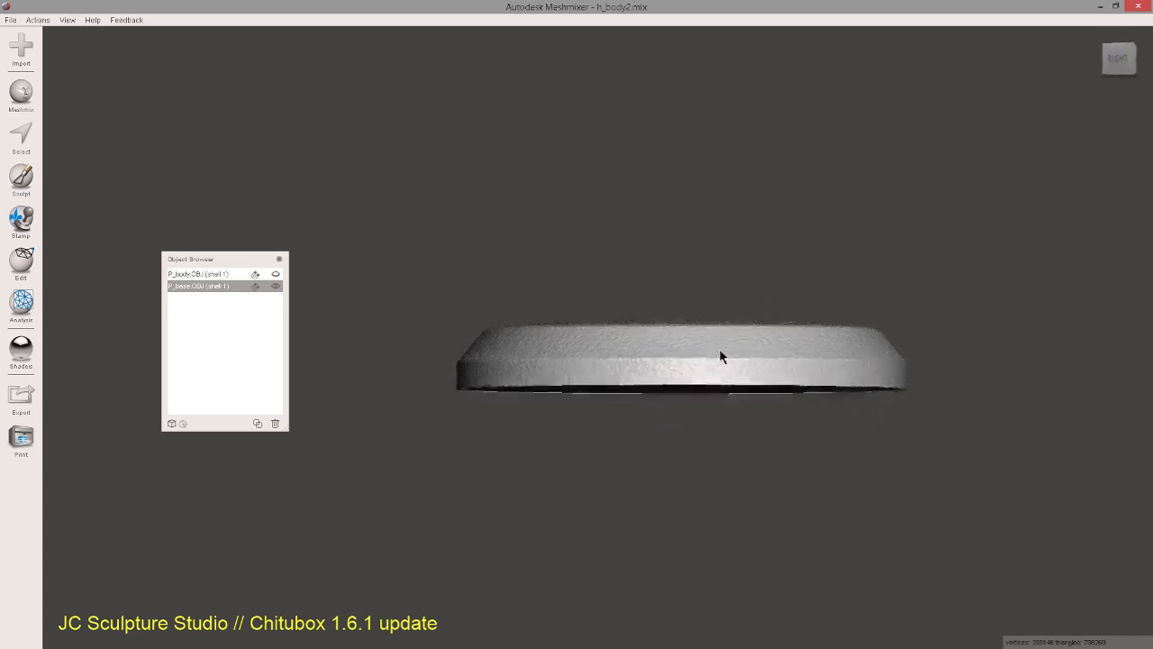
{"action": "left_click_drag", "start_coordinate": [721, 356], "coordinate": [690, 398]}
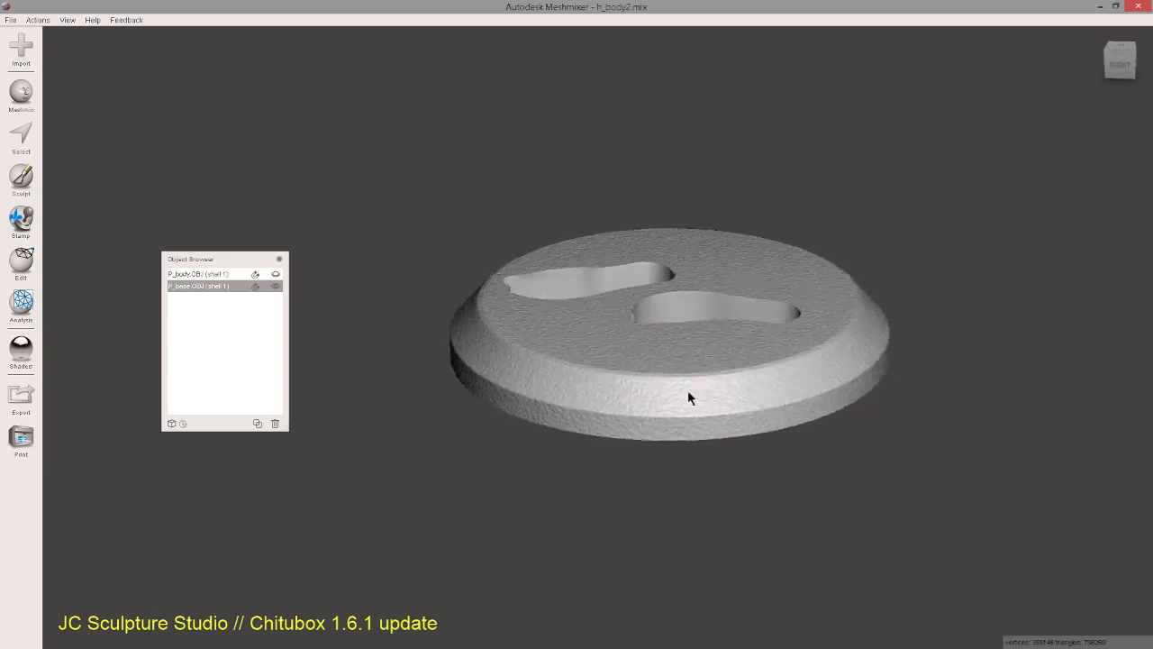
{"action": "left_click_drag", "start_coordinate": [689, 396], "coordinate": [568, 329]}
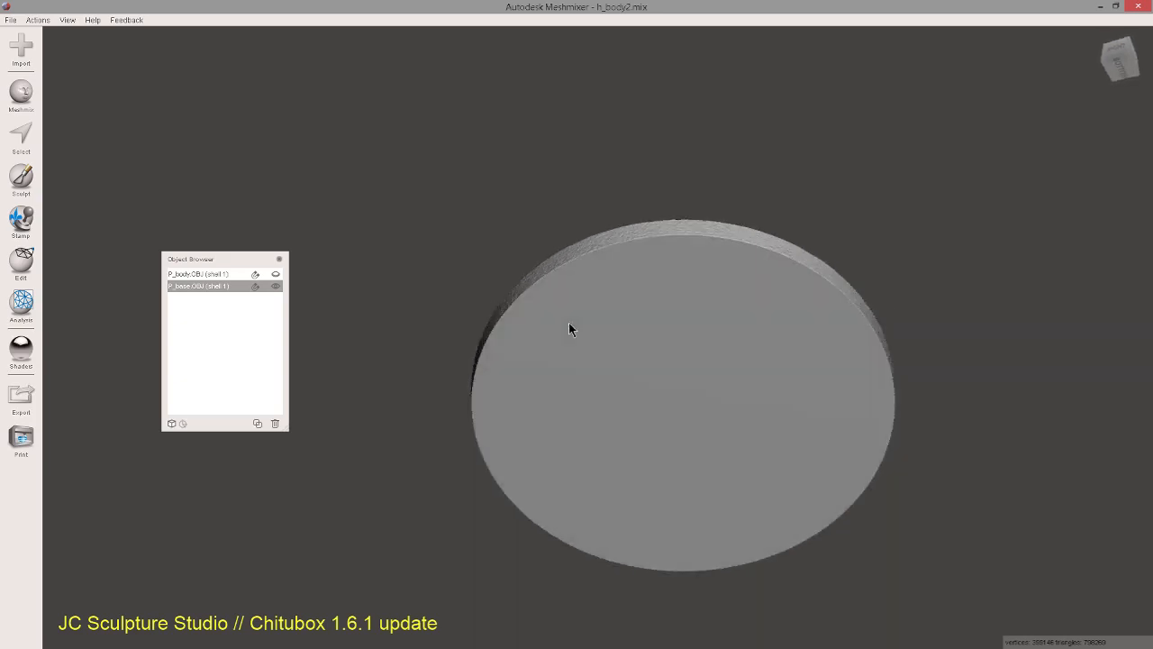
{"action": "mouse_move", "coordinate": [659, 290]}
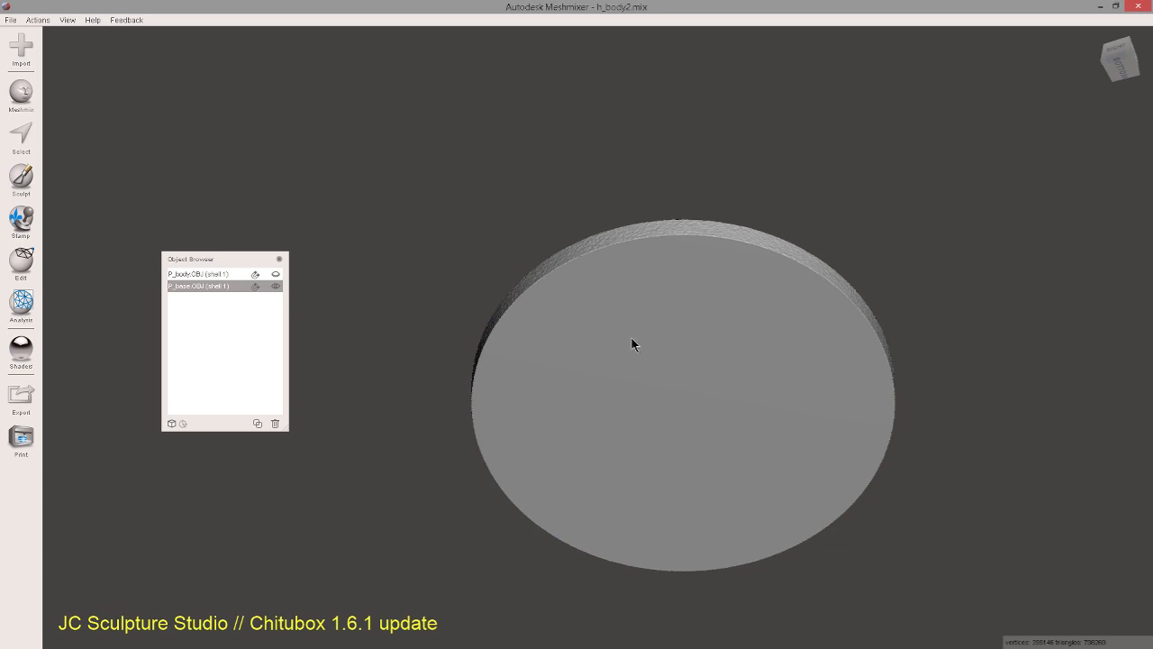
{"action": "mouse_move", "coordinate": [699, 266]}
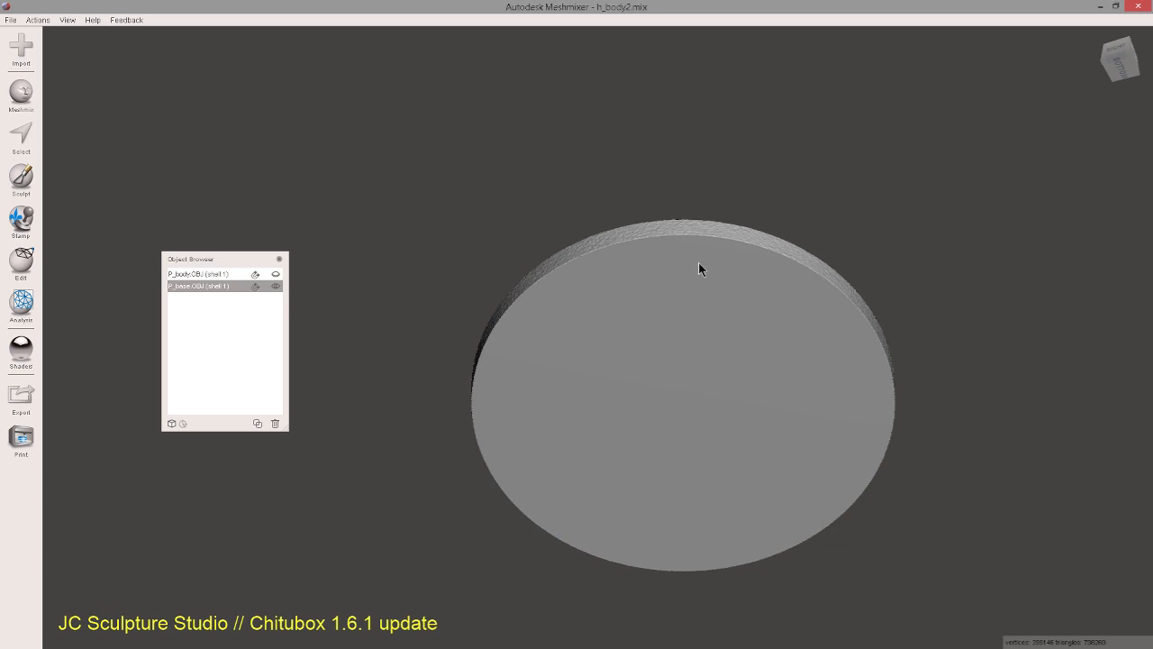
{"action": "mouse_move", "coordinate": [770, 261]}
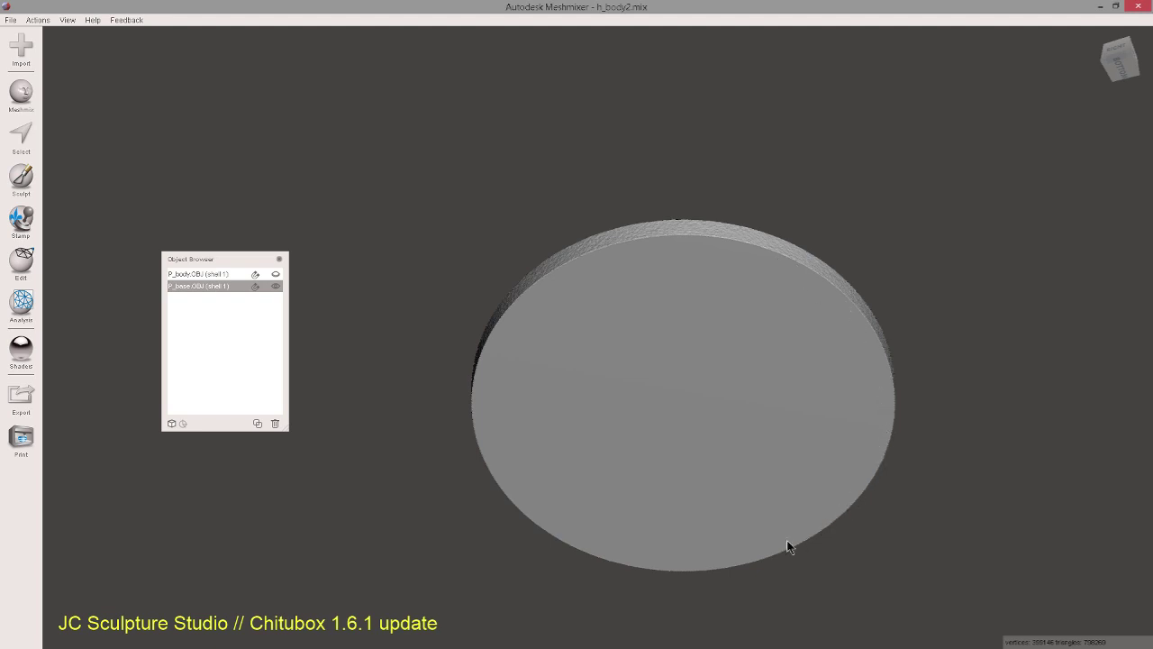
{"action": "mouse_move", "coordinate": [564, 282]}
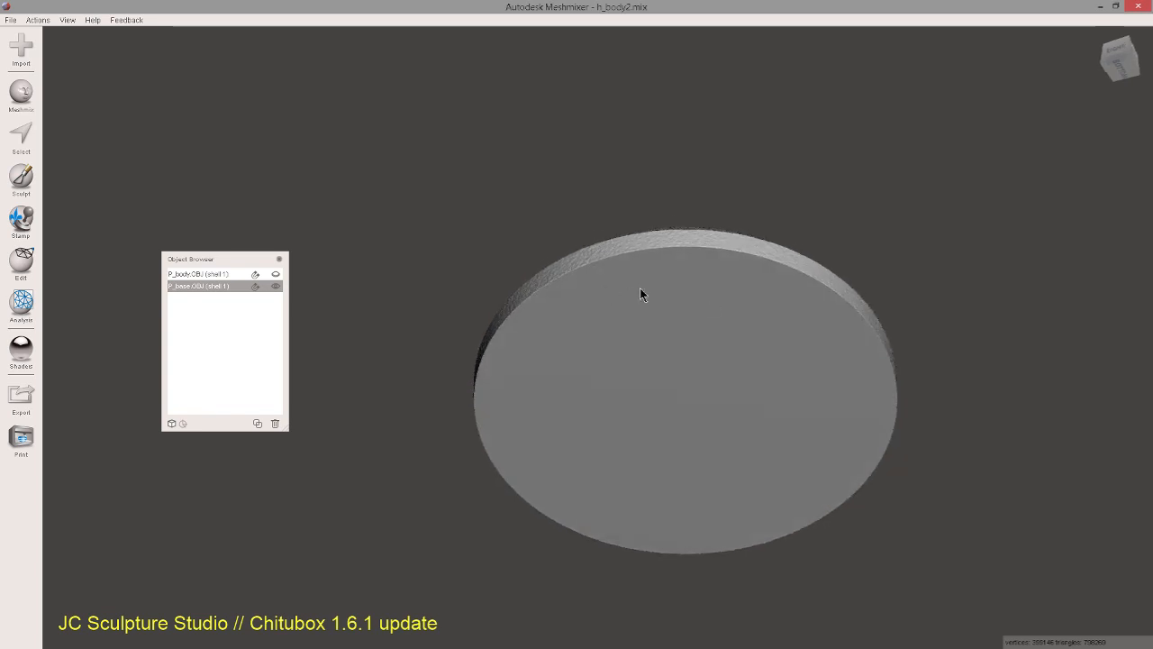
{"action": "mouse_move", "coordinate": [813, 406]}
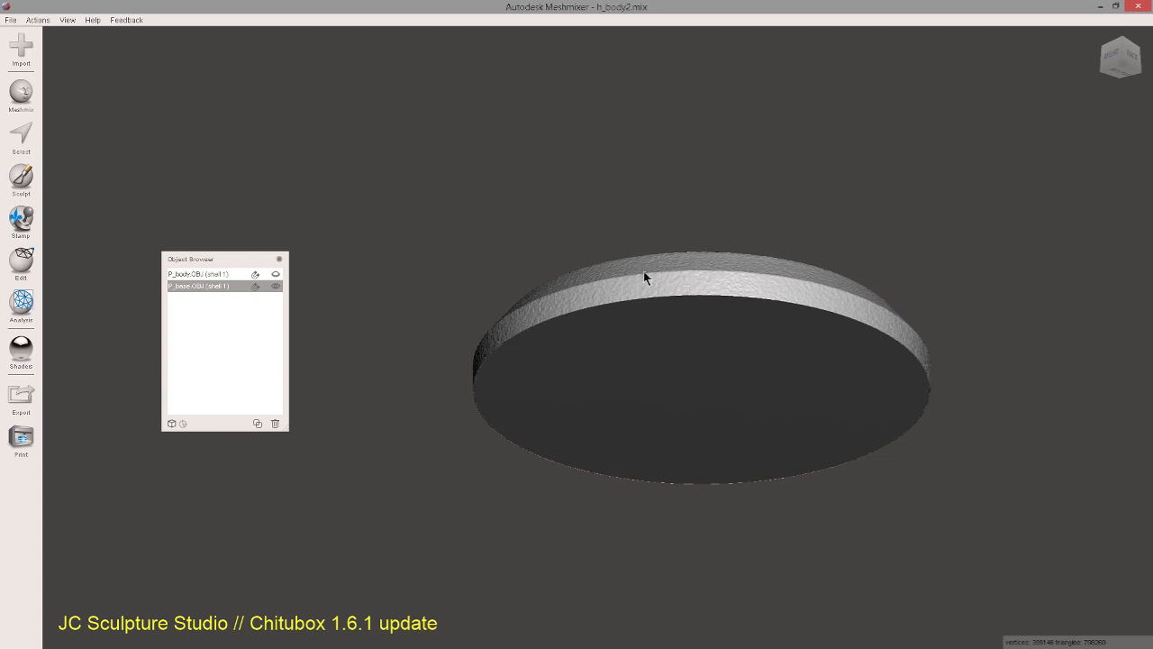
{"action": "mouse_move", "coordinate": [555, 430]}
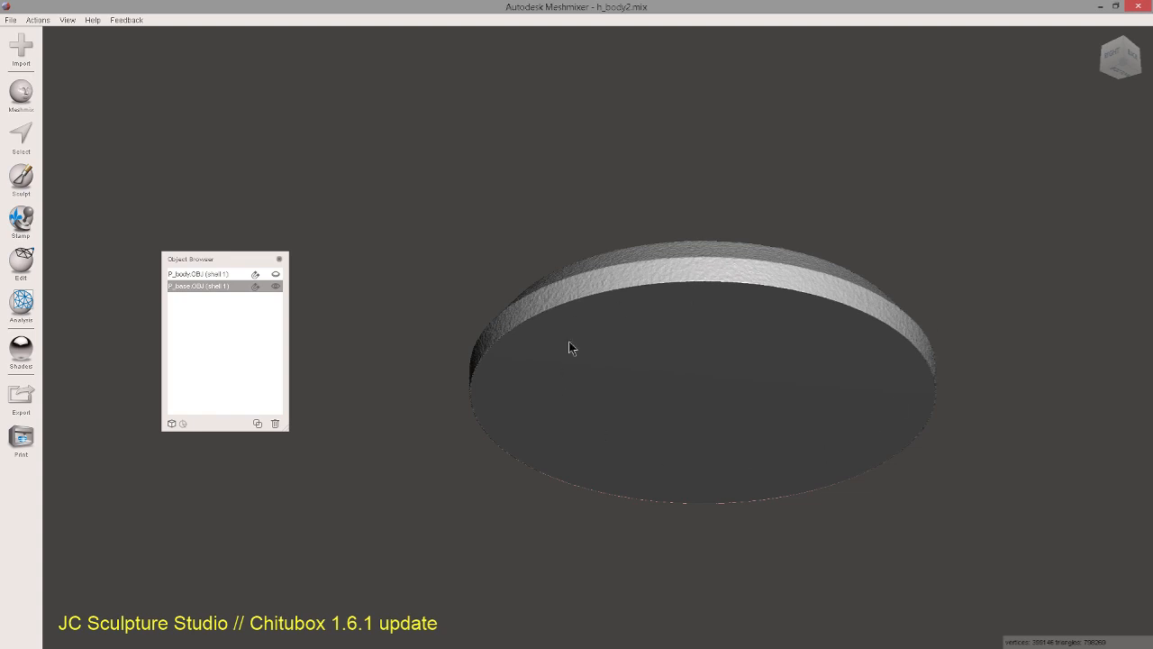
{"action": "mouse_move", "coordinate": [570, 410]}
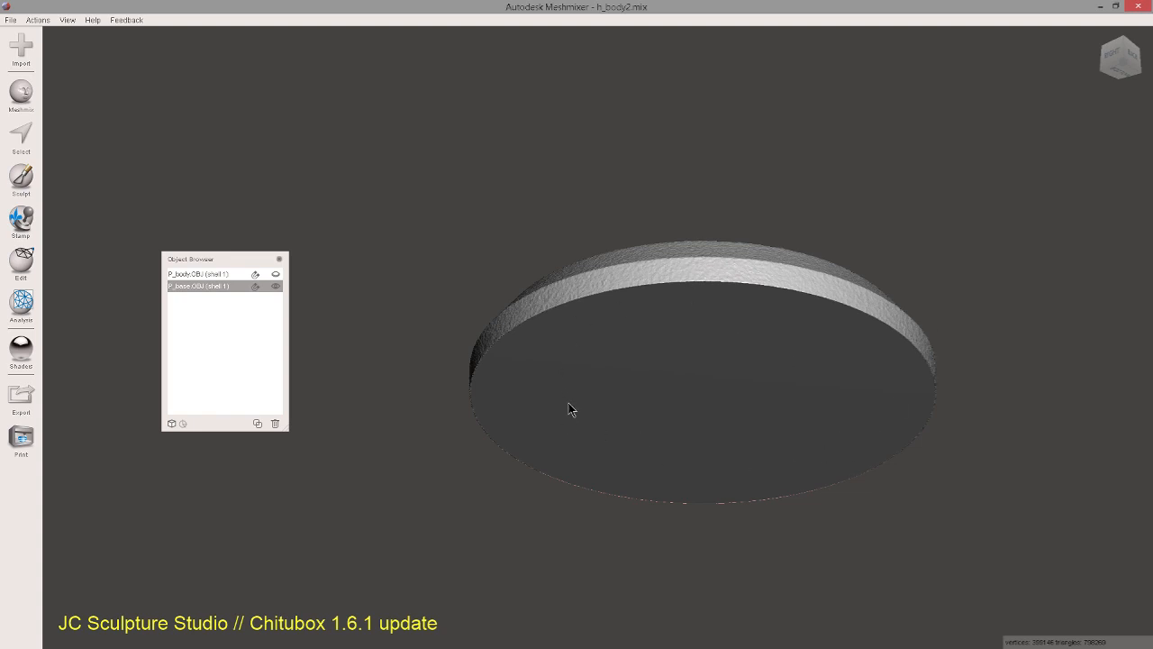
{"action": "mouse_move", "coordinate": [859, 319]}
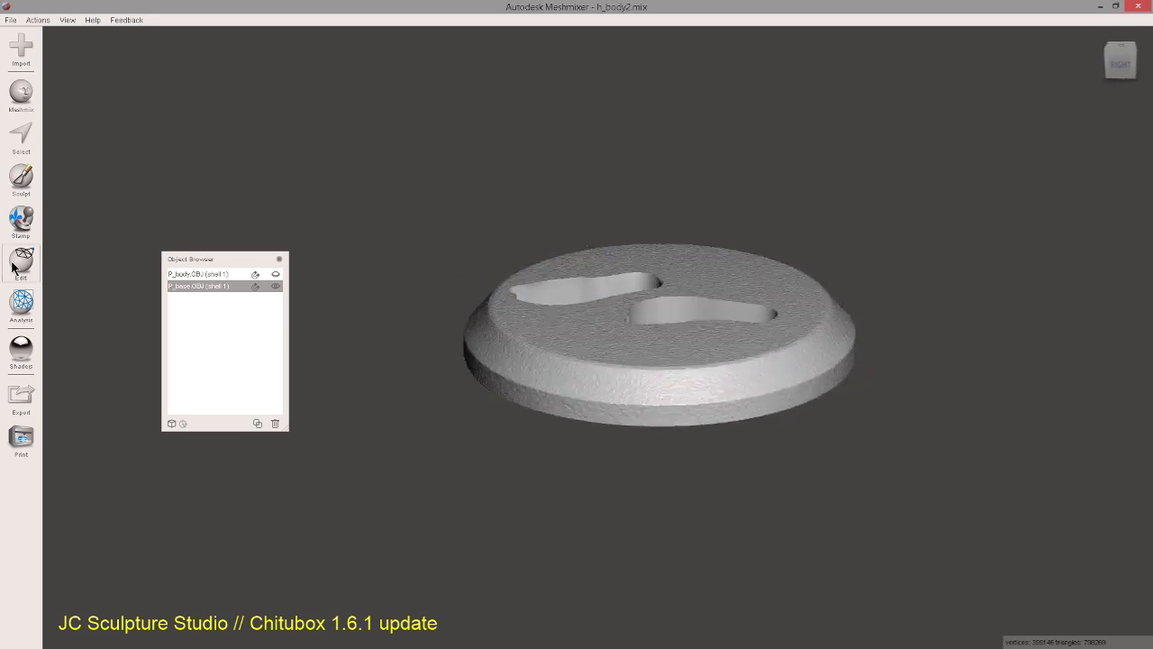
Preview Hollow at a 2 mm offset and orbit to check the inner shell.
{"action": "left_click", "coordinate": [20, 262]}
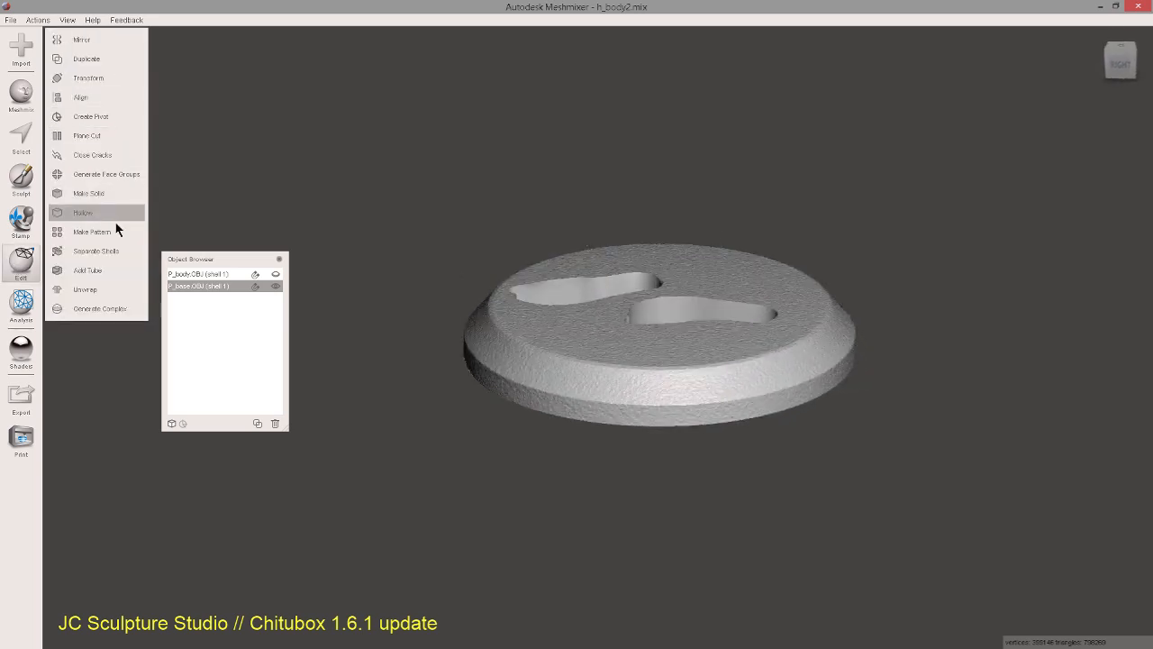
{"action": "left_click", "coordinate": [88, 193]}
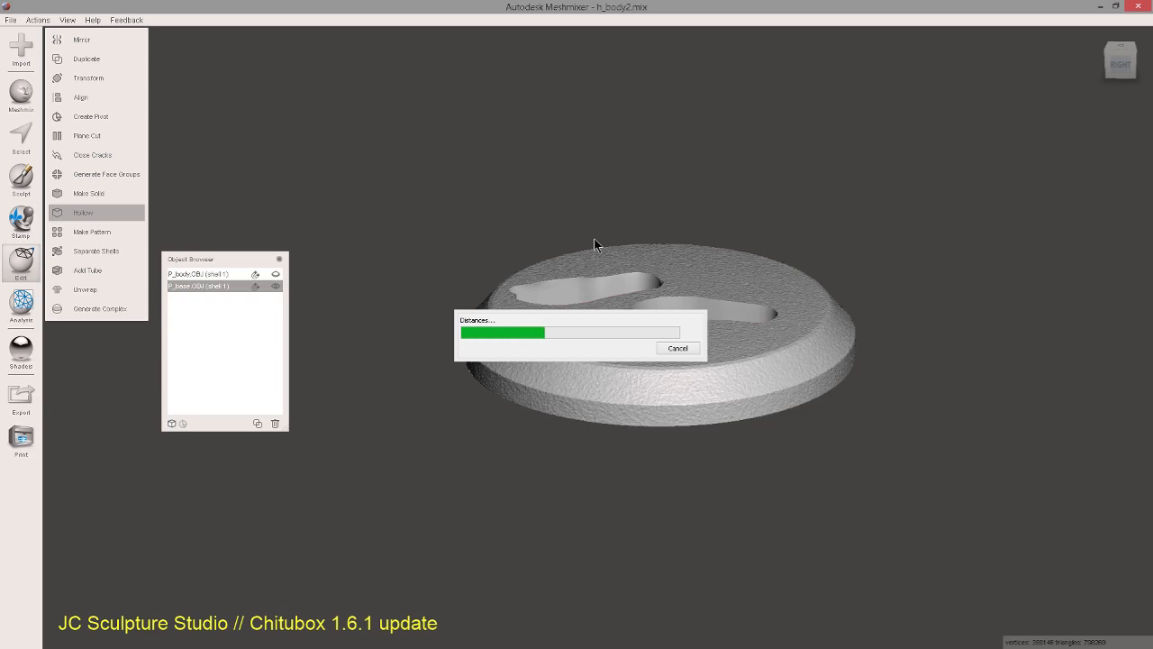
{"action": "mouse_move", "coordinate": [474, 295]}
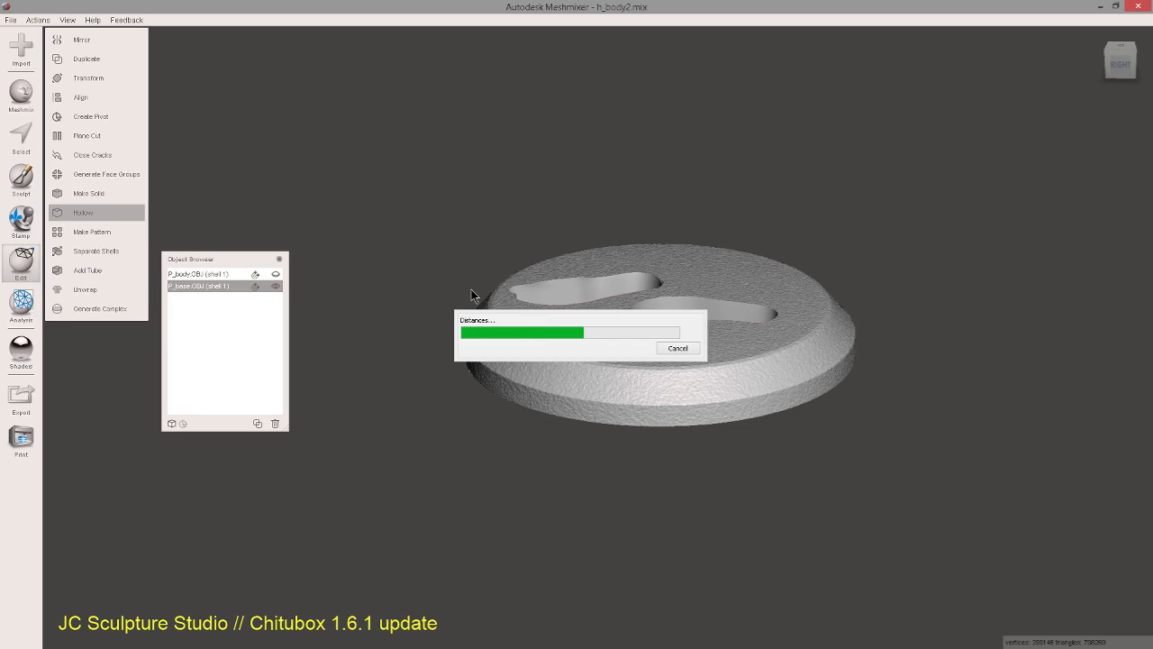
{"action": "mouse_move", "coordinate": [625, 249]}
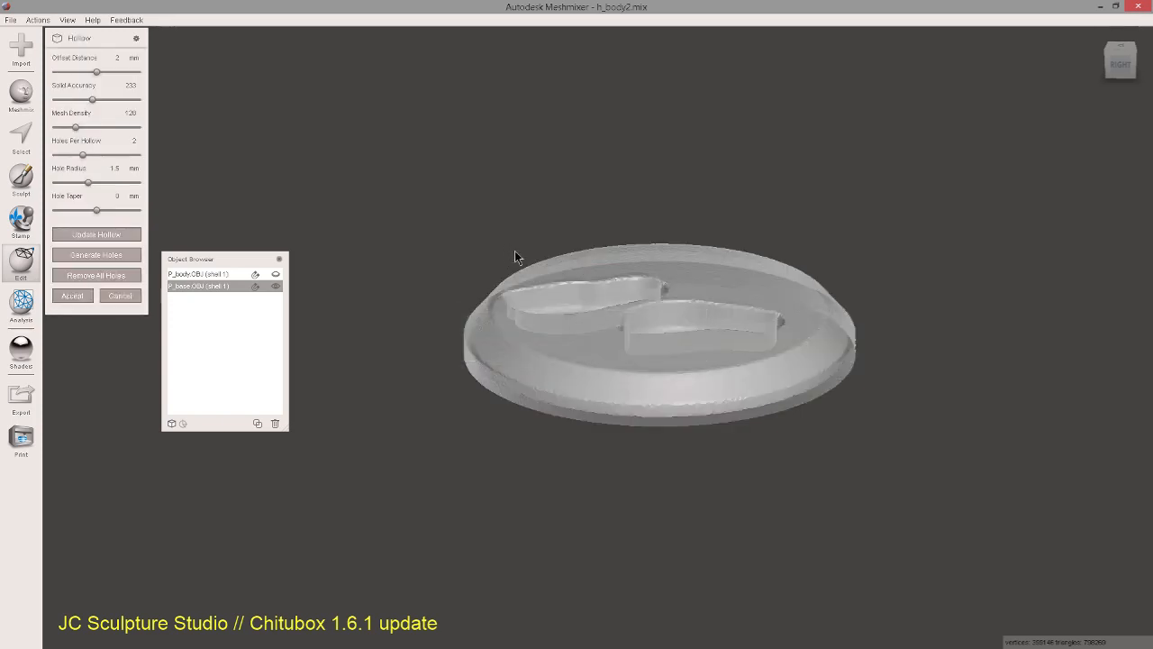
{"action": "left_click_drag", "start_coordinate": [518, 257], "coordinate": [556, 300]}
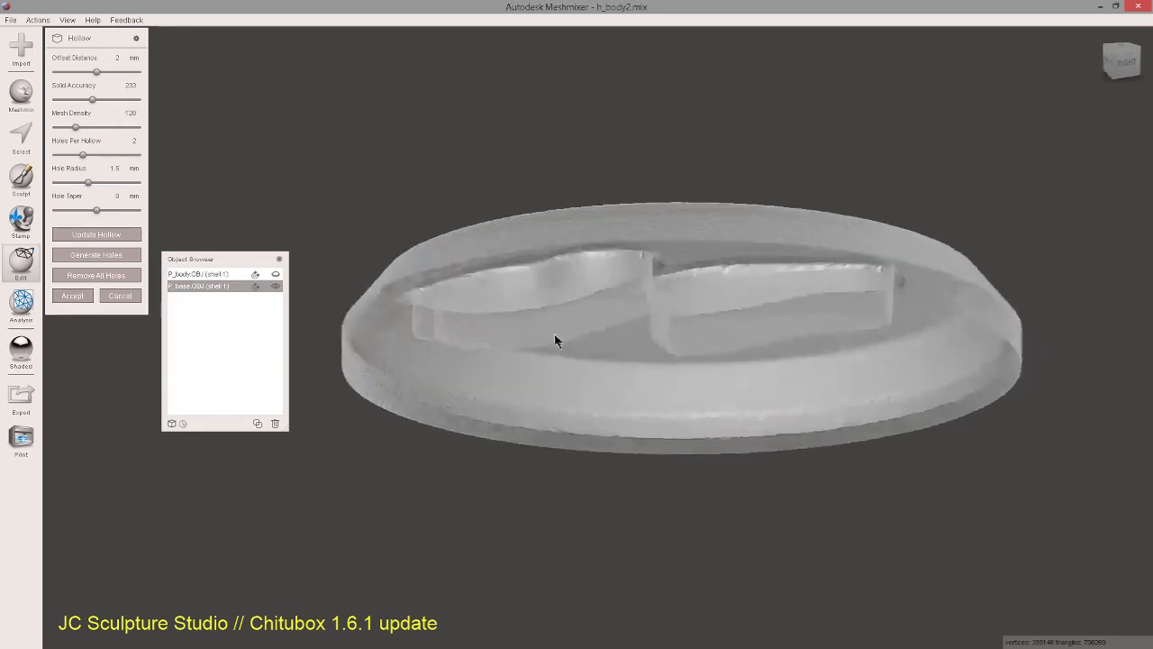
{"action": "left_click_drag", "start_coordinate": [556, 340], "coordinate": [559, 297]}
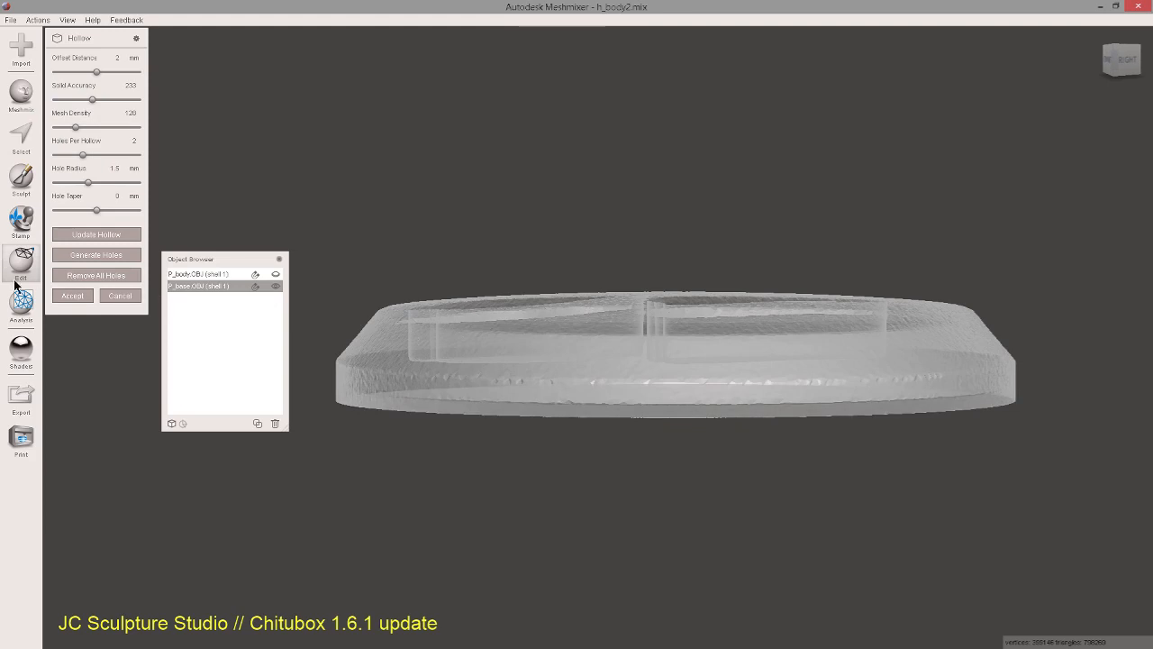
{"action": "mouse_move", "coordinate": [640, 313]}
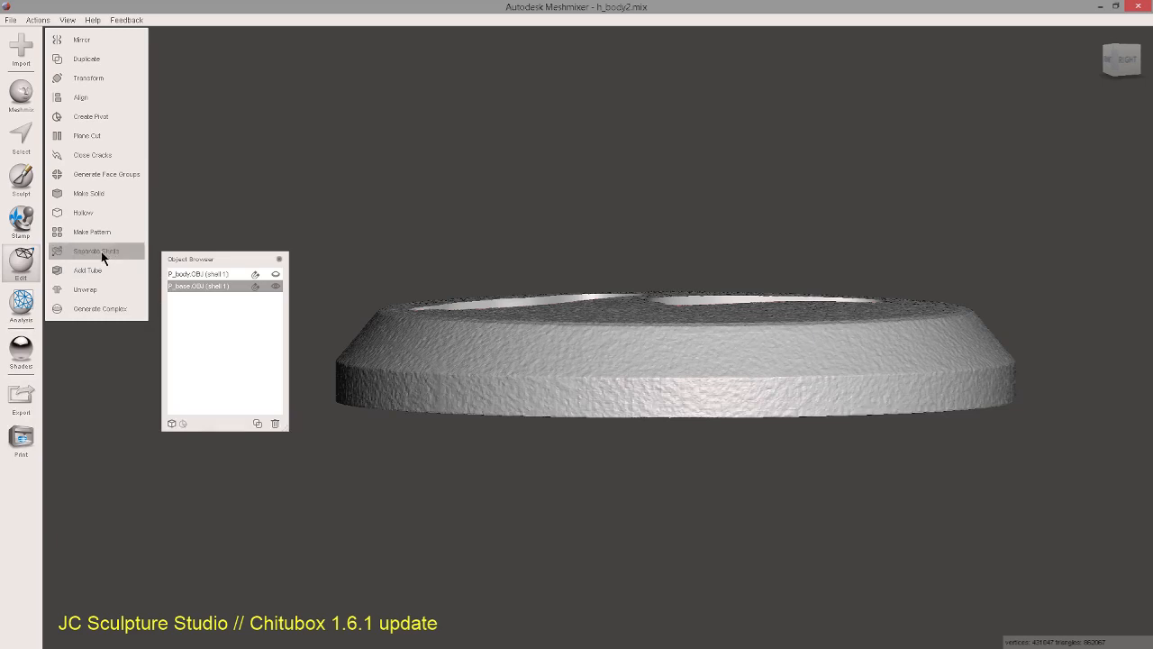
{"action": "mouse_move", "coordinate": [113, 264]}
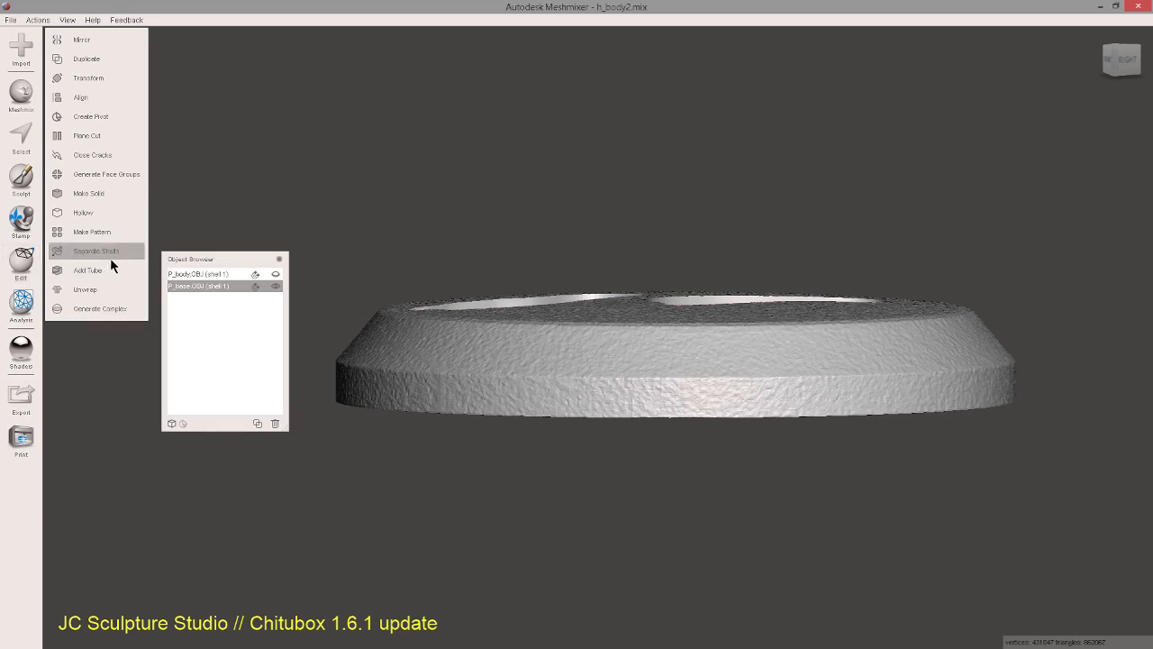
Apply the hollow and break the base into two shells with Separate Shells.
{"action": "left_click", "coordinate": [98, 251]}
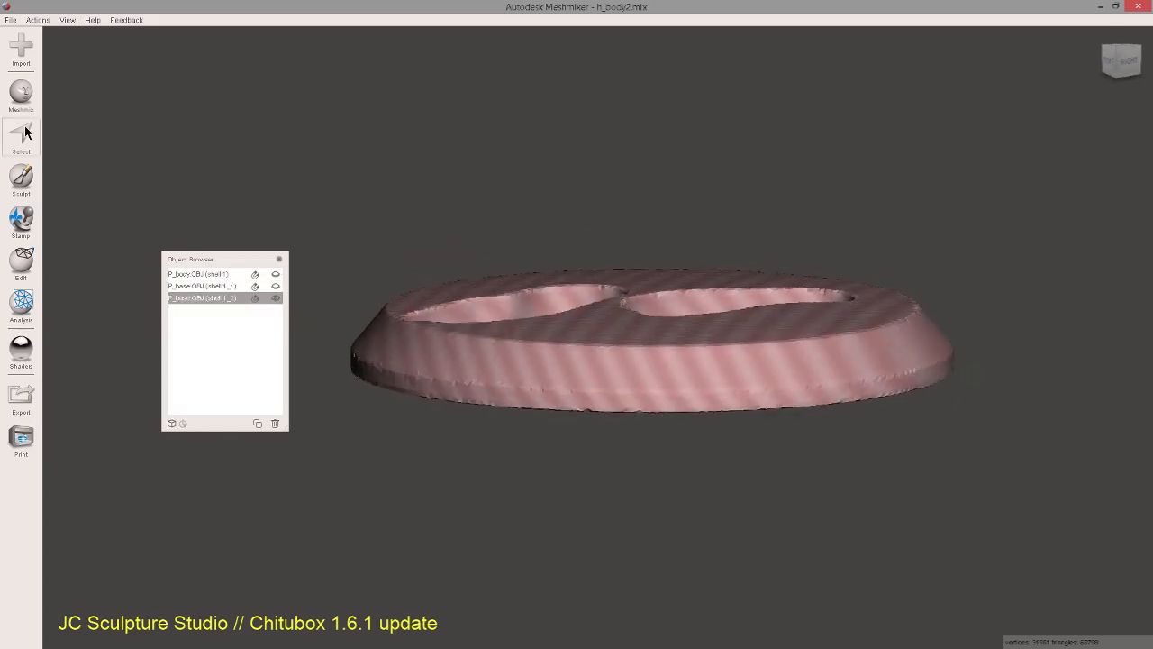
Enter Select, open the Modify/Edit actions menu, then dismiss it without choosing anything.
{"action": "left_click", "coordinate": [19, 137]}
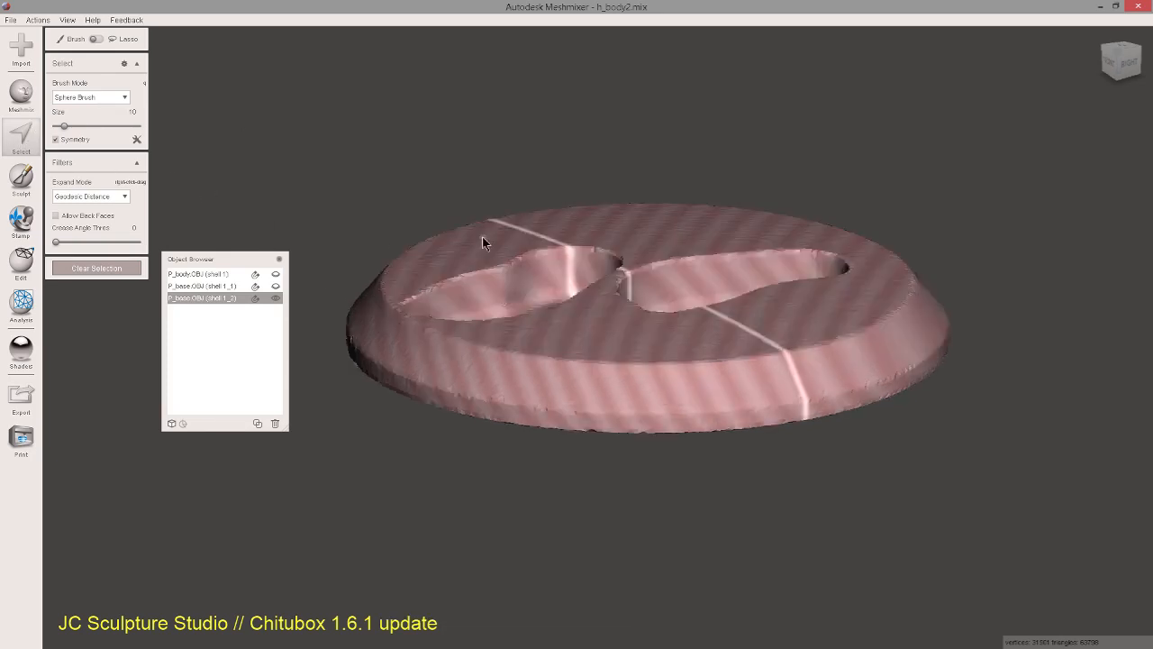
{"action": "left_click", "coordinate": [68, 40]}
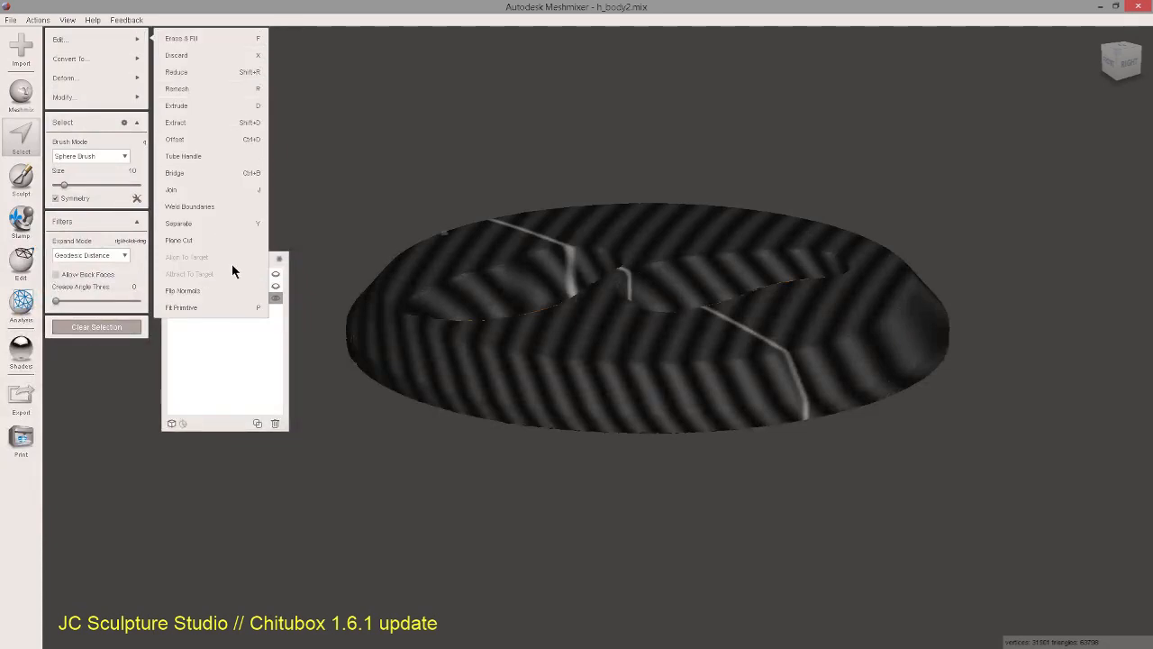
{"action": "mouse_move", "coordinate": [18, 130]}
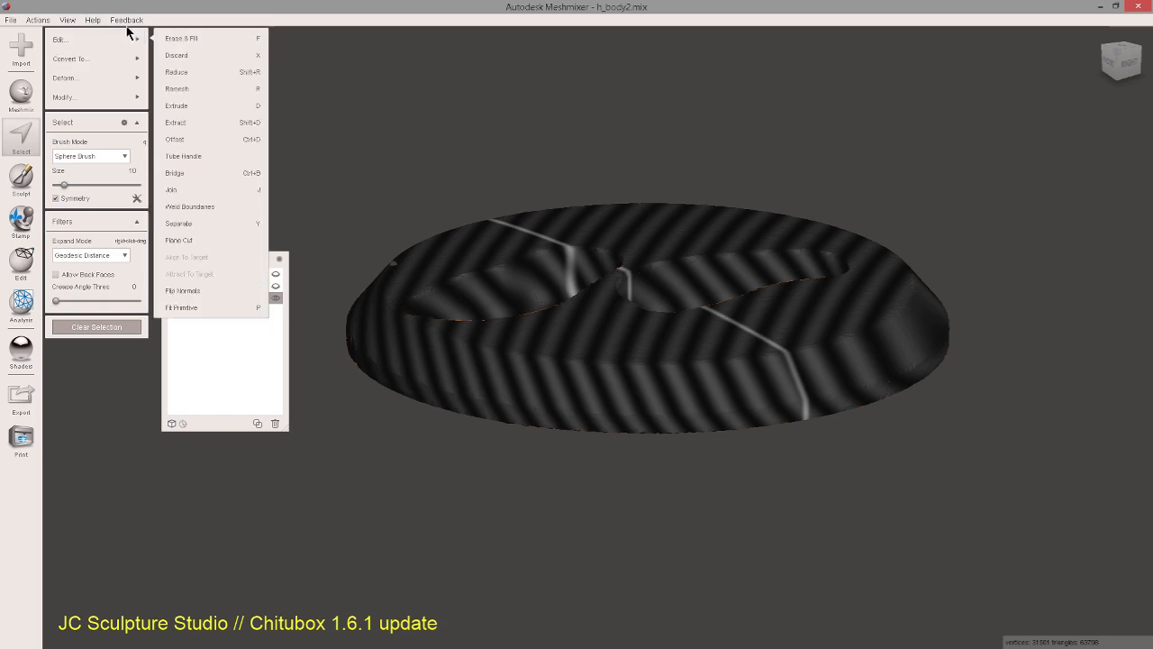
{"action": "left_click", "coordinate": [182, 290]}
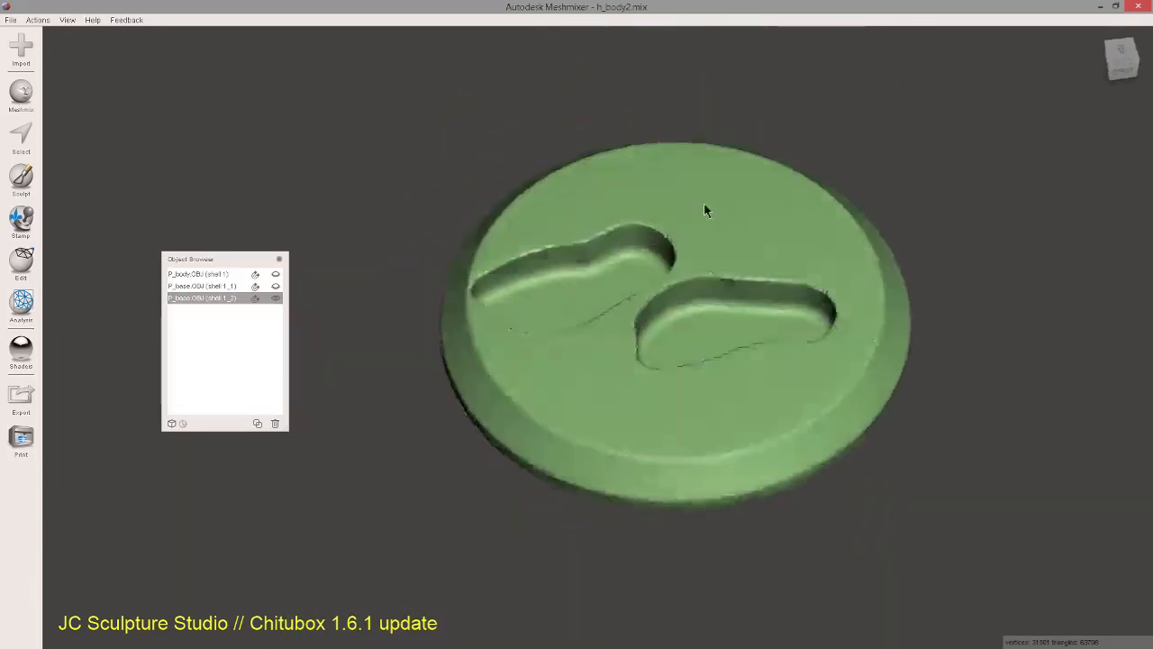
Switch to the right-side view, brush-select the bottom face, and open the Deform options.
{"action": "left_click", "coordinate": [1120, 62]}
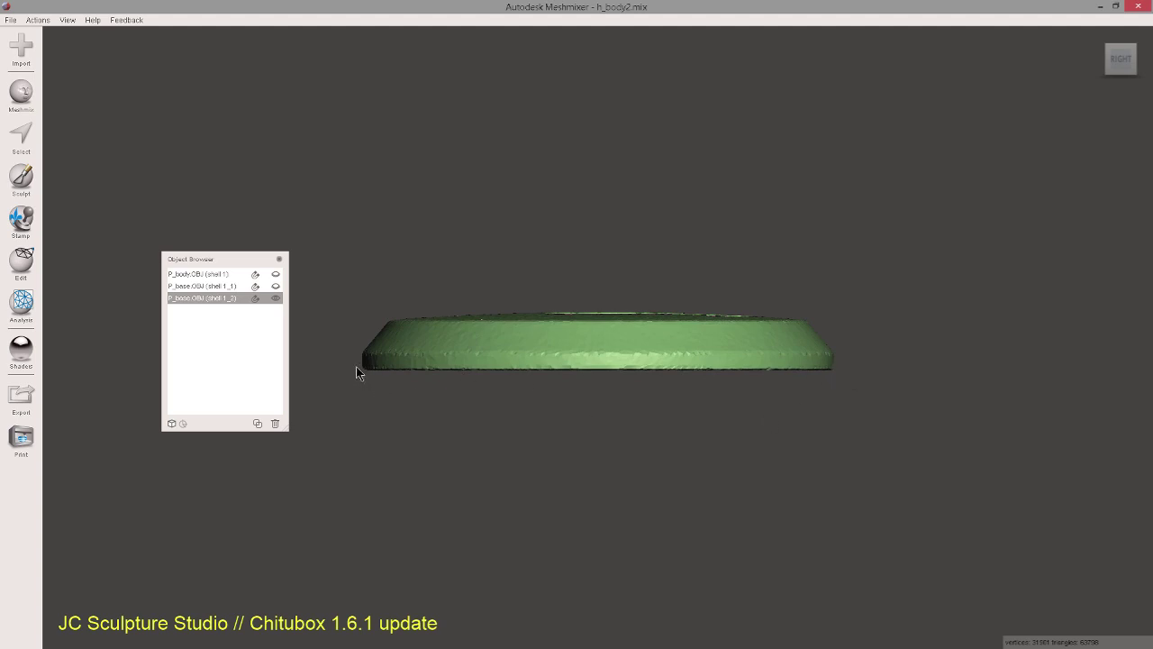
{"action": "mouse_move", "coordinate": [345, 365]}
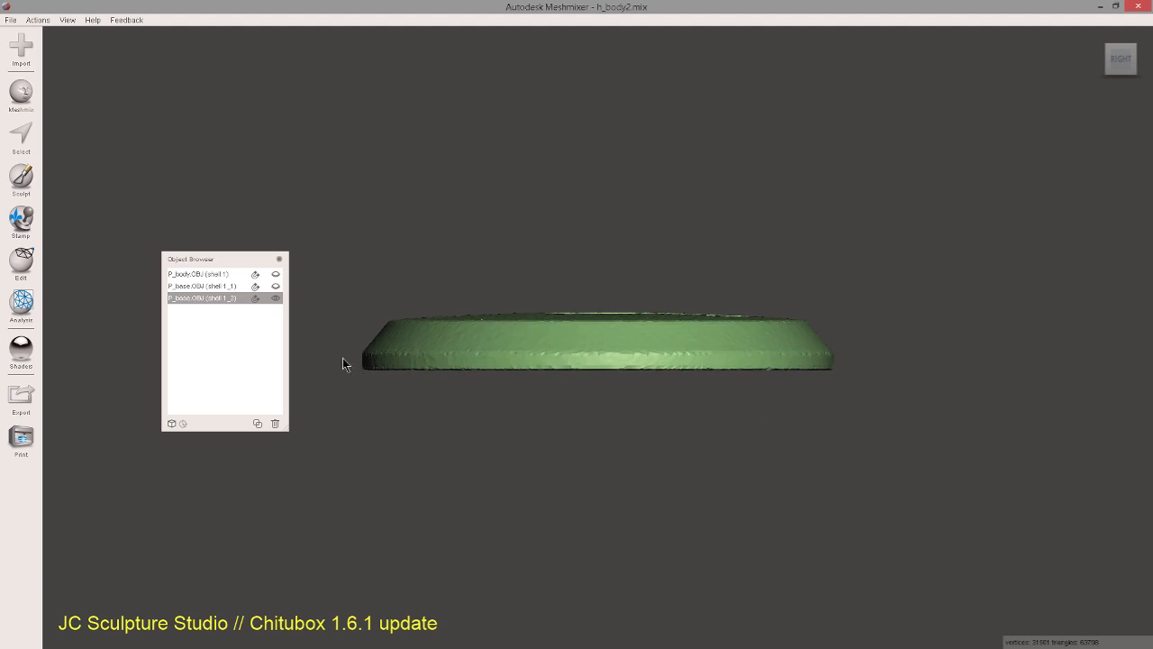
{"action": "left_click", "coordinate": [18, 135]}
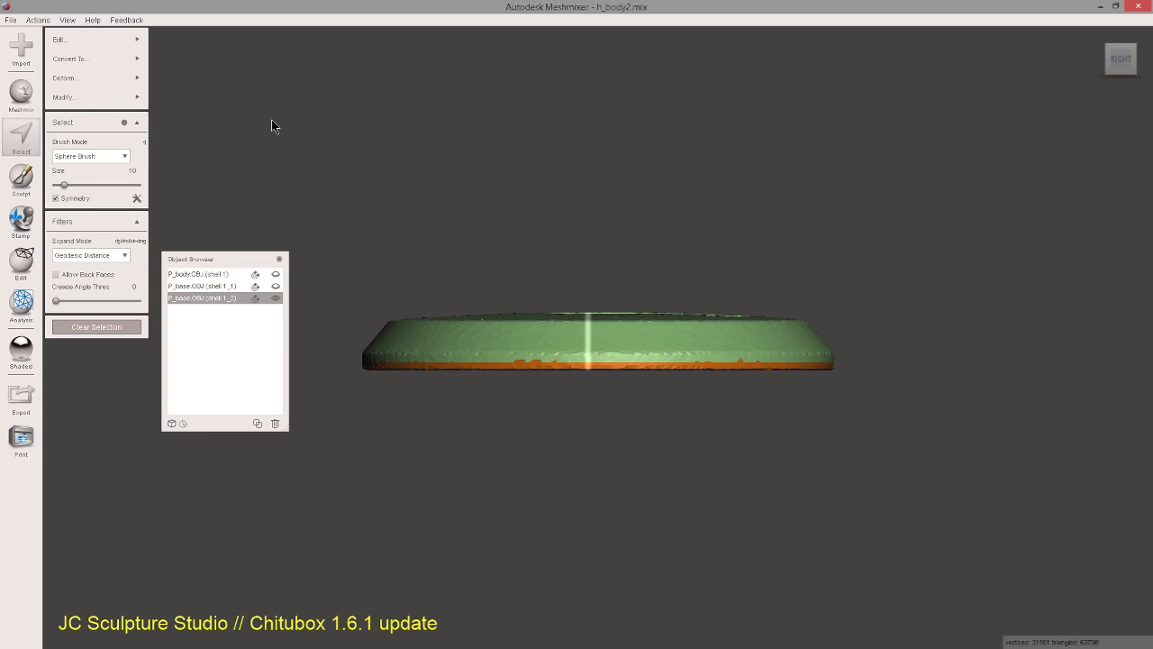
{"action": "mouse_move", "coordinate": [177, 114]}
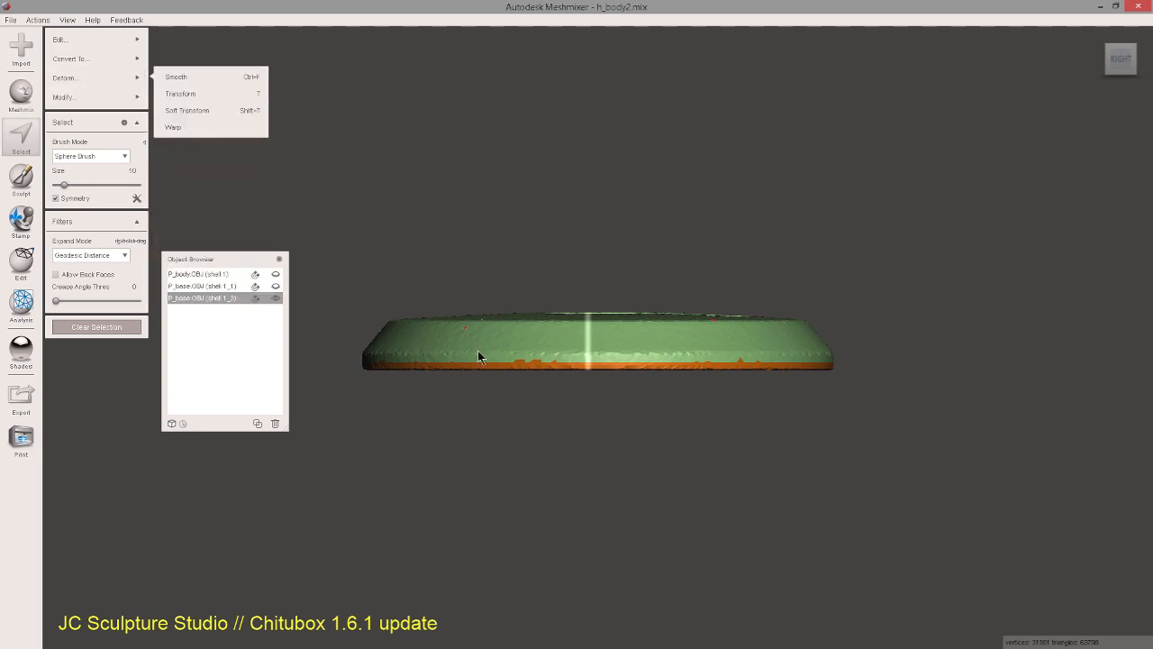
{"action": "left_click", "coordinate": [99, 58]}
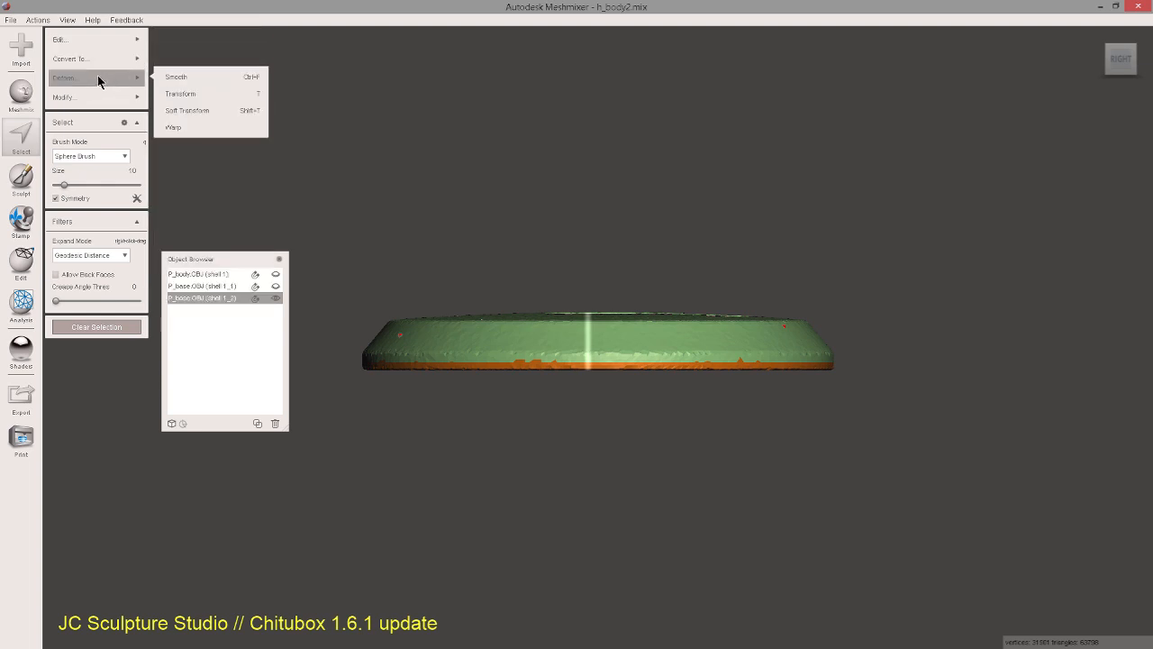
{"action": "mouse_move", "coordinate": [211, 110]}
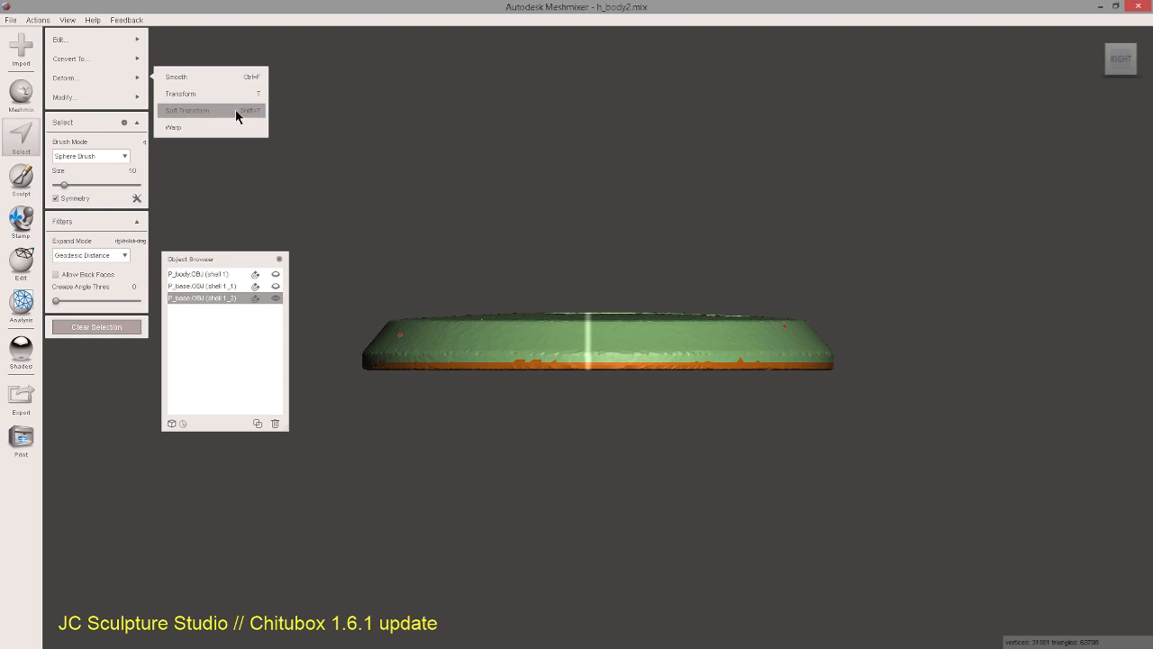
{"action": "mouse_move", "coordinate": [236, 106]}
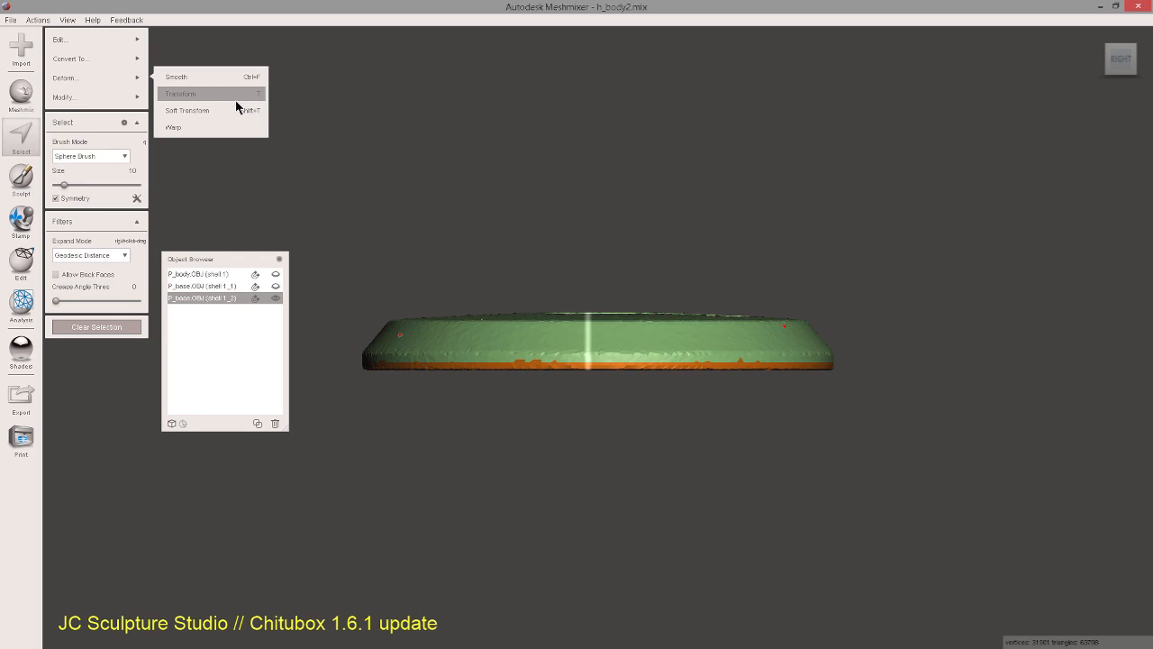
{"action": "mouse_move", "coordinate": [226, 110]}
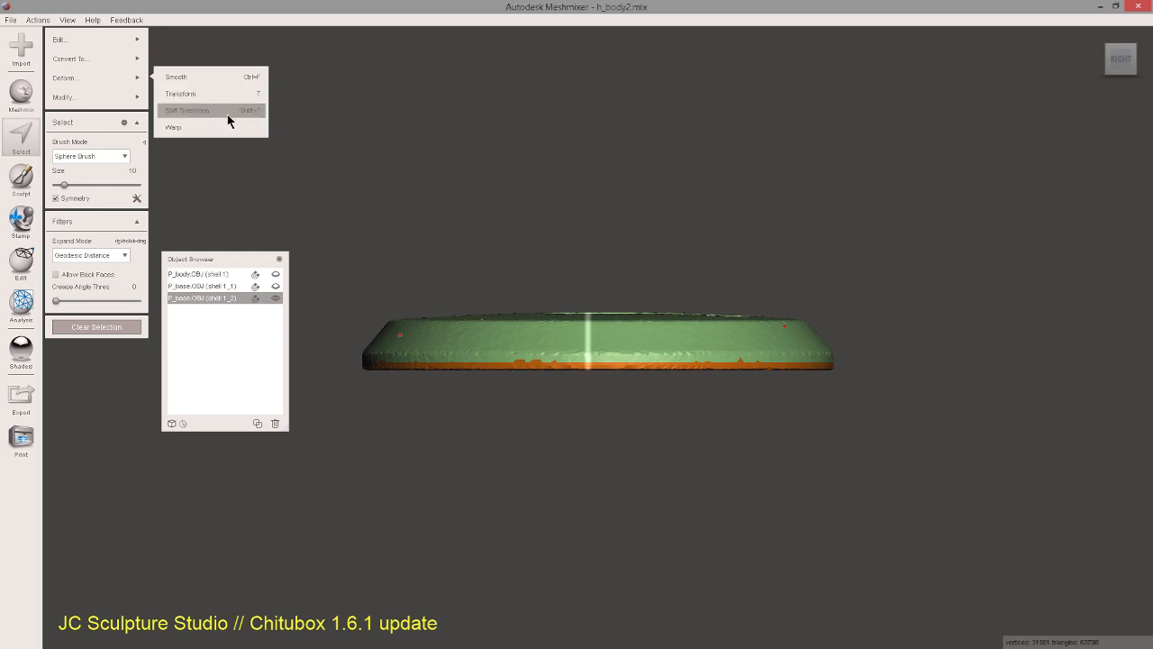
{"action": "mouse_move", "coordinate": [284, 180]}
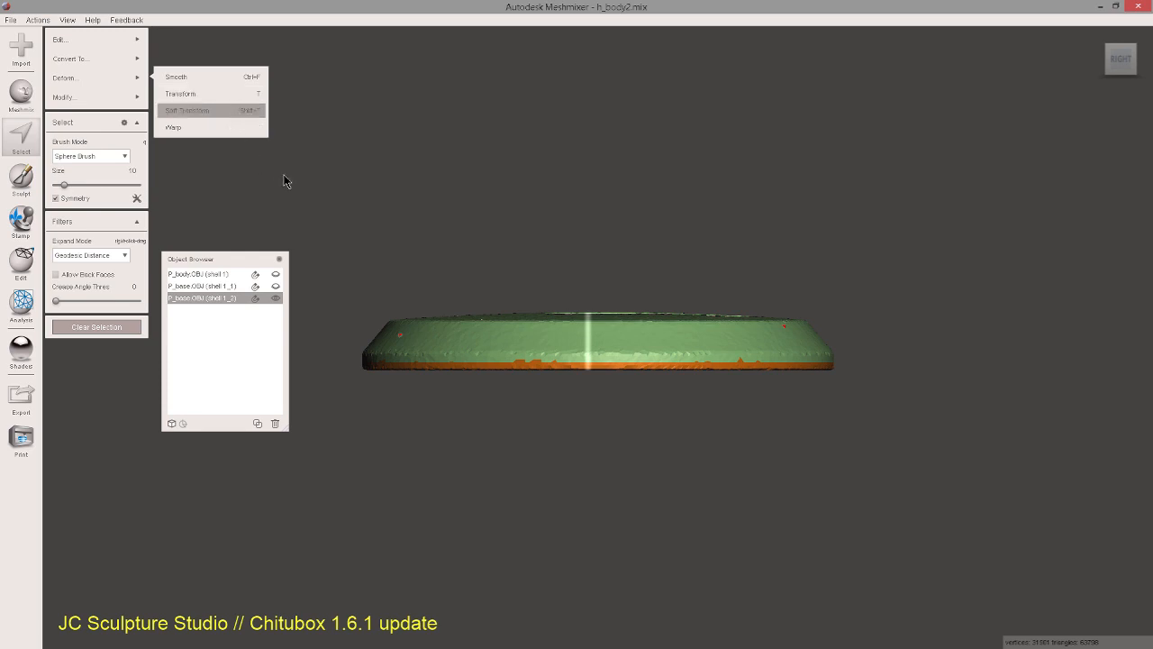
{"action": "left_click", "coordinate": [188, 110]}
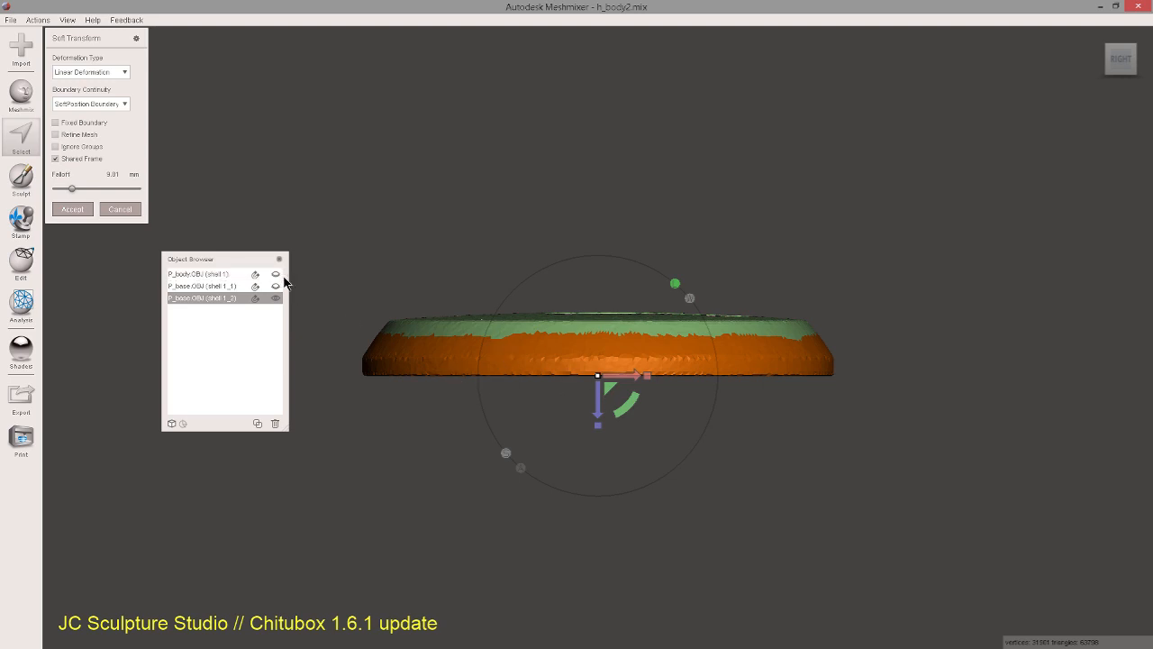
Apply the Soft Transform raising the bottom face inside the rim, then reselect both shells.
{"action": "left_click", "coordinate": [275, 273]}
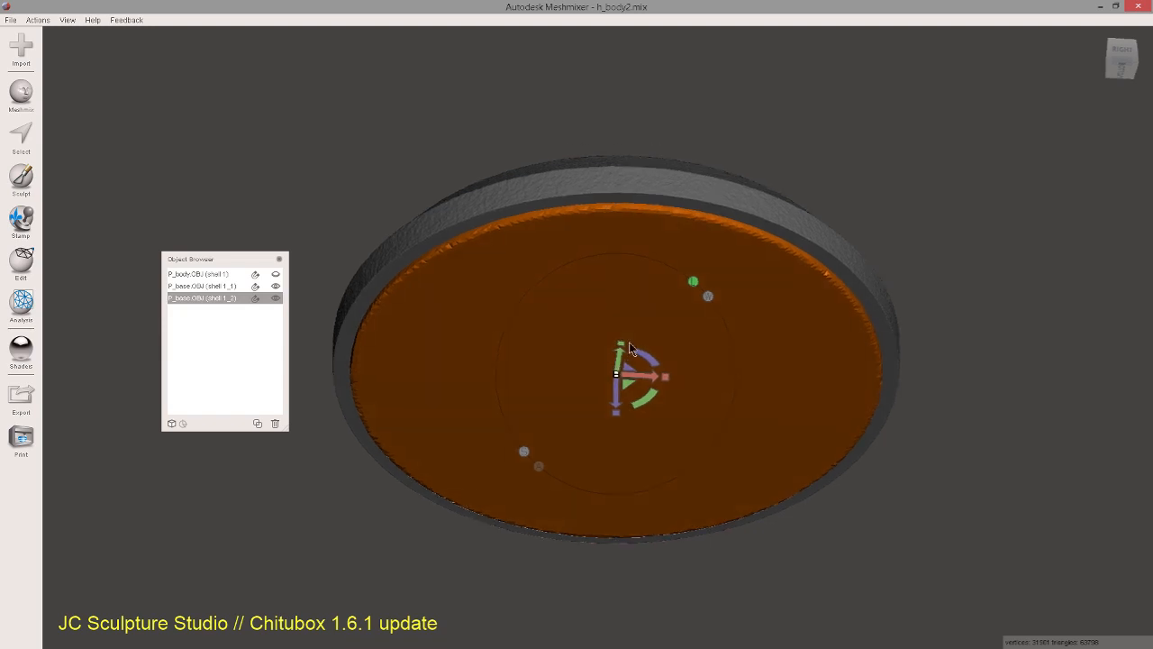
{"action": "mouse_move", "coordinate": [440, 347]}
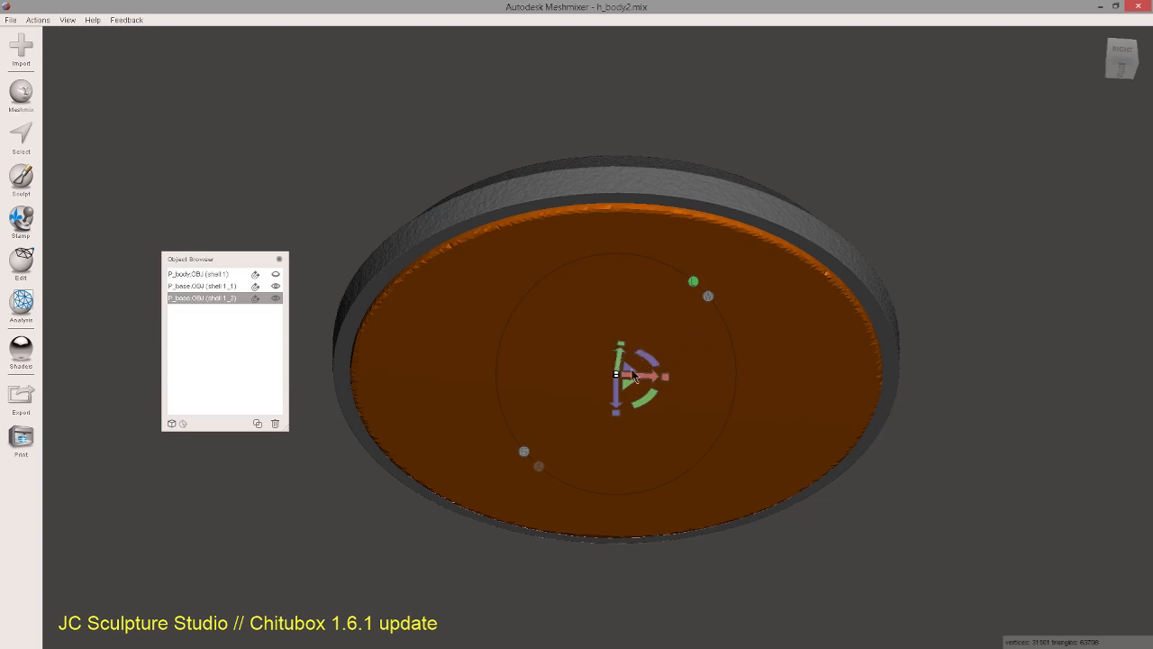
{"action": "mouse_move", "coordinate": [720, 312]}
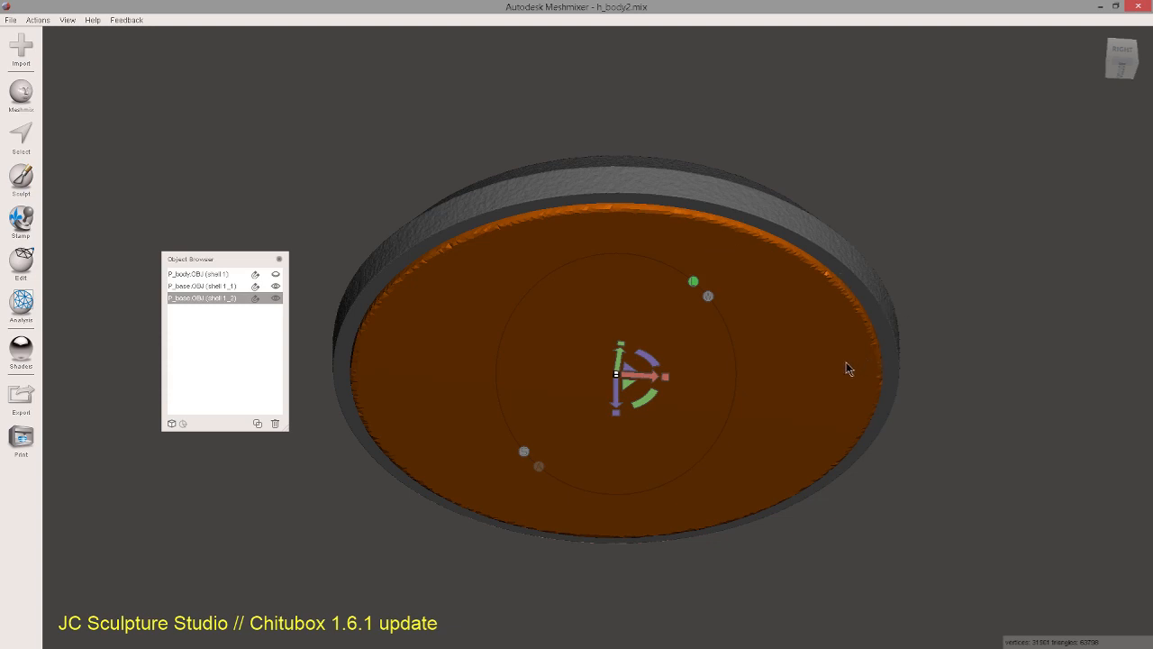
{"action": "mouse_move", "coordinate": [201, 426]}
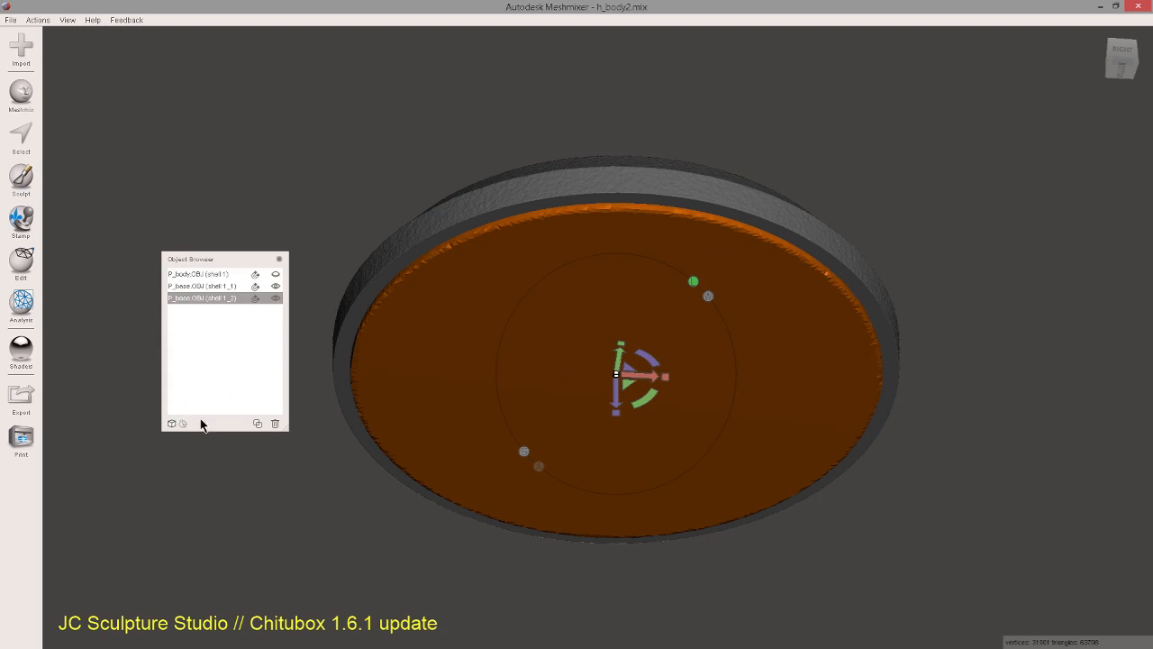
{"action": "left_click", "coordinate": [16, 135]}
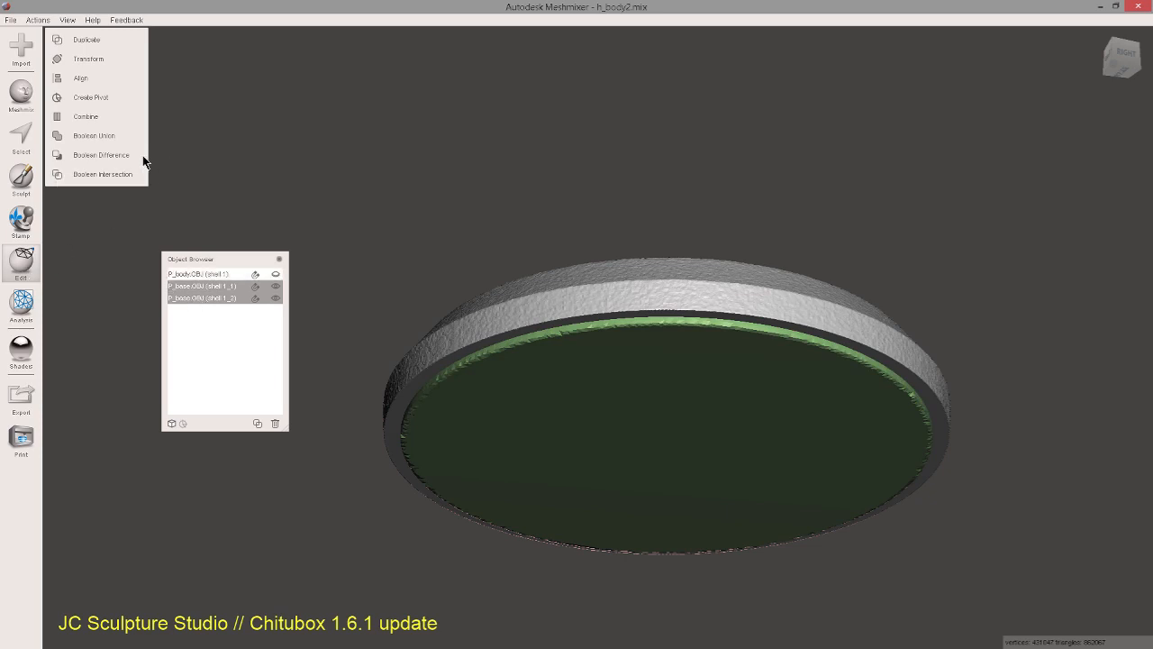
Preview Boolean Difference of the two shells, orbit to inspect, and uncheck Auto-Reduce Result.
{"action": "left_click", "coordinate": [100, 154]}
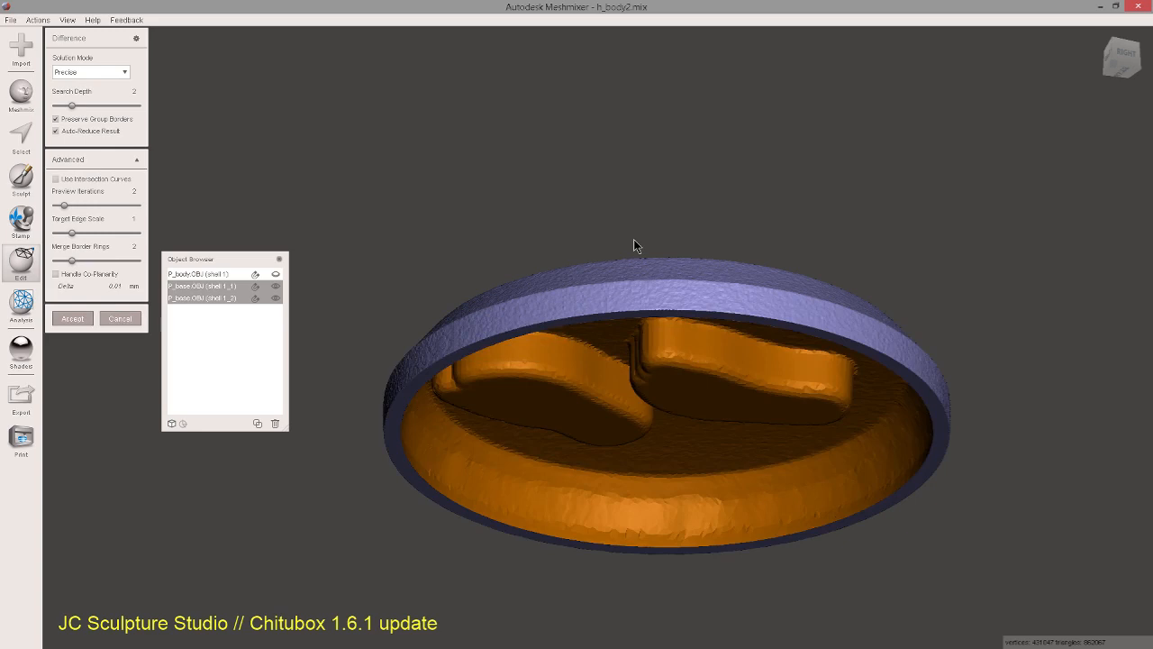
{"action": "mouse_move", "coordinate": [711, 201]}
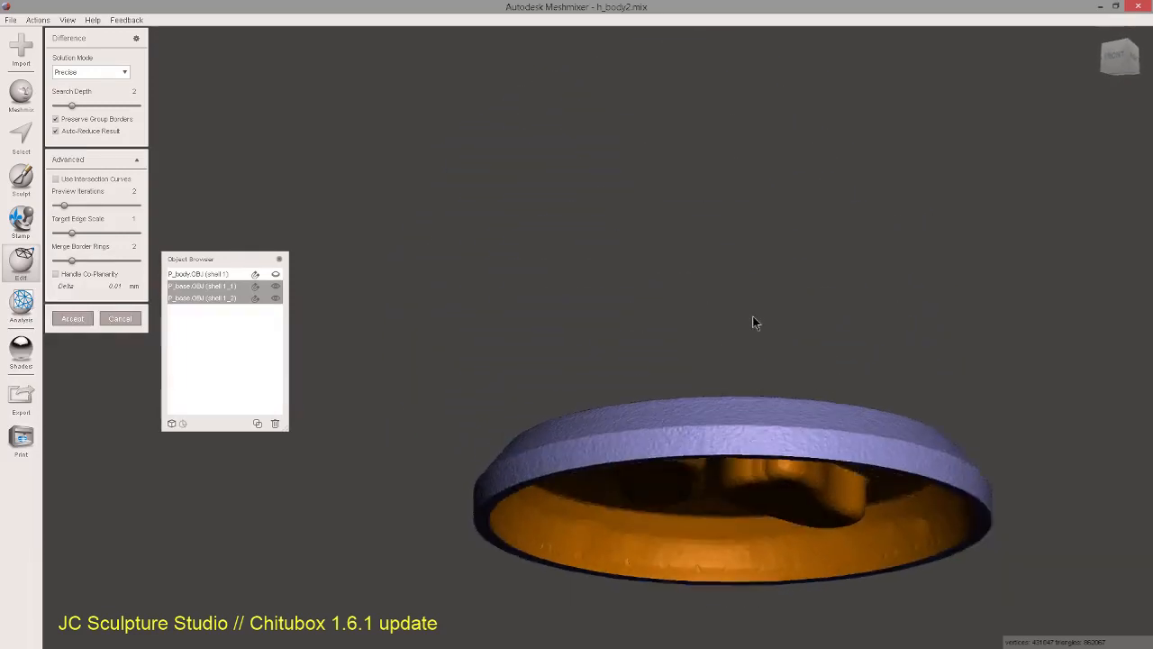
{"action": "left_click_drag", "start_coordinate": [755, 323], "coordinate": [656, 333]}
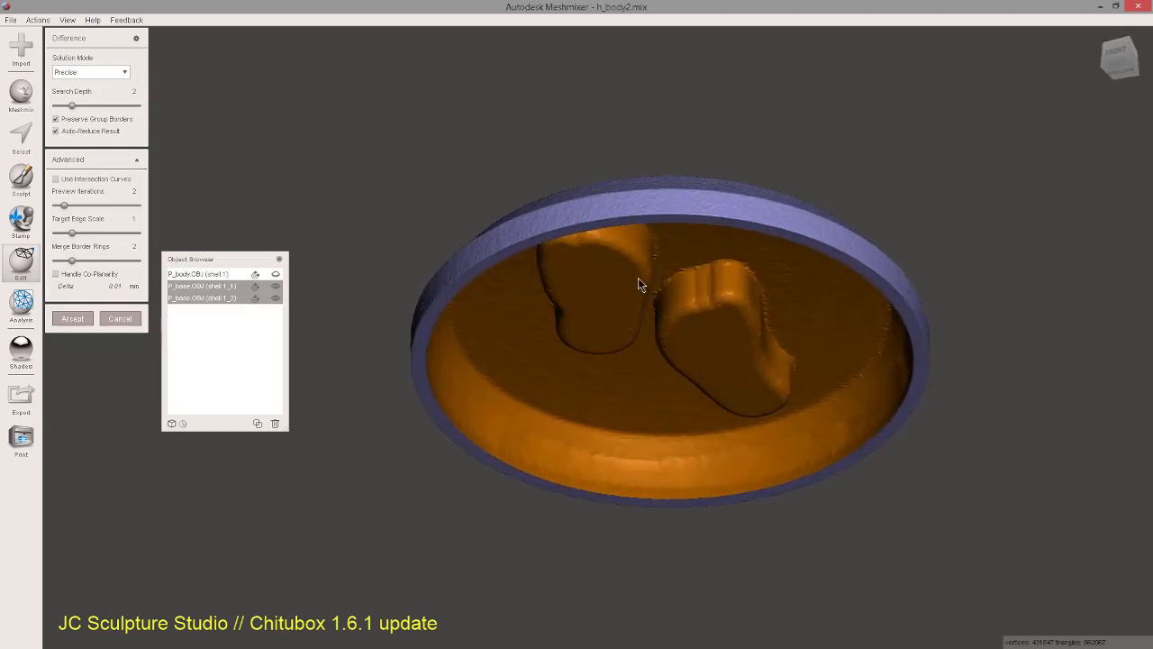
{"action": "left_click_drag", "start_coordinate": [639, 285], "coordinate": [630, 327]}
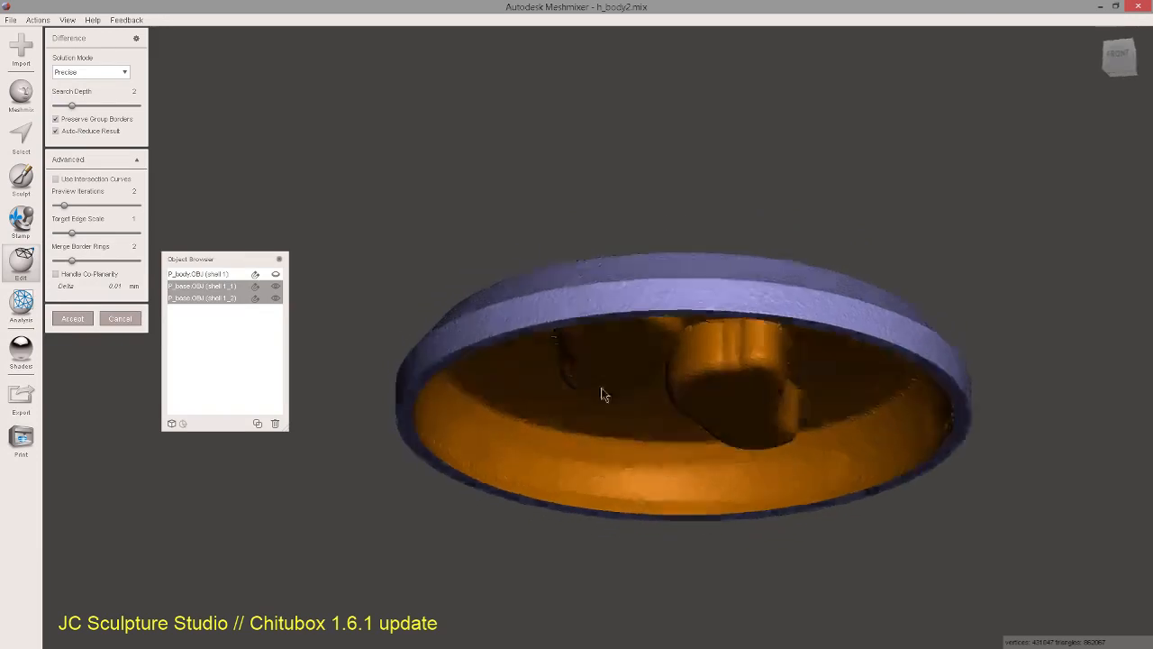
{"action": "left_click_drag", "start_coordinate": [603, 394], "coordinate": [453, 381]}
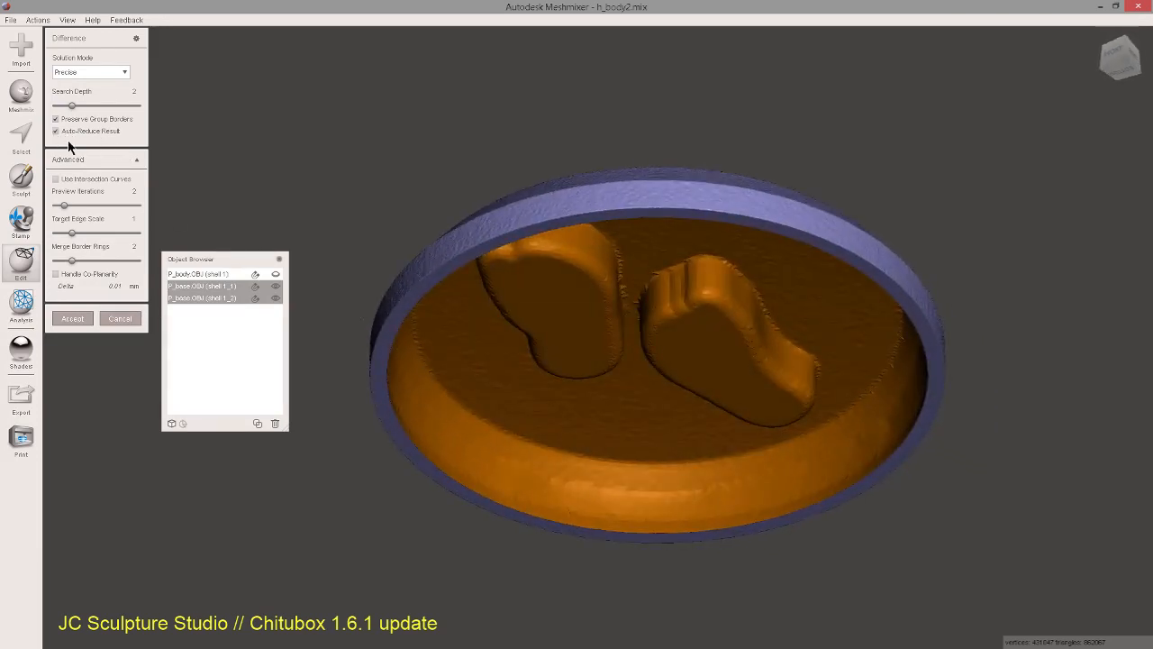
{"action": "left_click", "coordinate": [72, 318]}
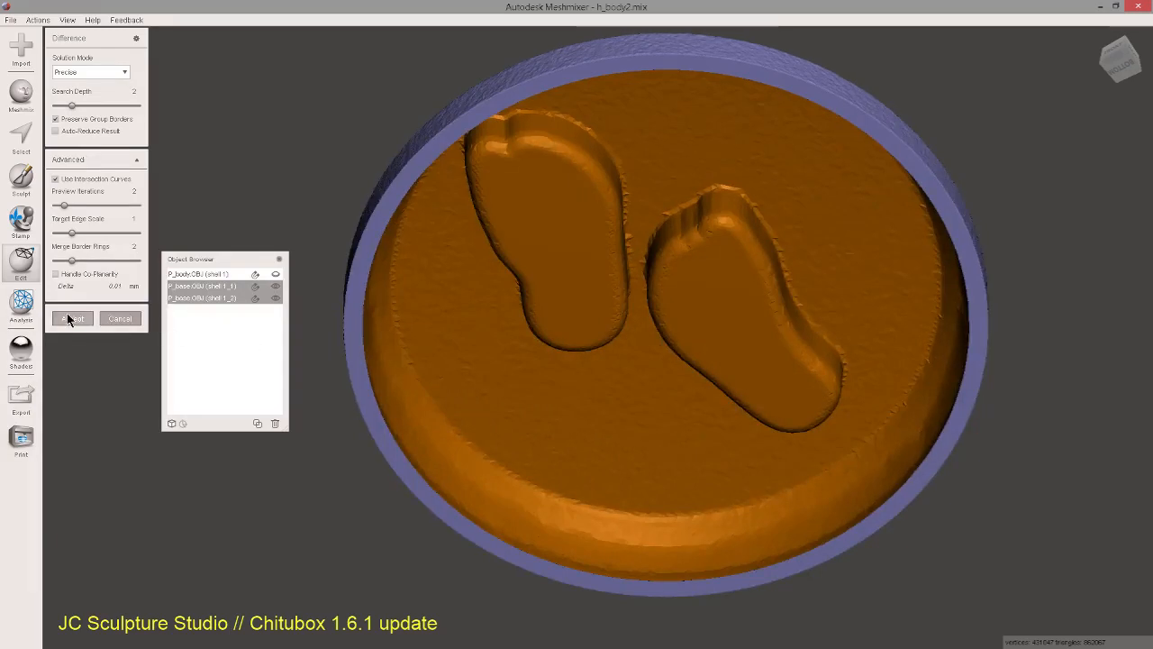
Accept the Boolean Difference with Use Intersection Curves enabled.
{"action": "left_click", "coordinate": [72, 318]}
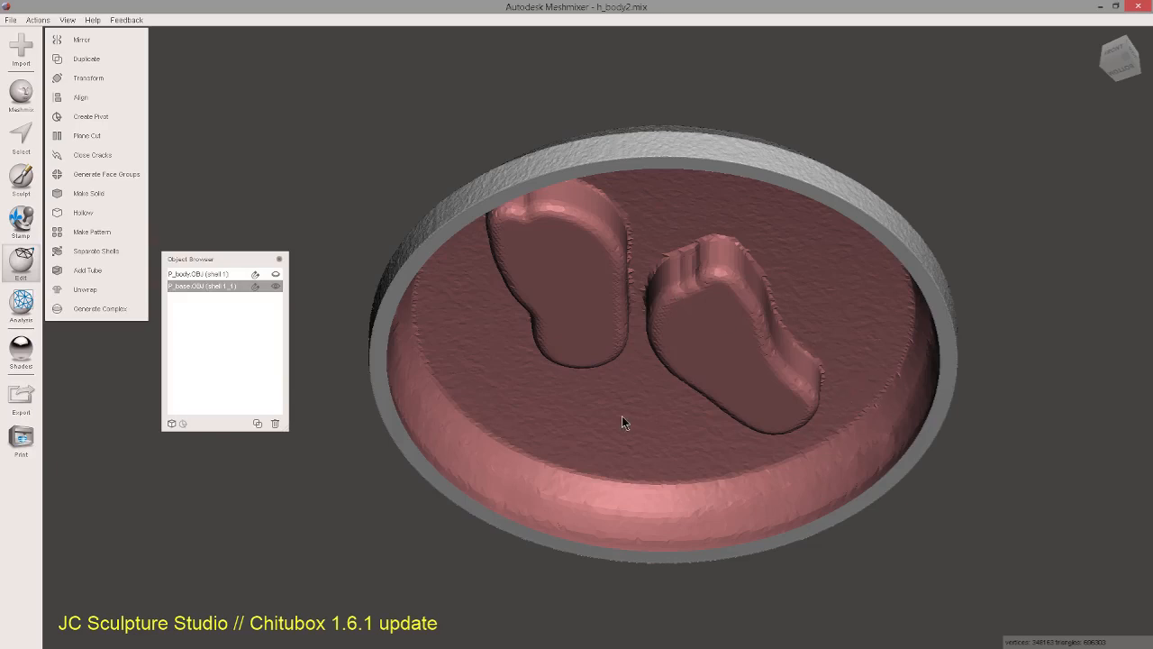
{"action": "left_click_drag", "start_coordinate": [626, 421], "coordinate": [603, 396]}
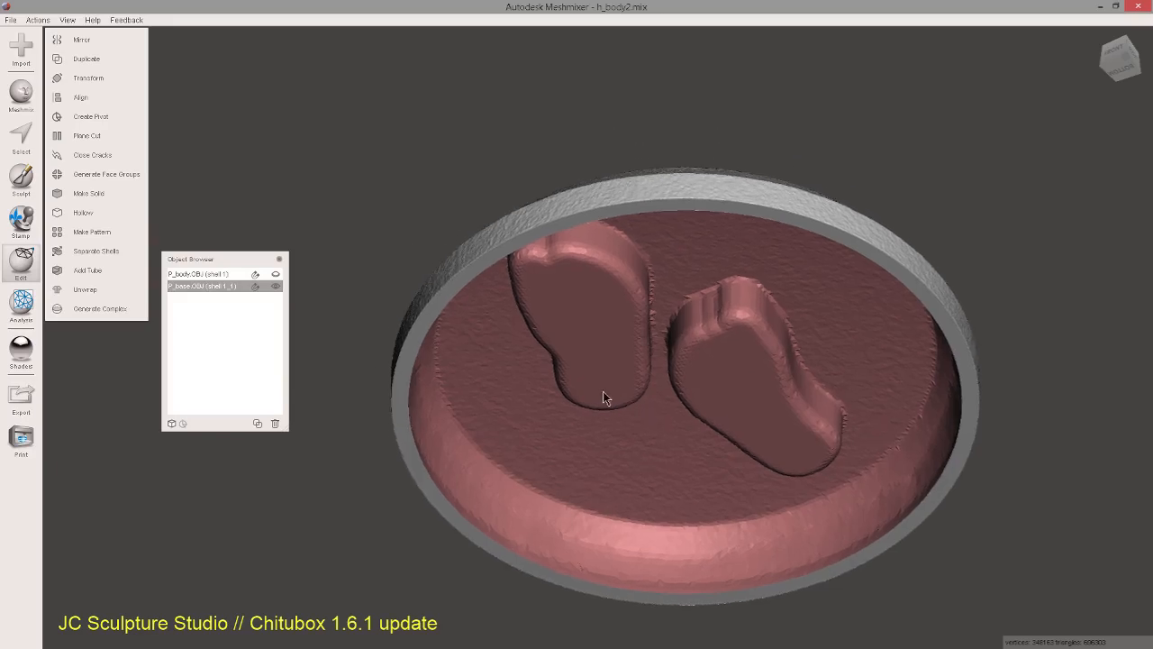
{"action": "left_click_drag", "start_coordinate": [604, 399], "coordinate": [527, 442]}
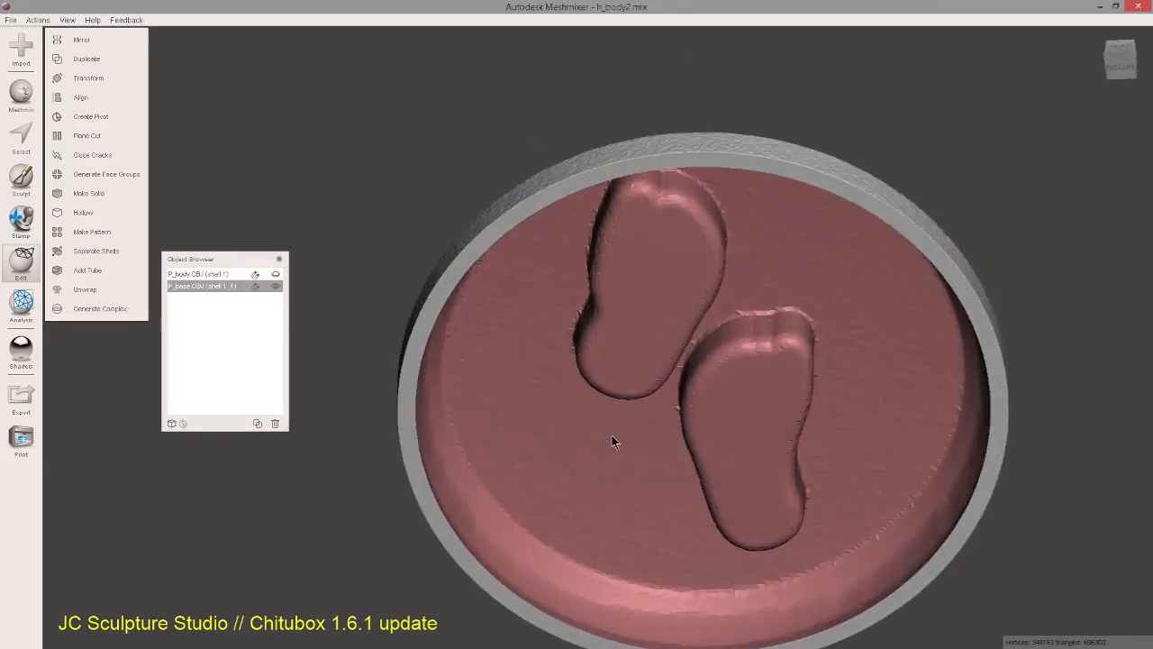
{"action": "left_click_drag", "start_coordinate": [612, 442], "coordinate": [581, 419]}
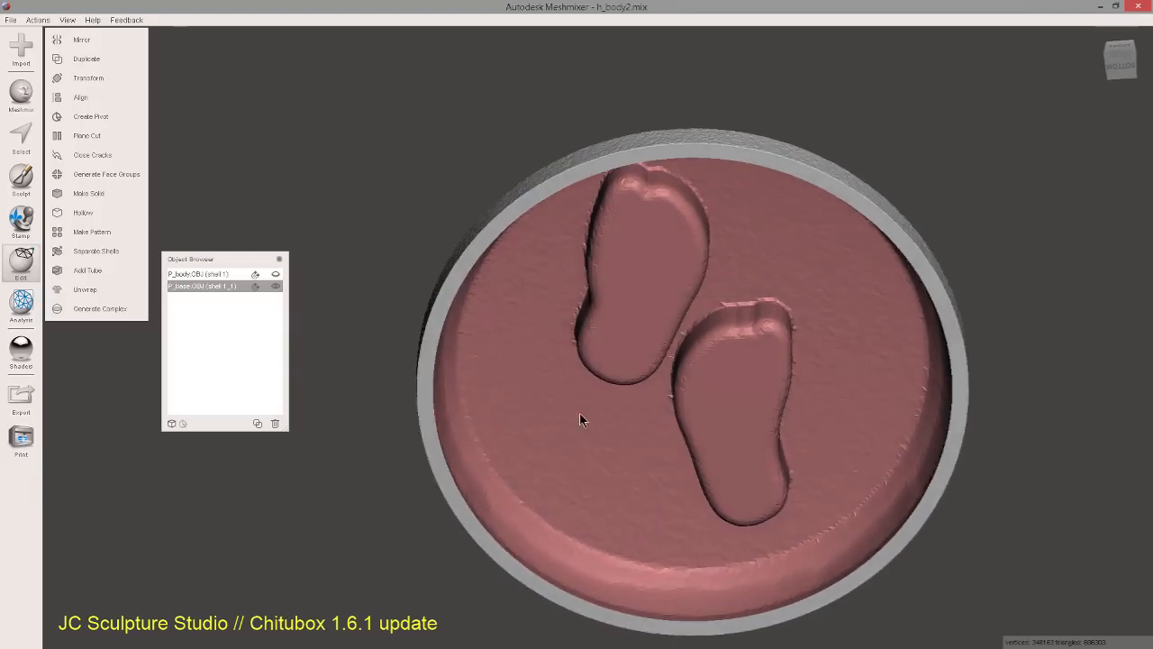
{"action": "mouse_move", "coordinate": [437, 289]}
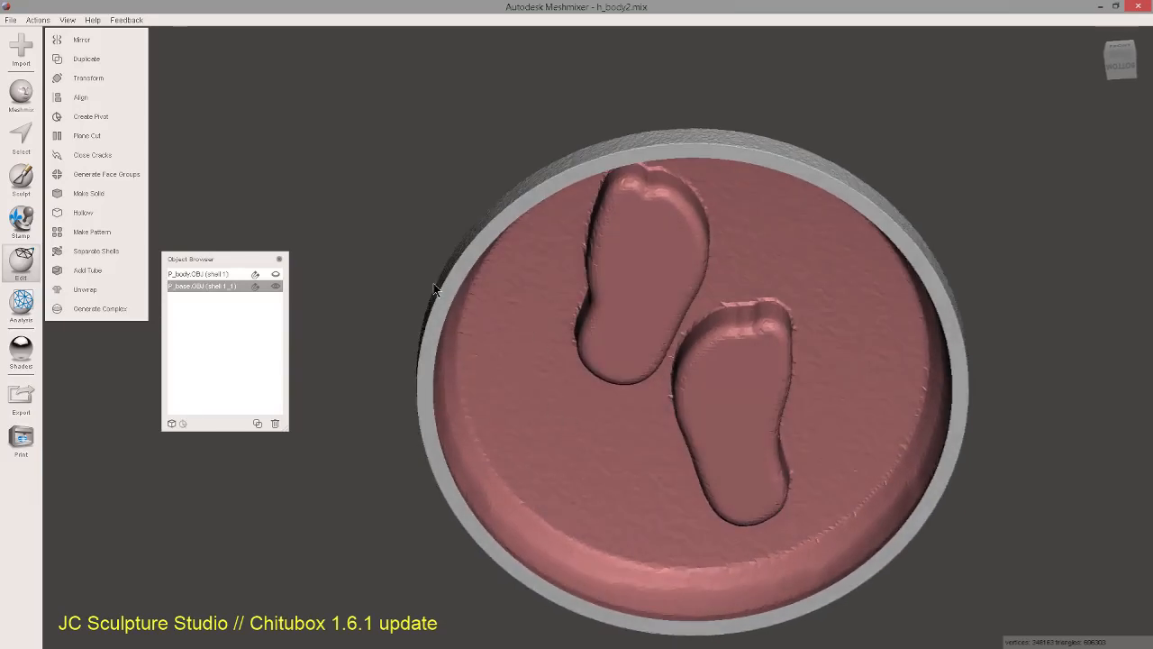
{"action": "mouse_move", "coordinate": [579, 228]}
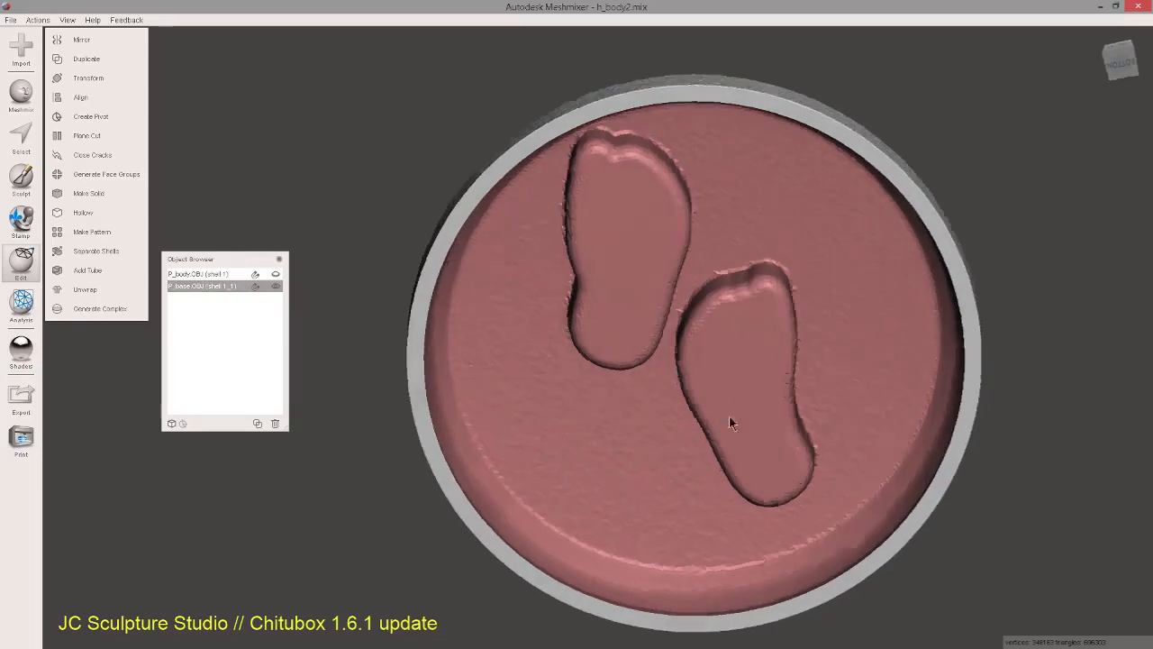
{"action": "left_click_drag", "start_coordinate": [730, 424], "coordinate": [595, 148]}
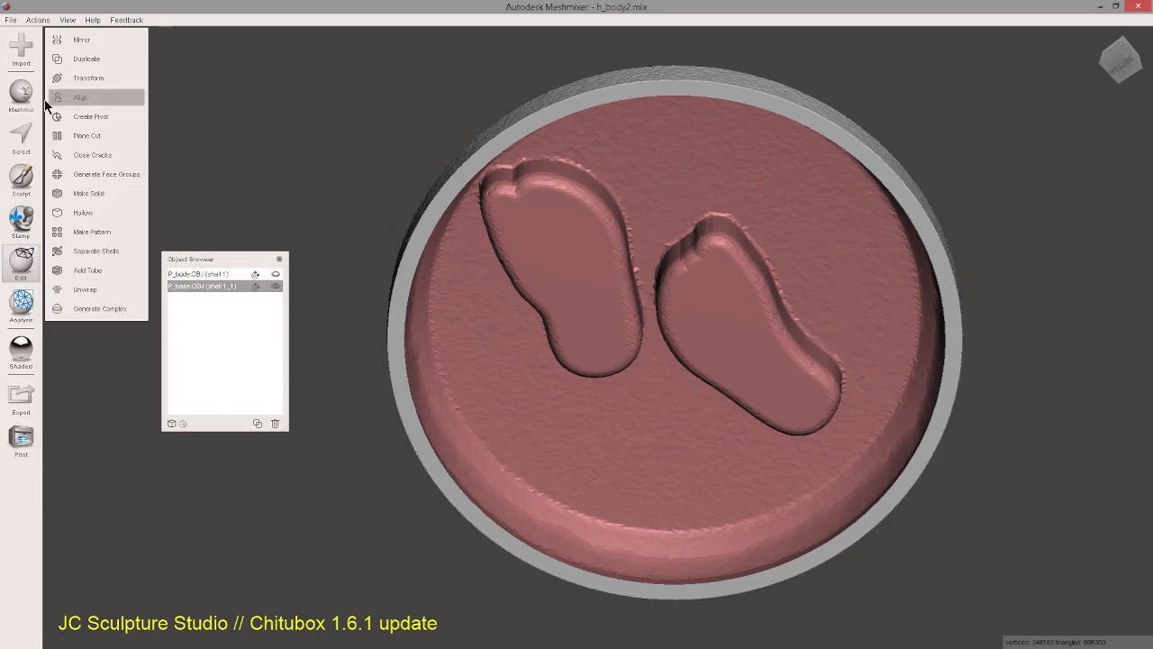
{"action": "mouse_move", "coordinate": [29, 126]}
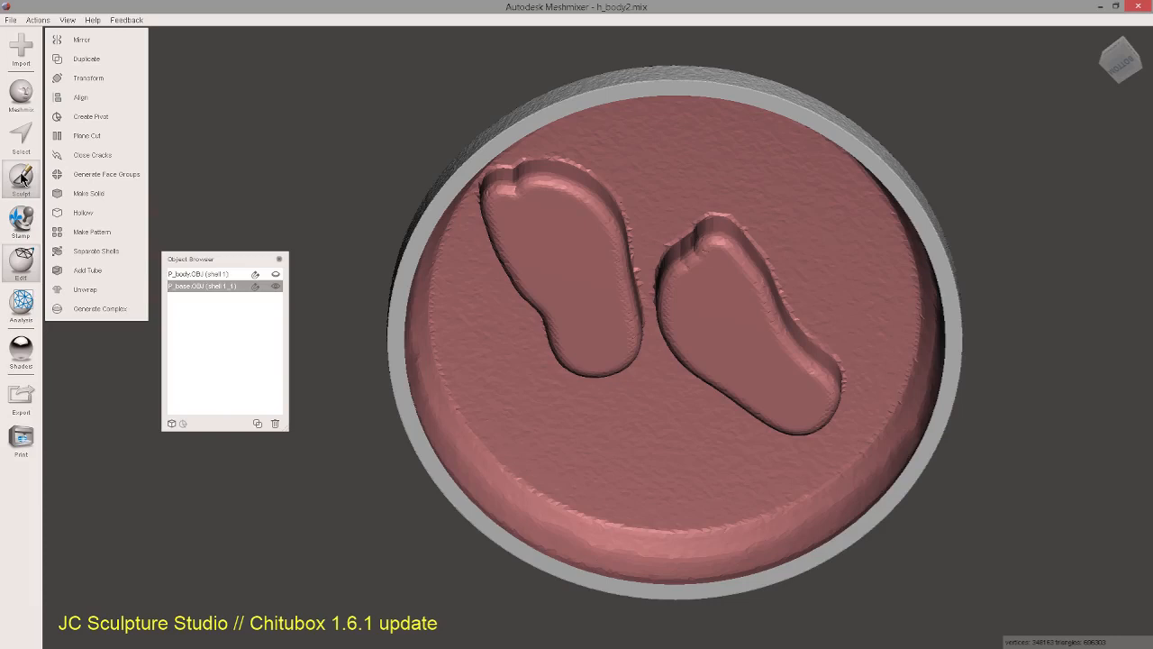
Enter Sculpt, uncheck Symmetry, and show the Brushes flyout.
{"action": "left_click", "coordinate": [20, 180]}
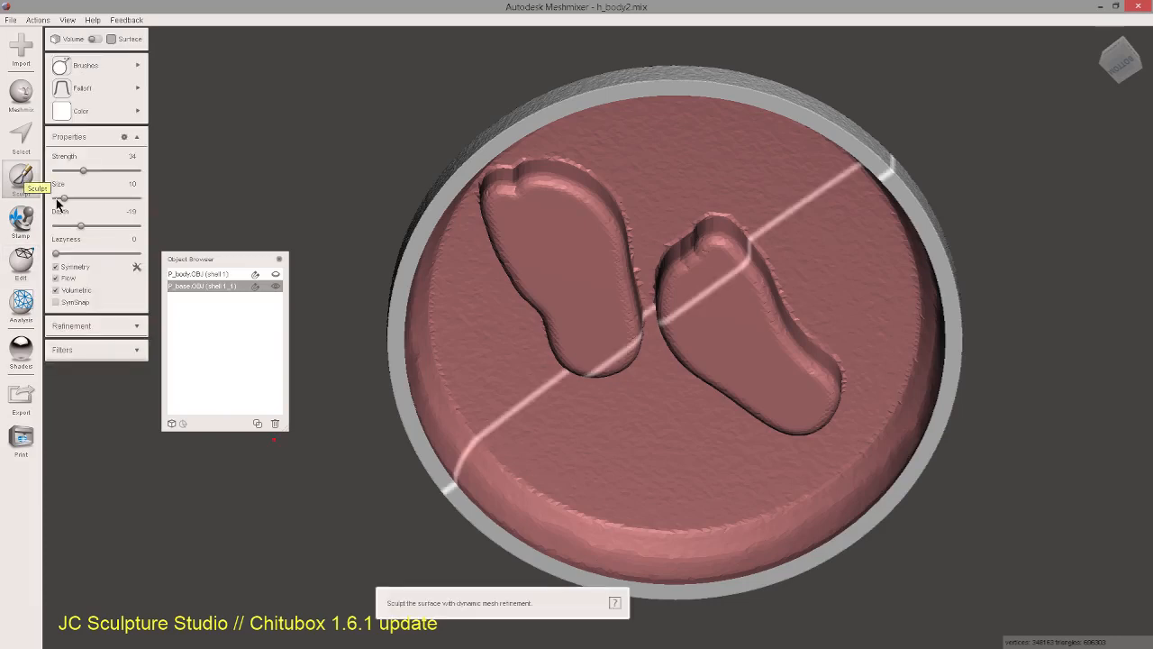
{"action": "left_click", "coordinate": [61, 110]}
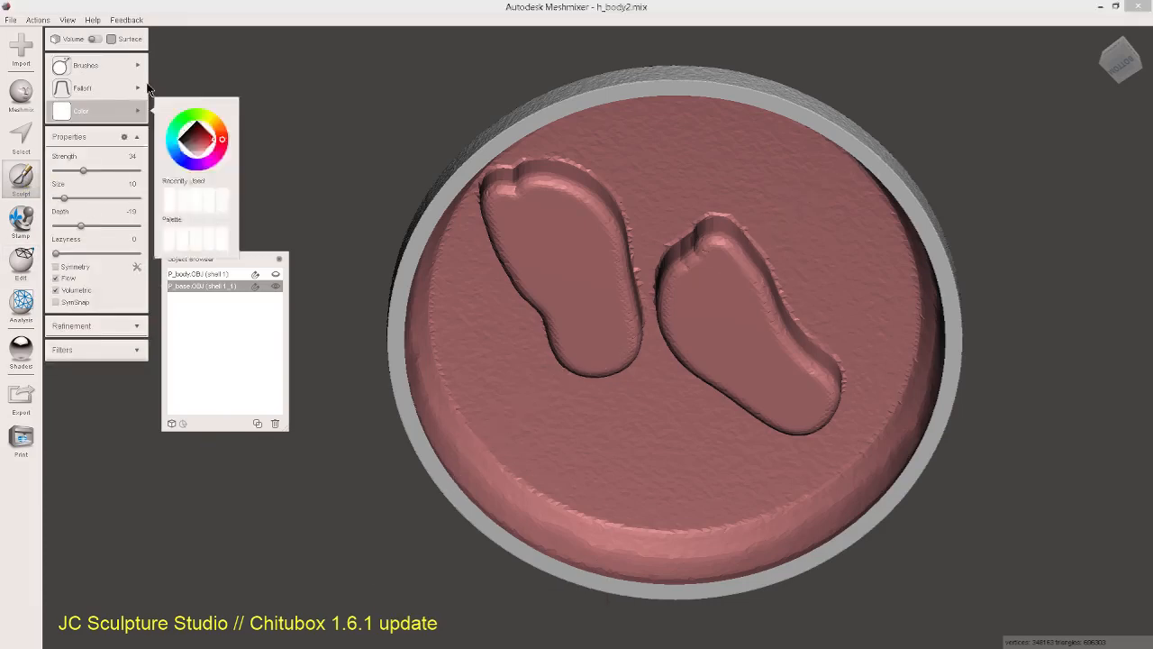
{"action": "left_click", "coordinate": [85, 64]}
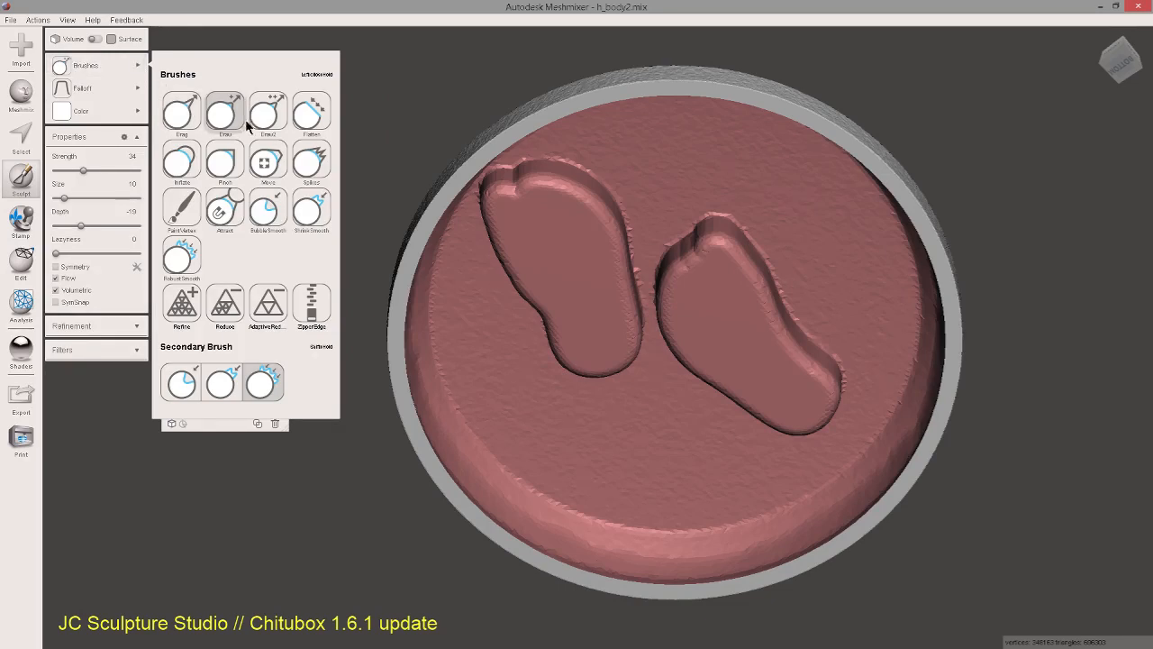
{"action": "mouse_move", "coordinate": [227, 119]}
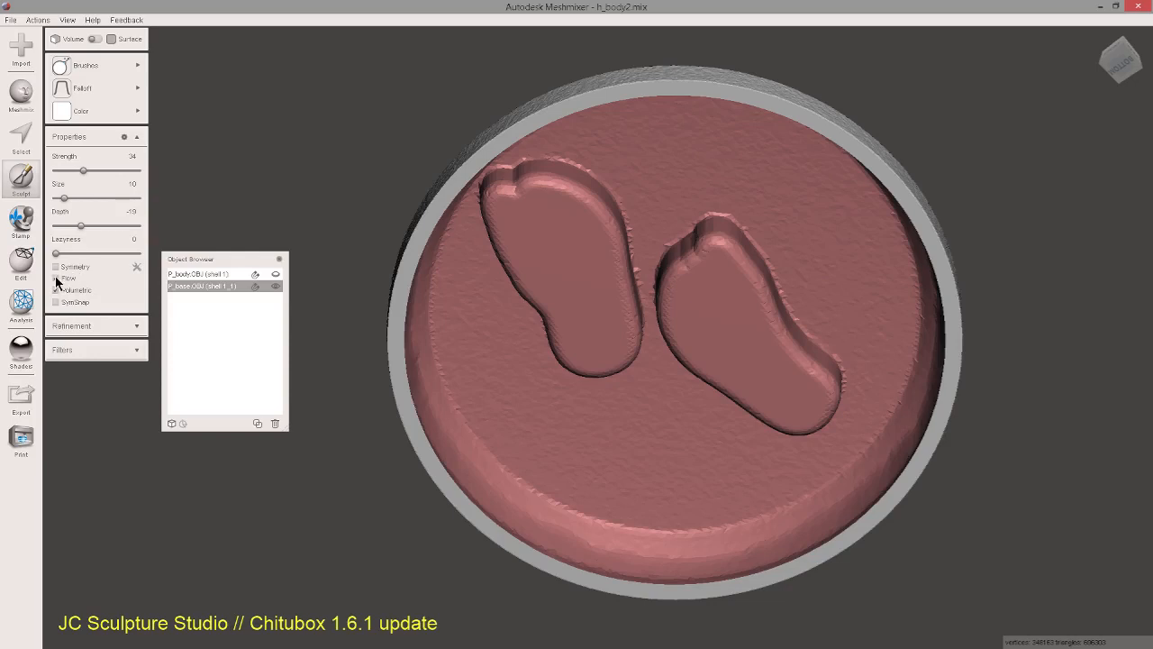
{"action": "mouse_move", "coordinate": [57, 296]}
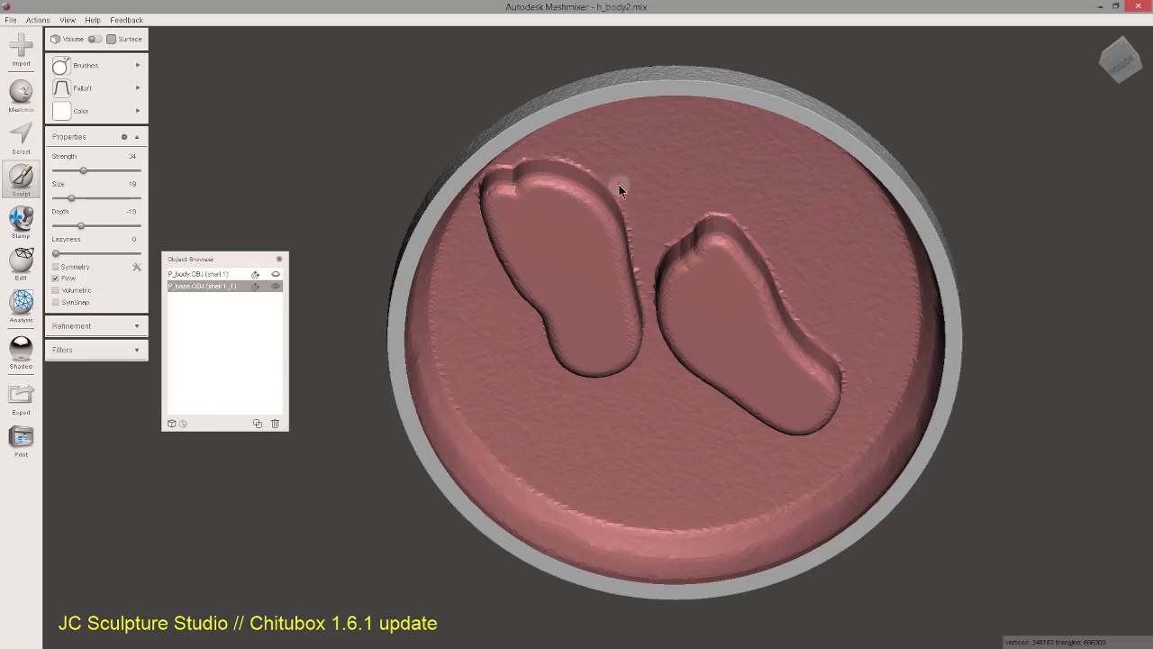
Stroke the left footprint, raise brush Strength to 70, and uncheck Volumetric.
{"action": "left_click_drag", "start_coordinate": [70, 197], "coordinate": [81, 198]}
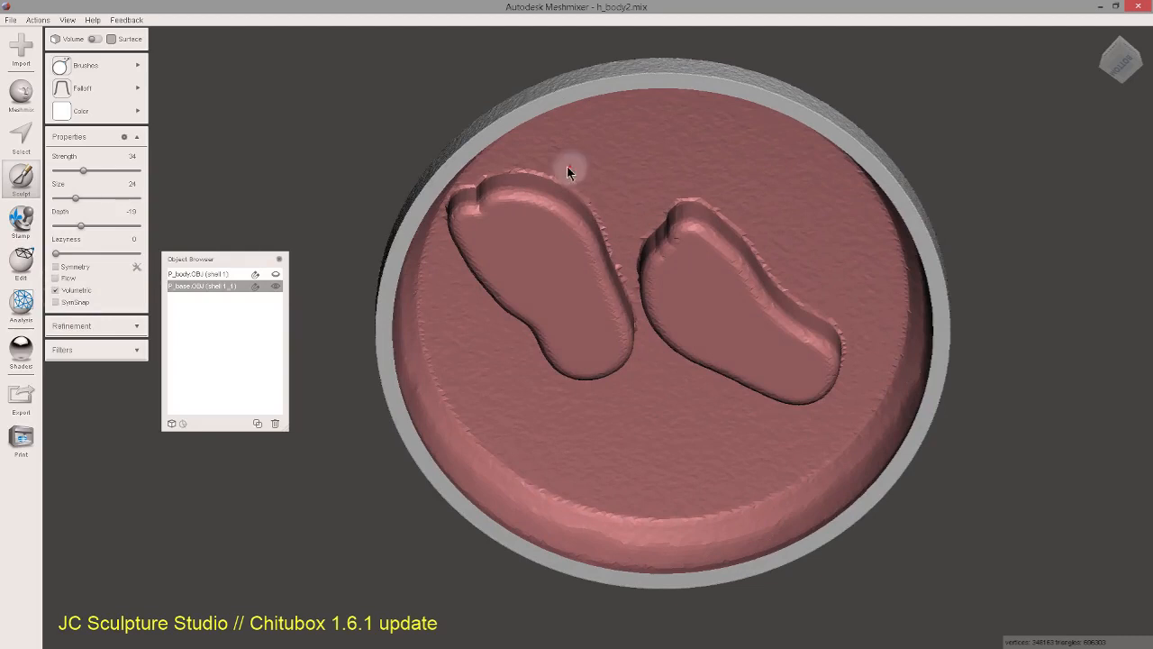
{"action": "mouse_move", "coordinate": [165, 151]}
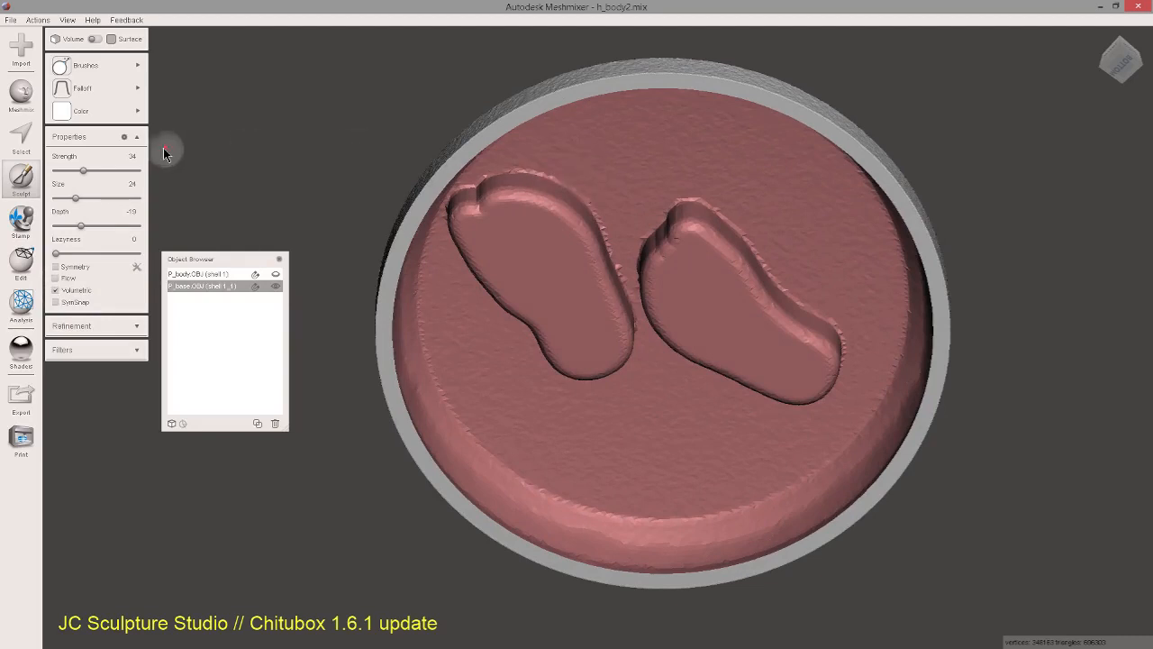
{"action": "left_click_drag", "start_coordinate": [83, 170], "coordinate": [113, 170]}
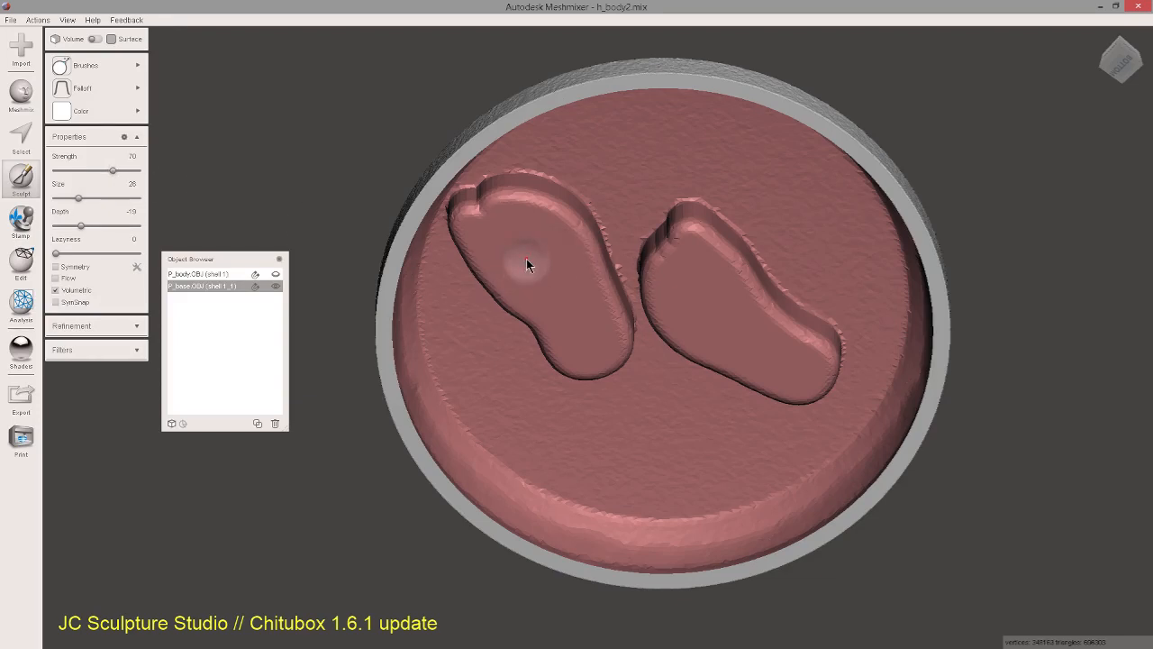
{"action": "left_click_drag", "start_coordinate": [527, 265], "coordinate": [532, 423]}
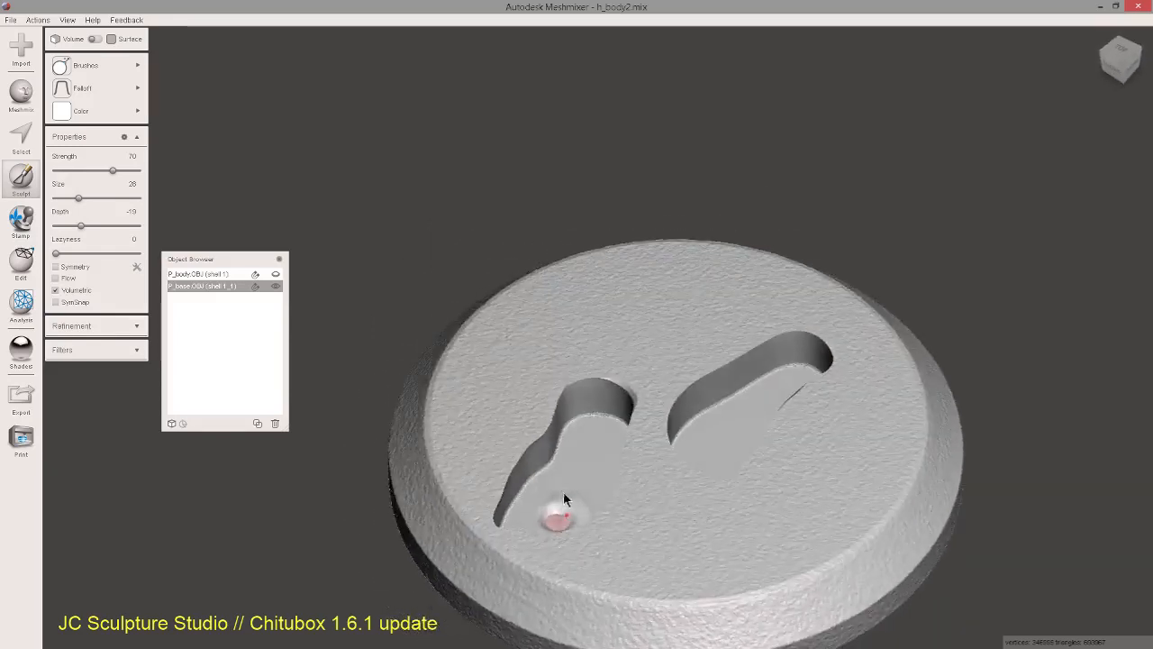
{"action": "left_click", "coordinate": [581, 522]}
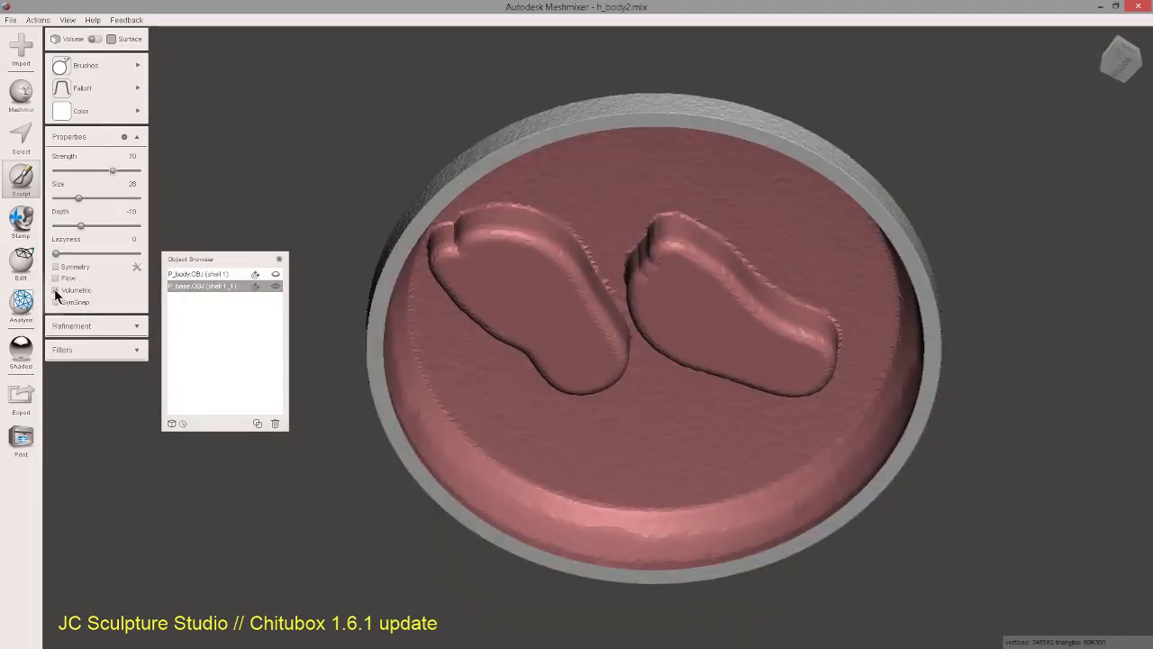
{"action": "left_click", "coordinate": [551, 289]}
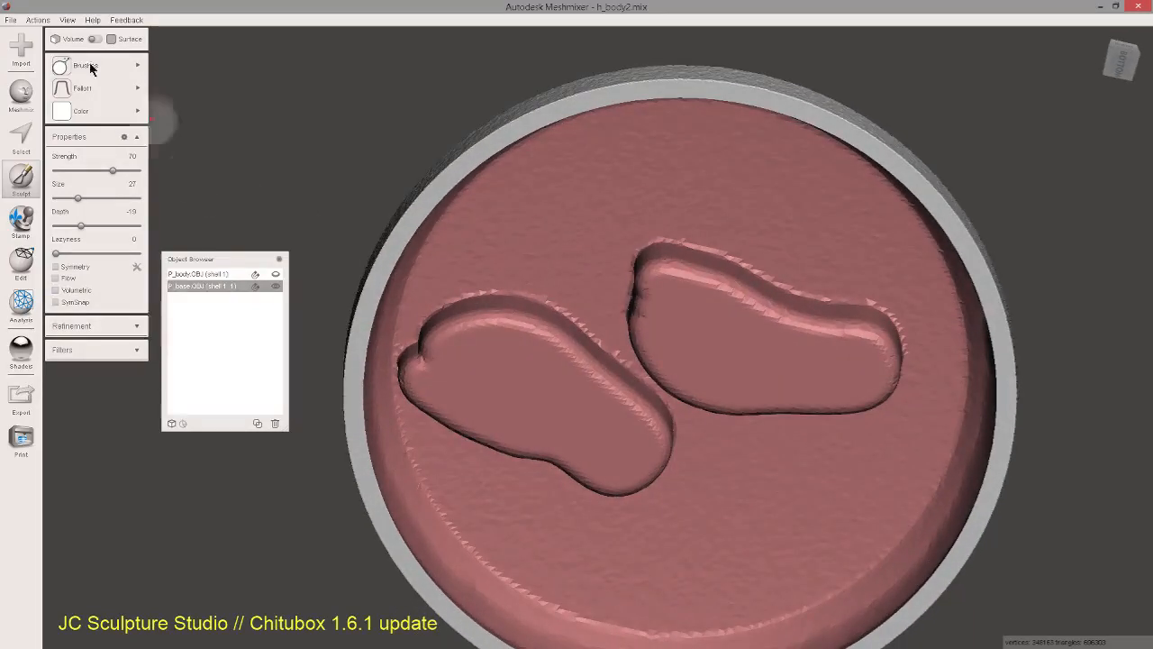
Pick a brush and build up the left footprint rim and the area between feet.
{"action": "left_click", "coordinate": [98, 66]}
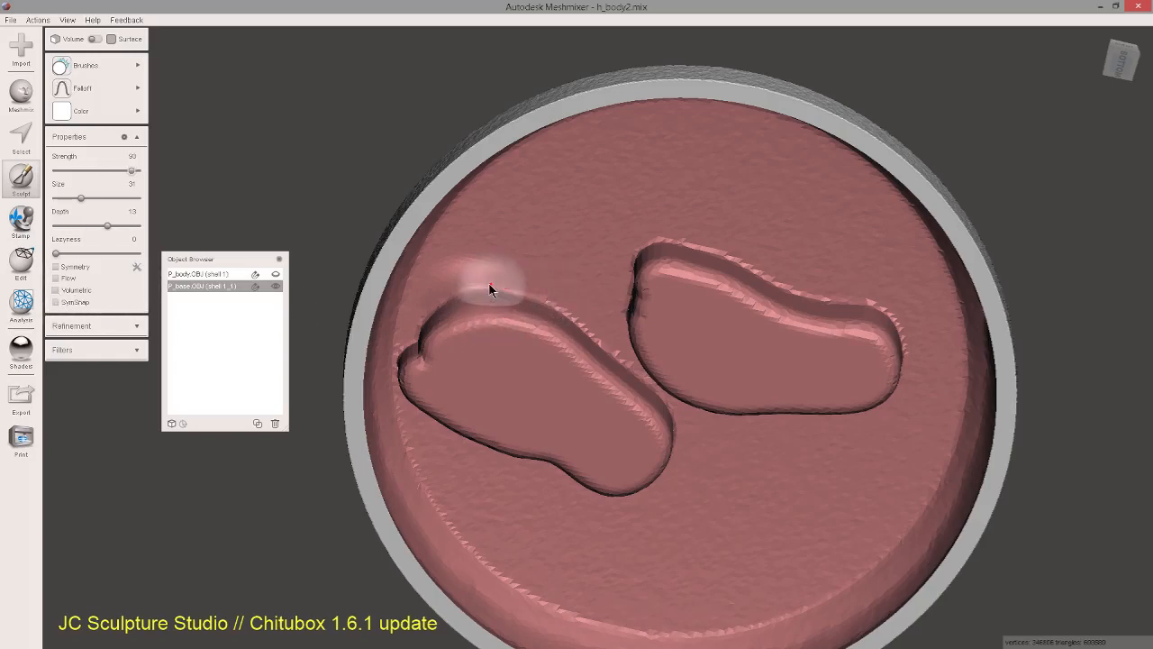
{"action": "left_click_drag", "start_coordinate": [491, 288], "coordinate": [568, 320]}
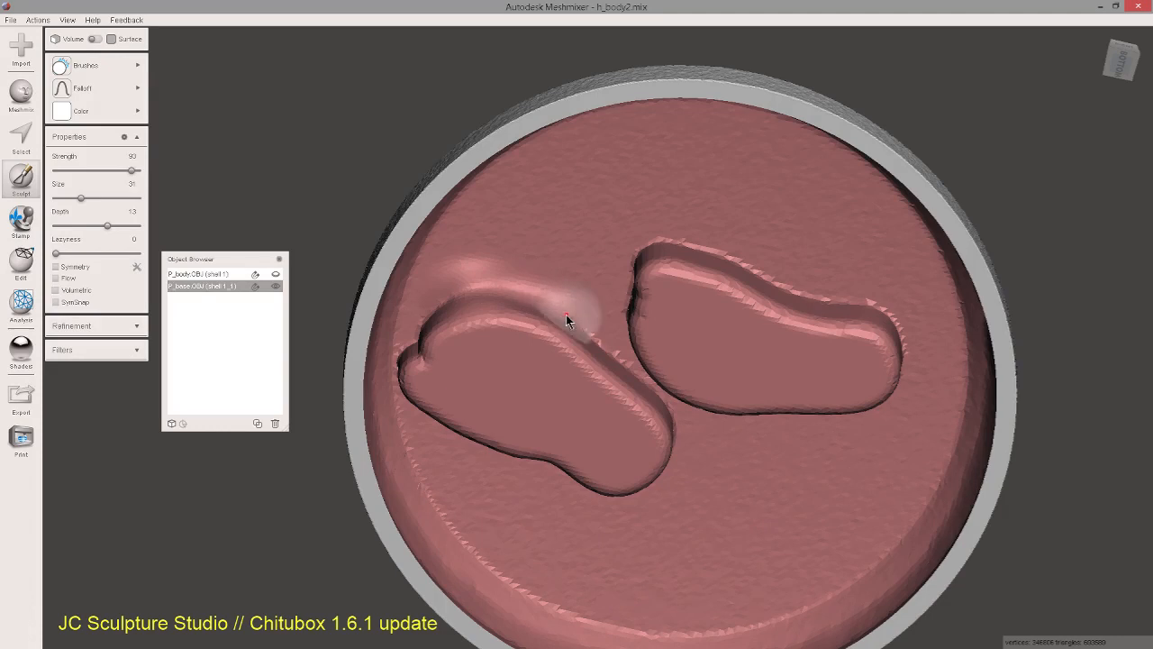
{"action": "left_click_drag", "start_coordinate": [567, 320], "coordinate": [620, 363]}
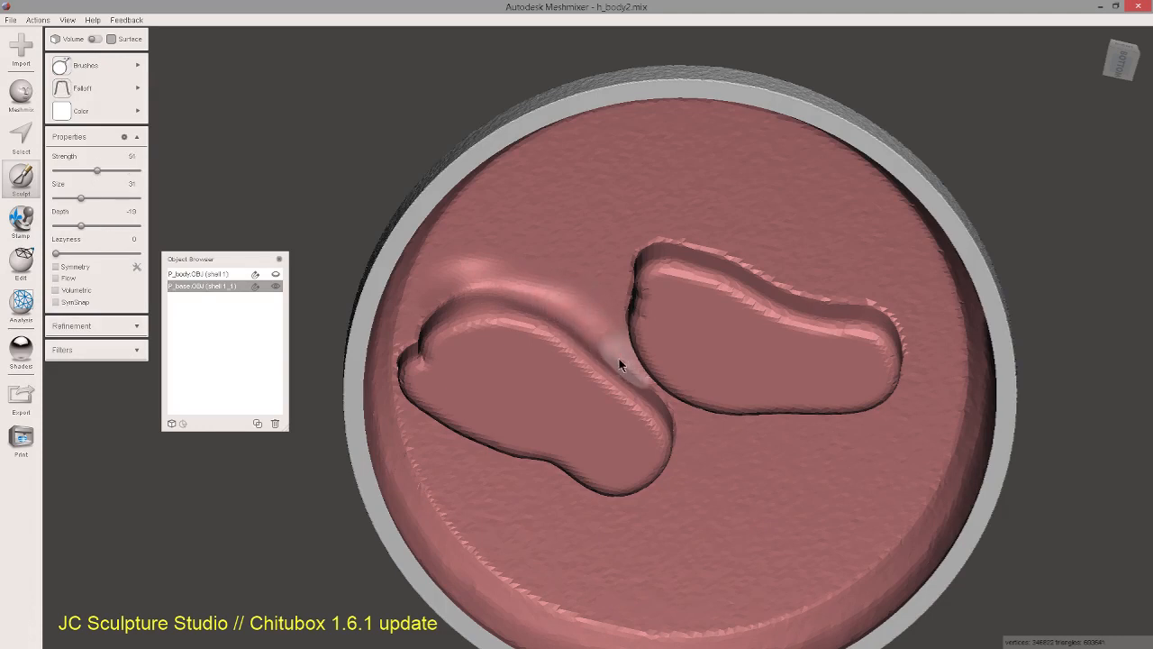
{"action": "left_click_drag", "start_coordinate": [622, 365], "coordinate": [460, 302]}
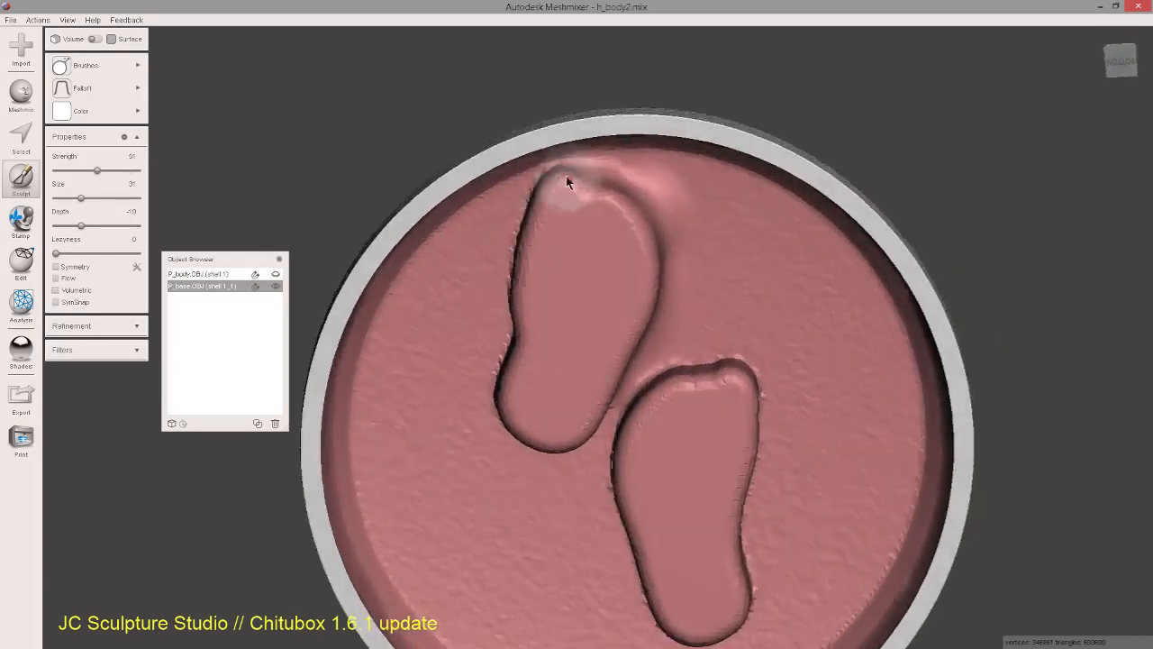
Smooth and thicken around the upper footprint's toe and the gap between footprints.
{"action": "left_click_drag", "start_coordinate": [567, 180], "coordinate": [518, 243]}
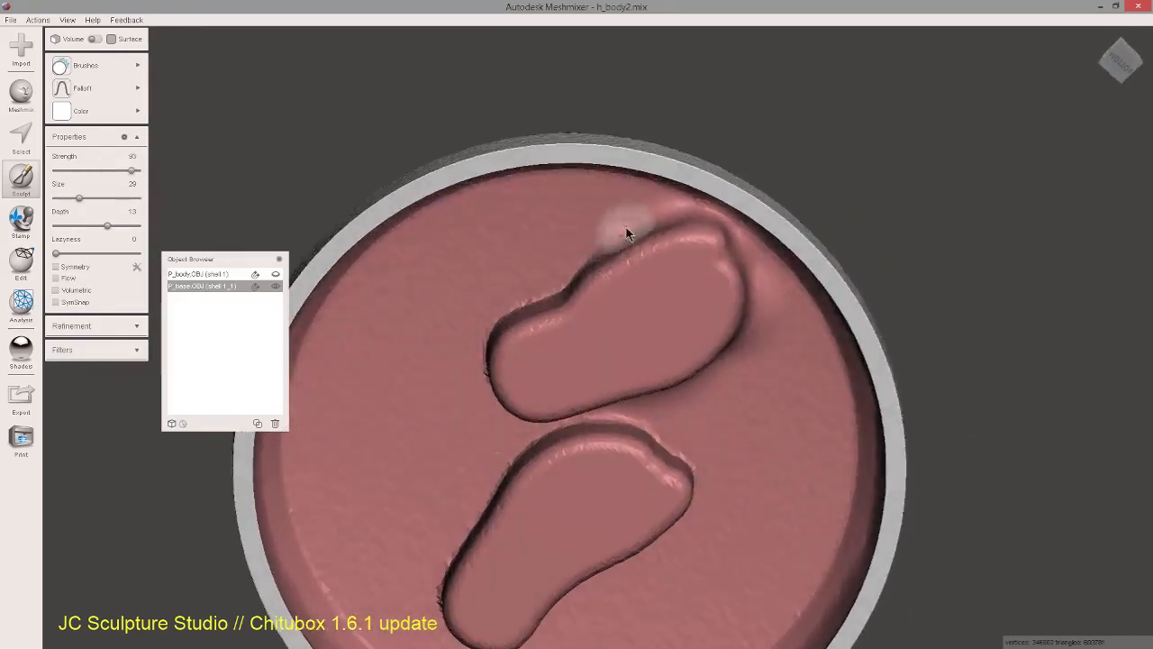
{"action": "left_click_drag", "start_coordinate": [626, 233], "coordinate": [527, 313]}
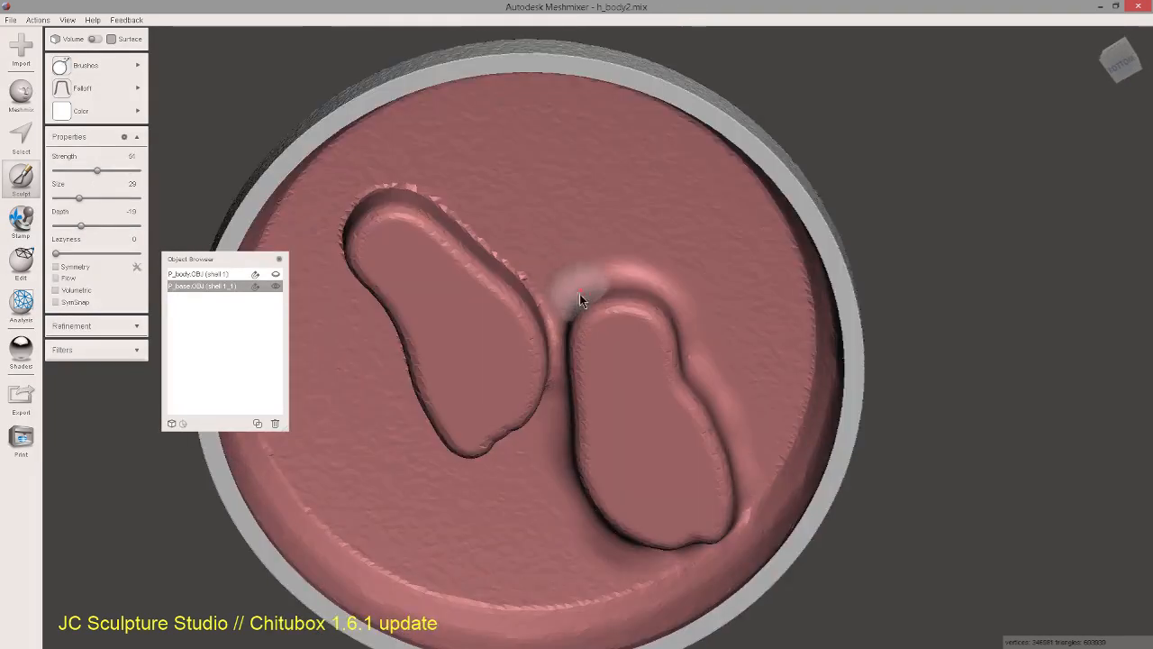
{"action": "left_click_drag", "start_coordinate": [581, 300], "coordinate": [554, 329]}
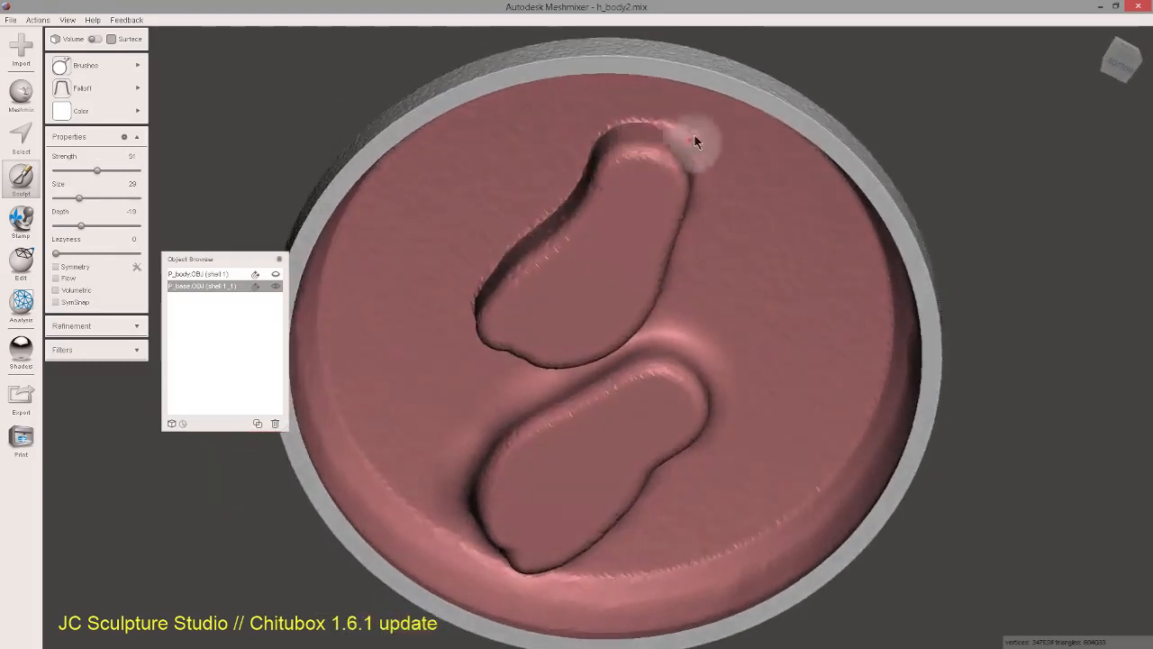
{"action": "left_click_drag", "start_coordinate": [694, 140], "coordinate": [554, 199]}
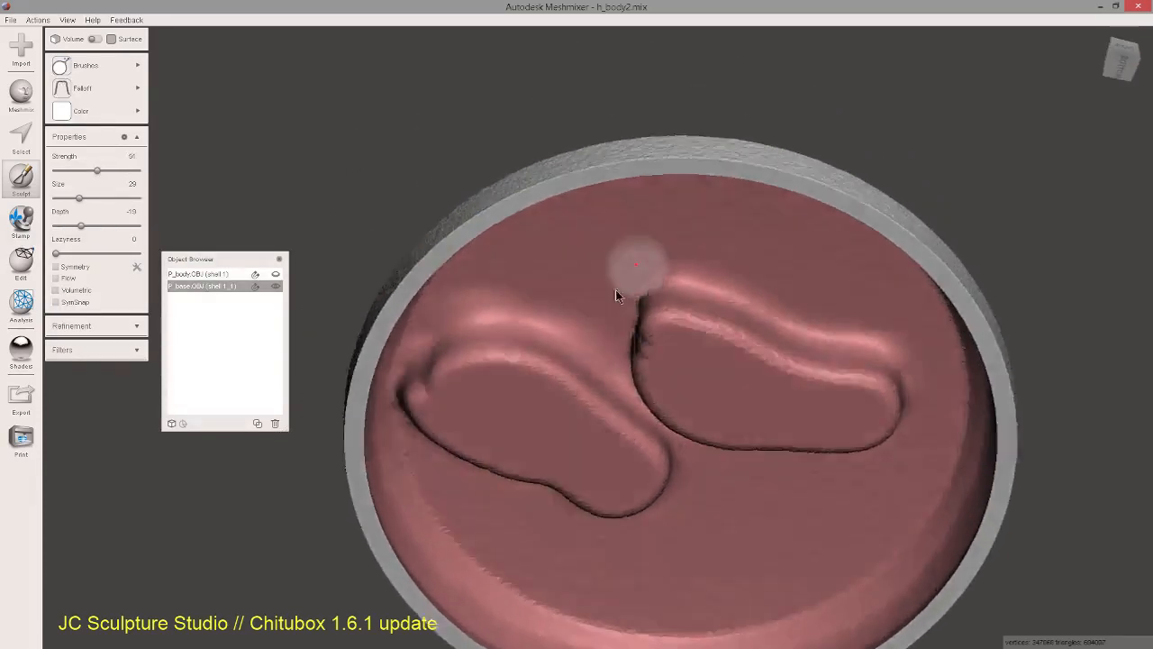
{"action": "left_click_drag", "start_coordinate": [640, 270], "coordinate": [649, 424]}
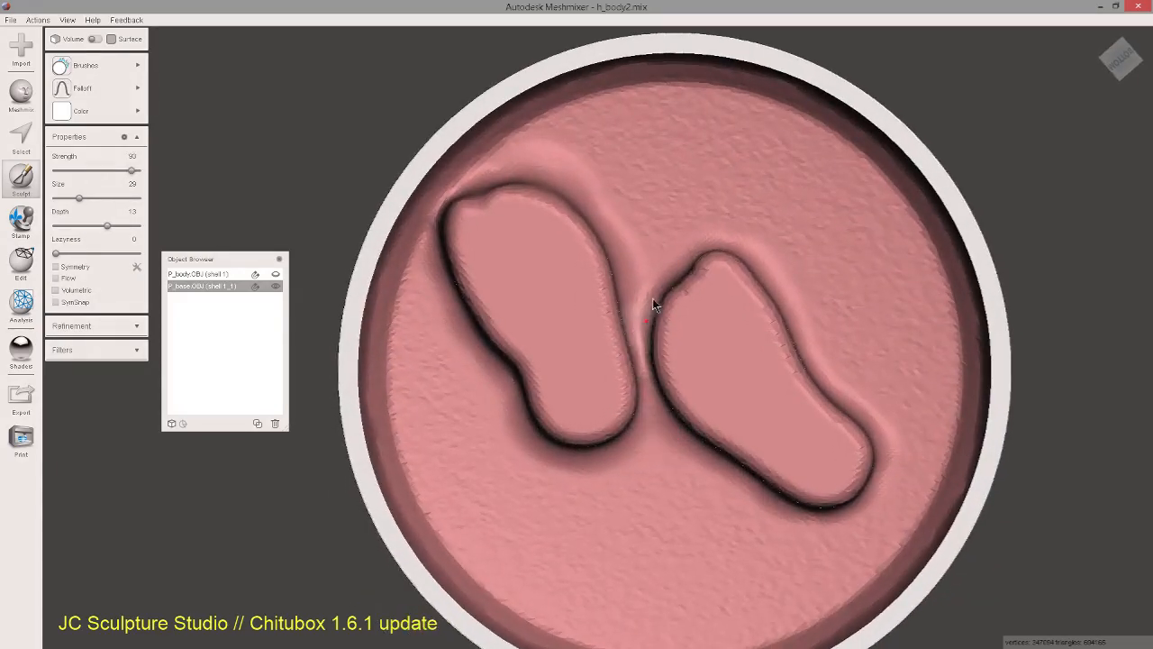
{"action": "left_click_drag", "start_coordinate": [654, 306], "coordinate": [586, 437]}
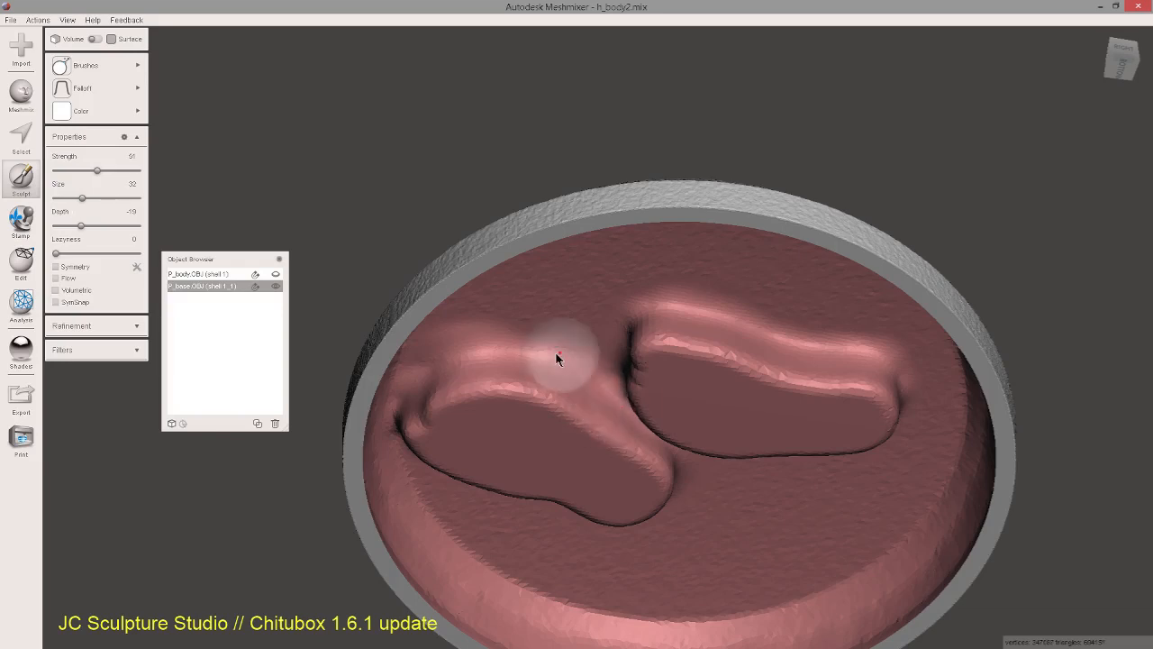
From a top-down view, smooth the upper footprint's tip wall and inflate the rim above it.
{"action": "left_click_drag", "start_coordinate": [558, 361], "coordinate": [599, 368]}
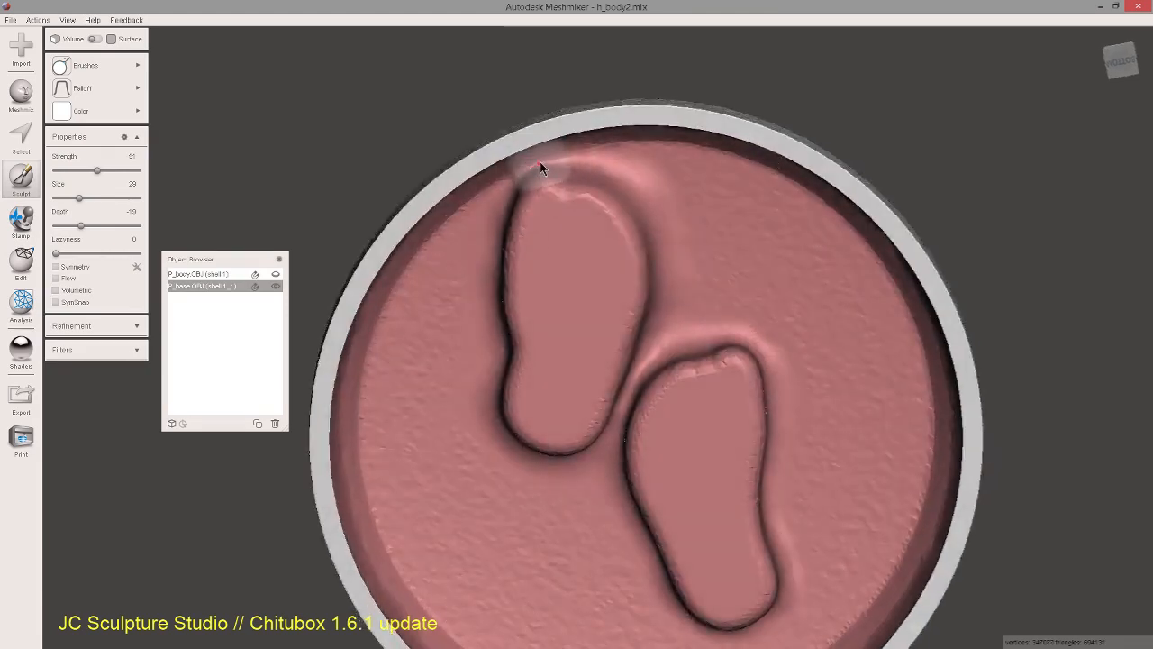
{"action": "left_click_drag", "start_coordinate": [540, 168], "coordinate": [491, 262]}
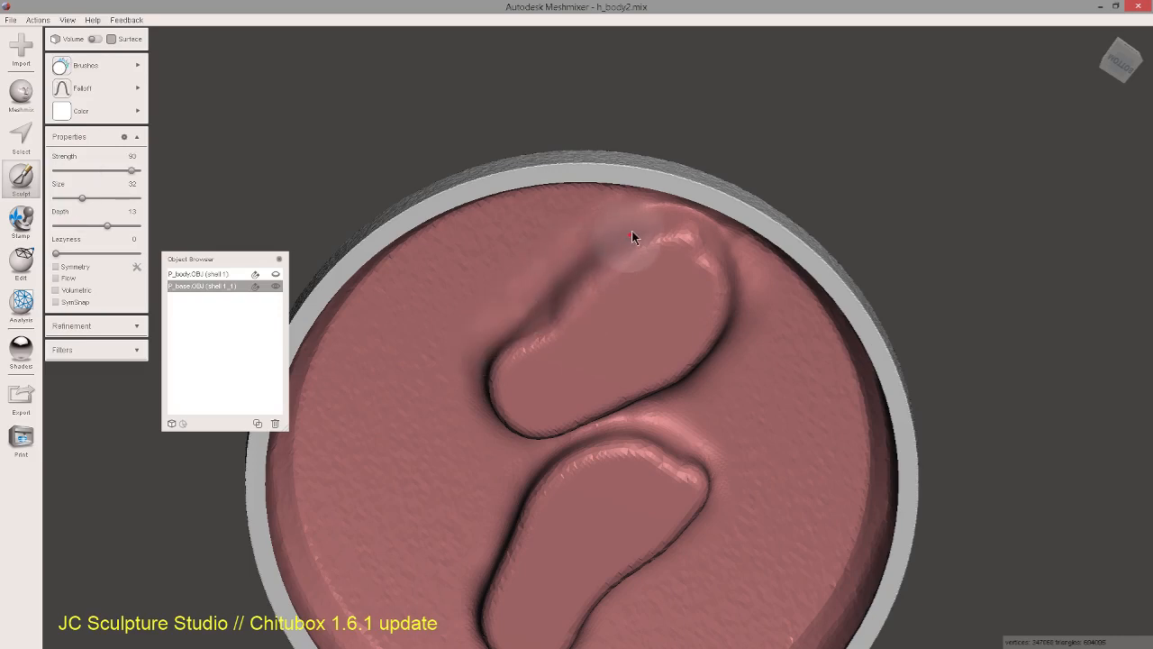
{"action": "left_click_drag", "start_coordinate": [631, 236], "coordinate": [566, 278]}
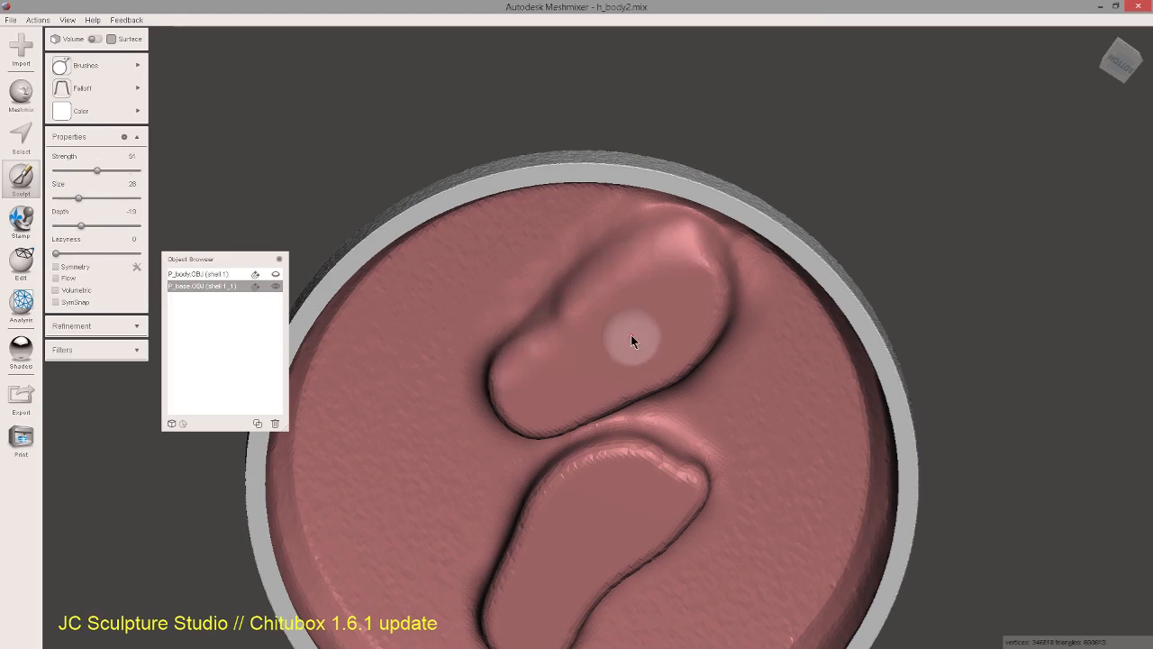
Smooth the upper footprint's recess floor, its edge, and the ridge between both footprints.
{"action": "left_click_drag", "start_coordinate": [631, 341], "coordinate": [536, 297]}
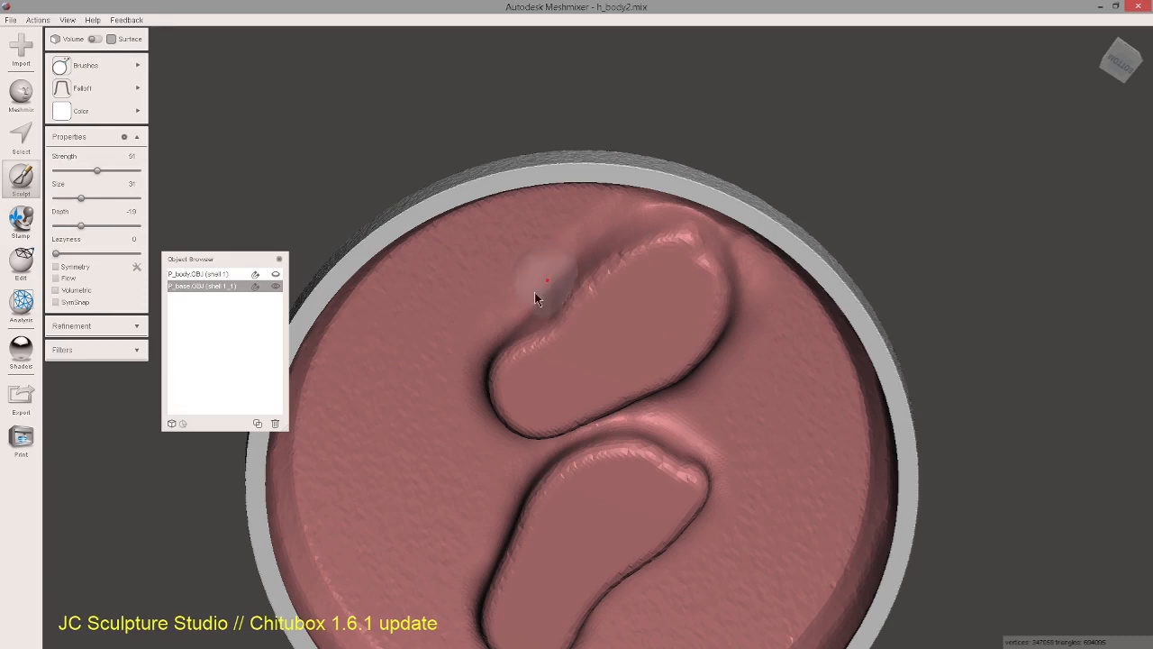
{"action": "left_click_drag", "start_coordinate": [537, 297], "coordinate": [462, 422]}
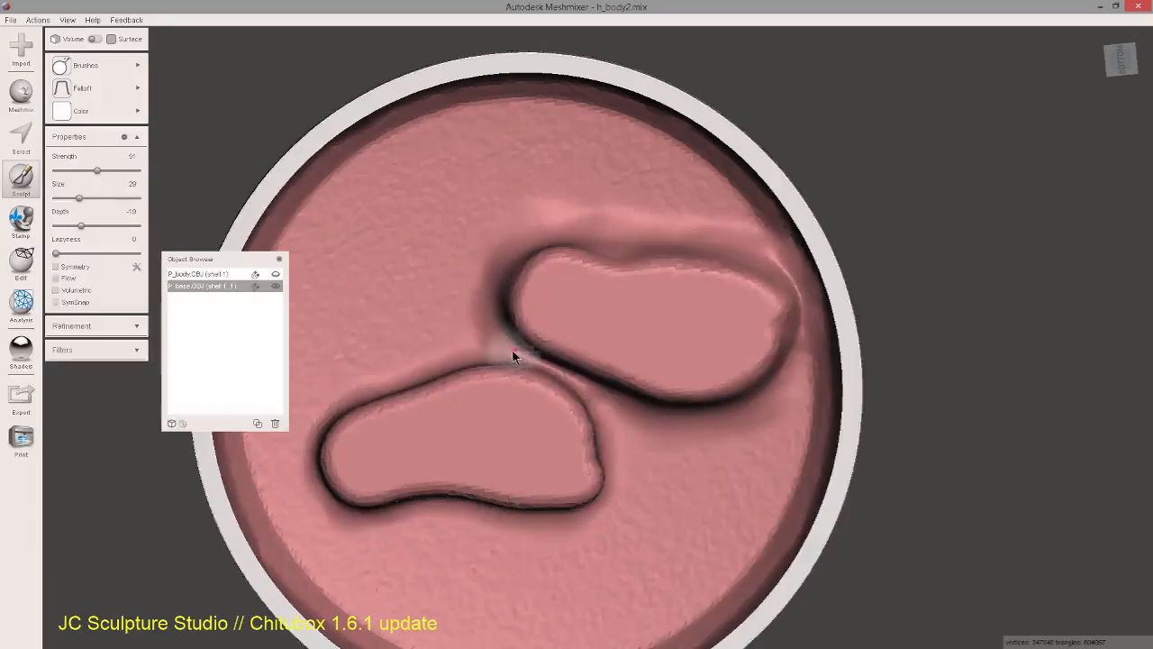
{"action": "left_click_drag", "start_coordinate": [514, 356], "coordinate": [581, 386]}
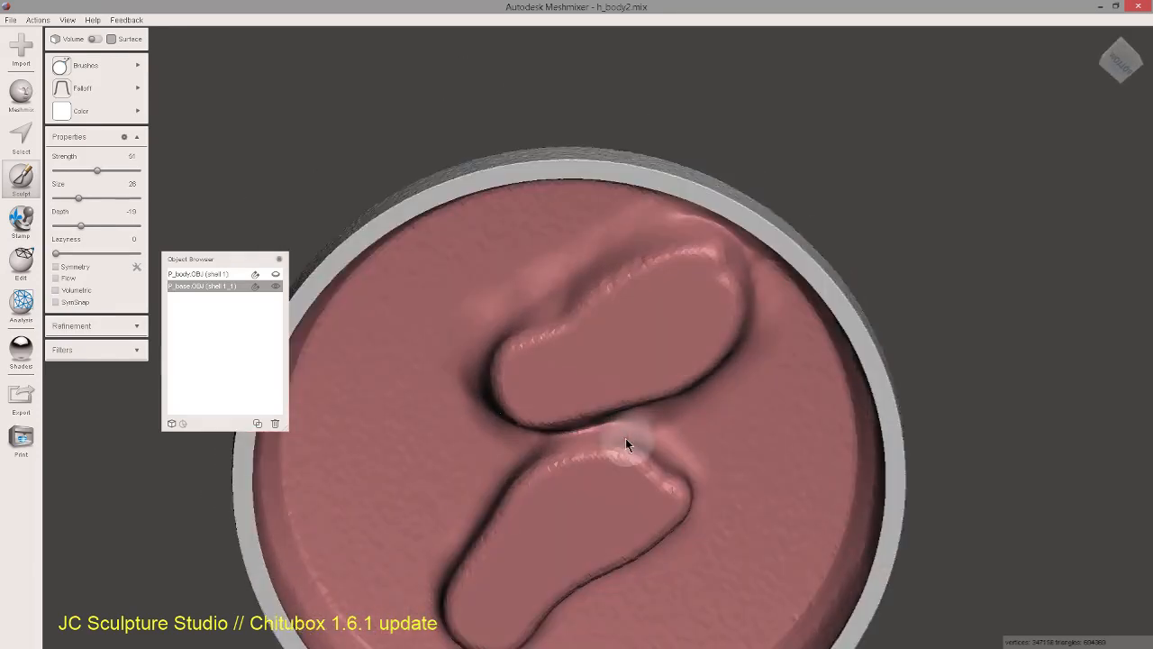
Smooth the gap and right footprint wall, inflate the ridge above it, smooth the upper tip.
{"action": "left_click_drag", "start_coordinate": [628, 443], "coordinate": [692, 466]}
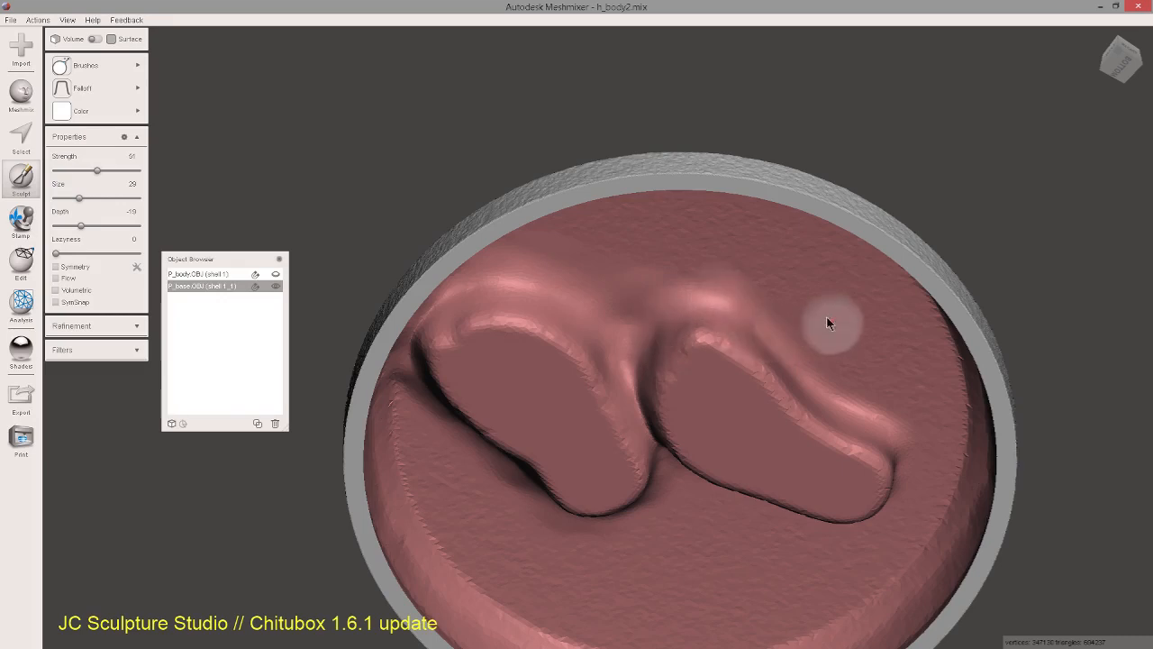
{"action": "left_click_drag", "start_coordinate": [829, 325], "coordinate": [680, 311]}
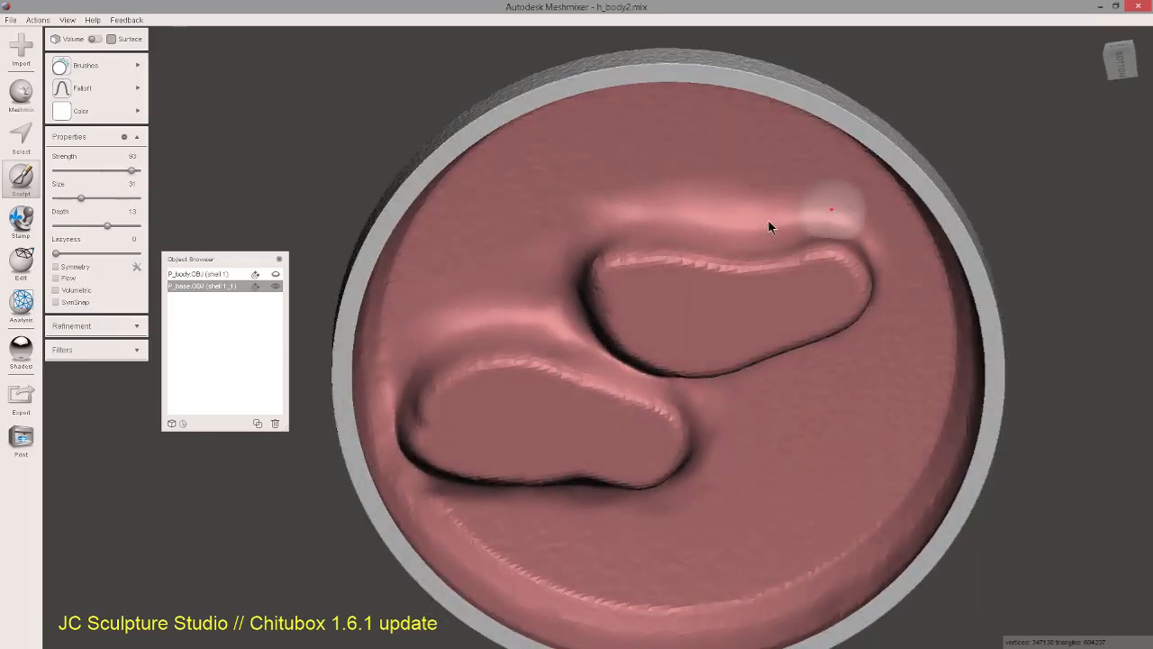
{"action": "left_click_drag", "start_coordinate": [771, 225], "coordinate": [667, 140]}
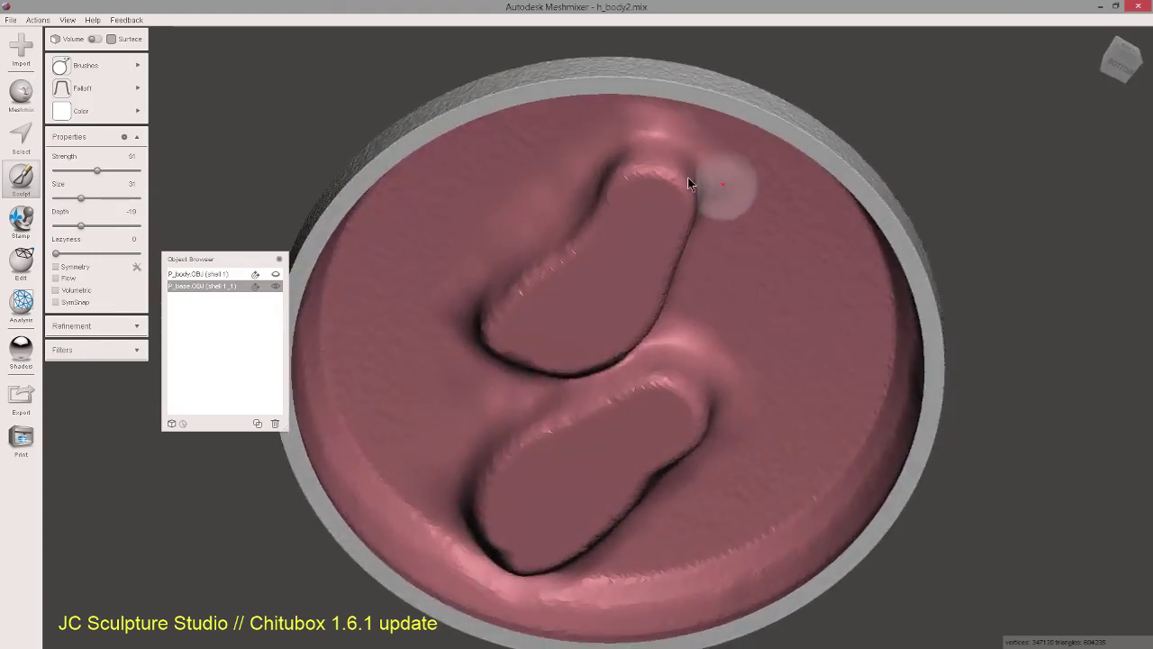
{"action": "left_click_drag", "start_coordinate": [685, 185], "coordinate": [577, 203]}
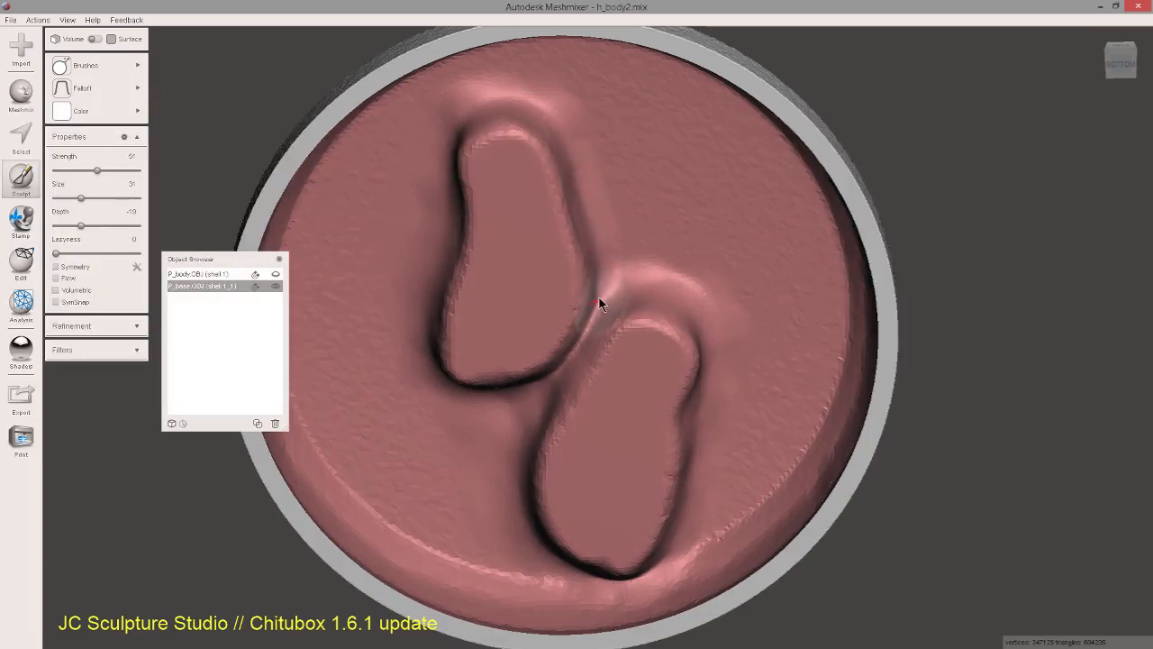
Smooth the ridge between footprints, blending it into the lower footprint edge and right ridge.
{"action": "left_click_drag", "start_coordinate": [604, 303], "coordinate": [563, 133]}
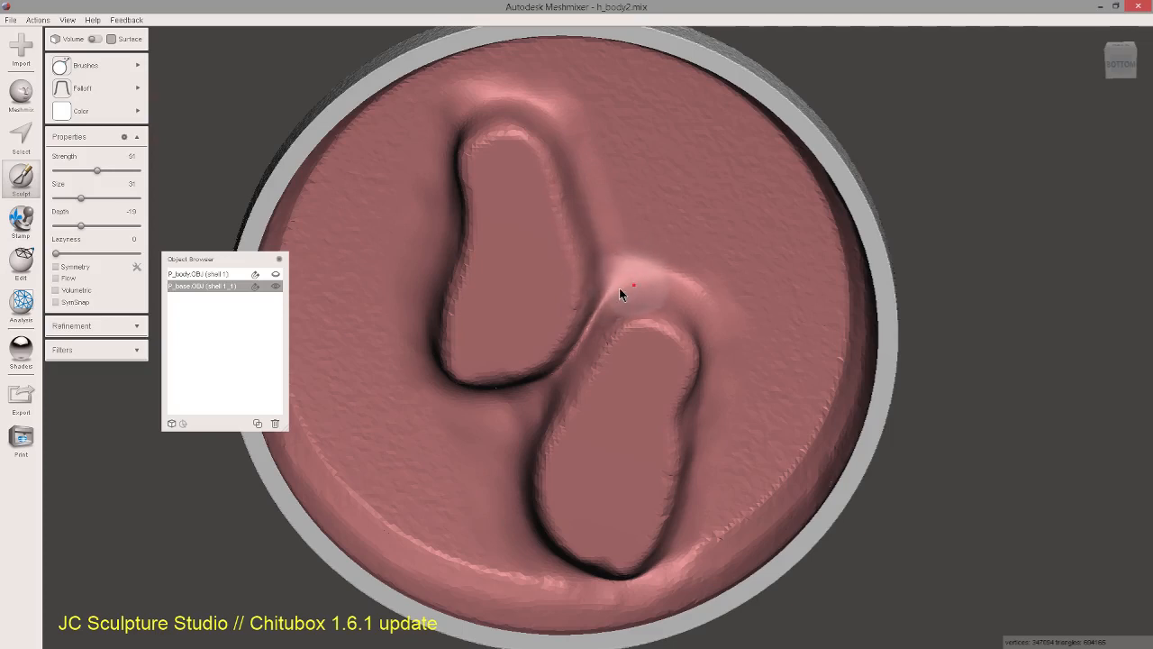
{"action": "left_click_drag", "start_coordinate": [634, 286], "coordinate": [617, 313]}
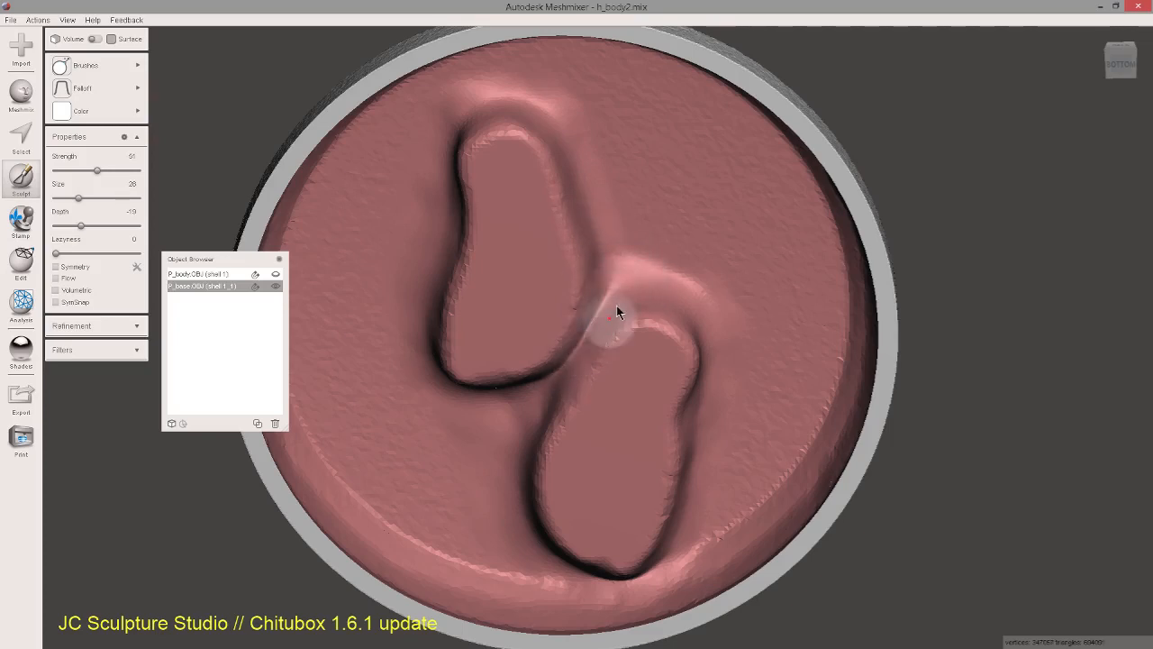
{"action": "left_click_drag", "start_coordinate": [617, 312], "coordinate": [527, 415]}
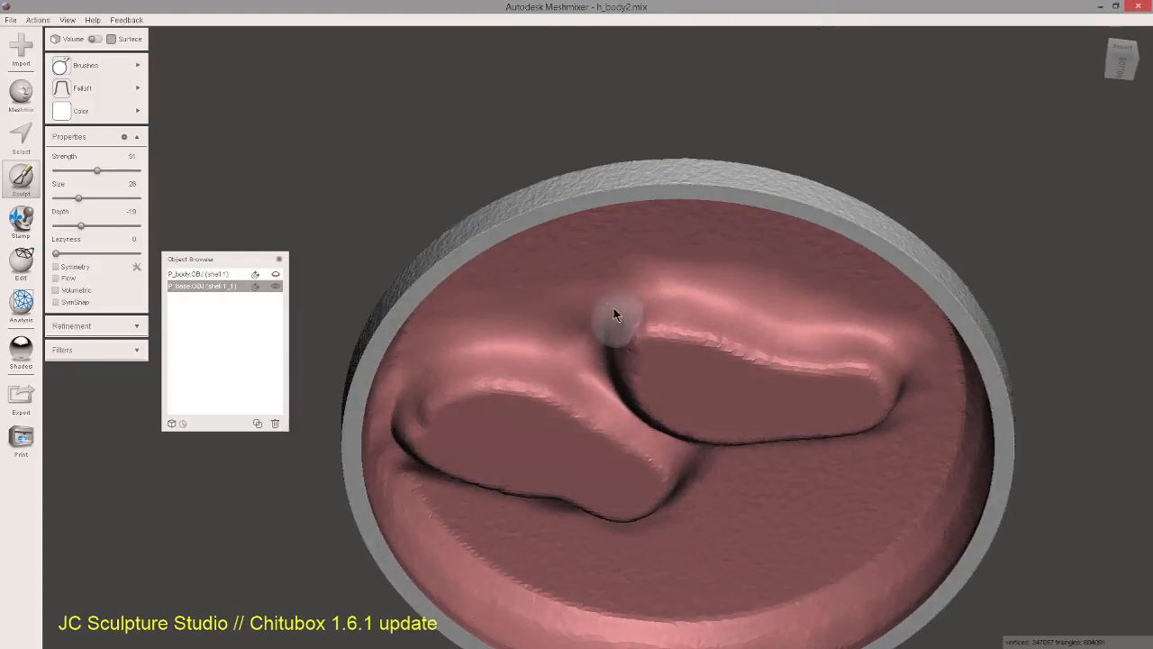
{"action": "left_click_drag", "start_coordinate": [617, 315], "coordinate": [584, 354]}
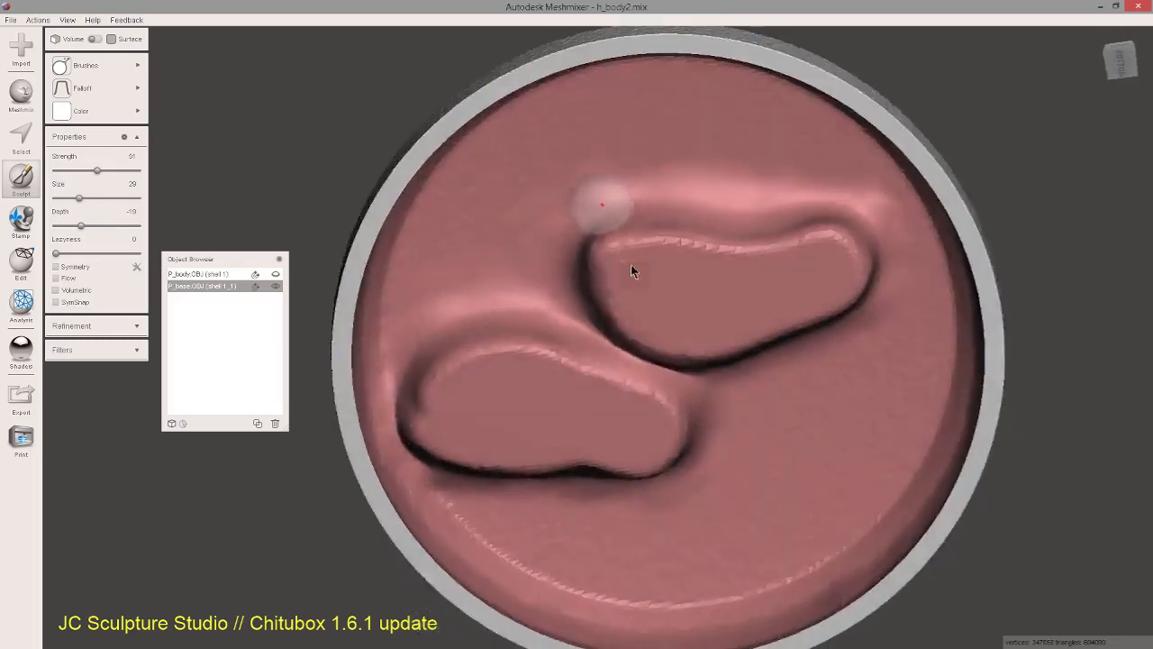
{"action": "left_click_drag", "start_coordinate": [630, 271], "coordinate": [671, 349]}
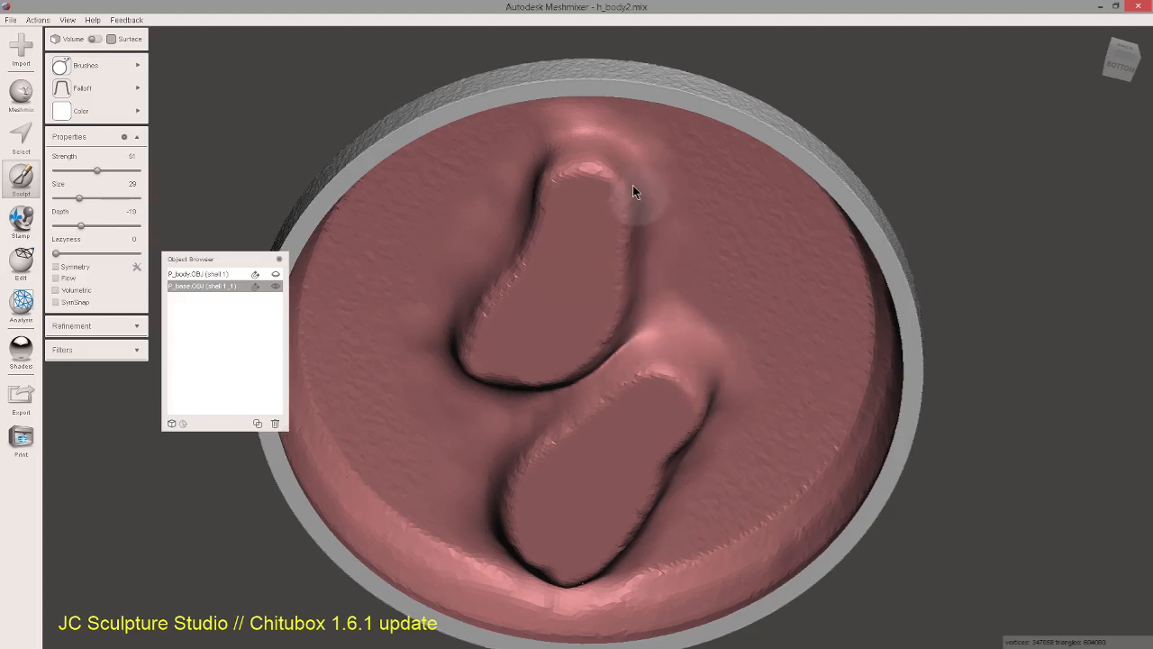
{"action": "left_click", "coordinate": [694, 311]}
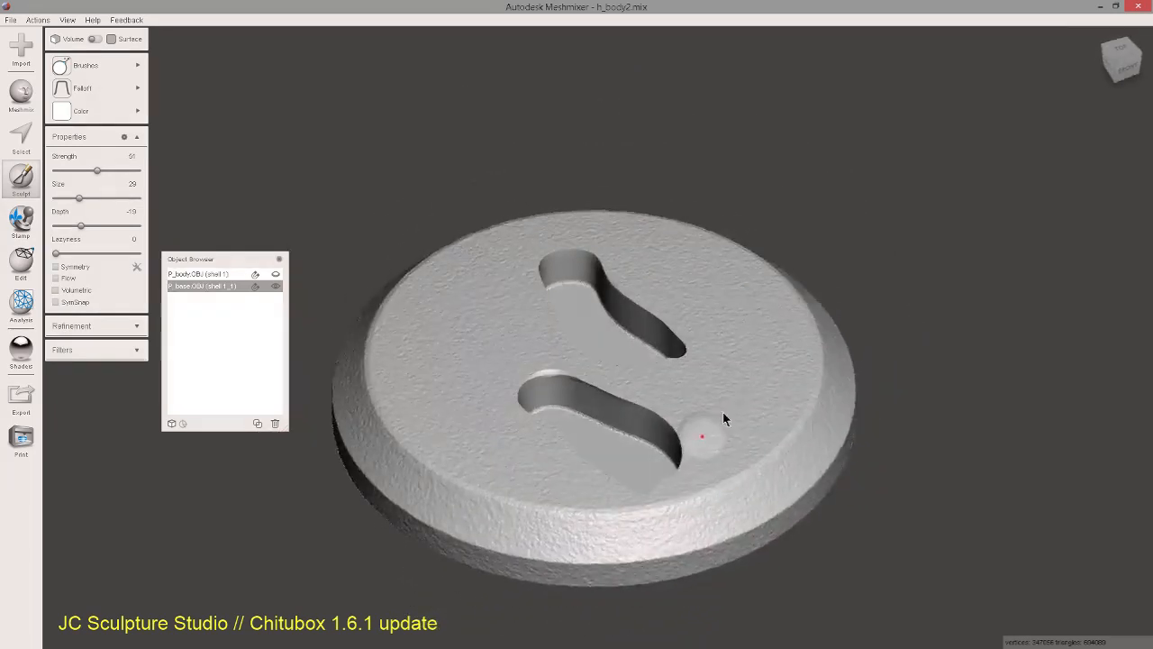
{"action": "left_click_drag", "start_coordinate": [725, 419], "coordinate": [712, 473]}
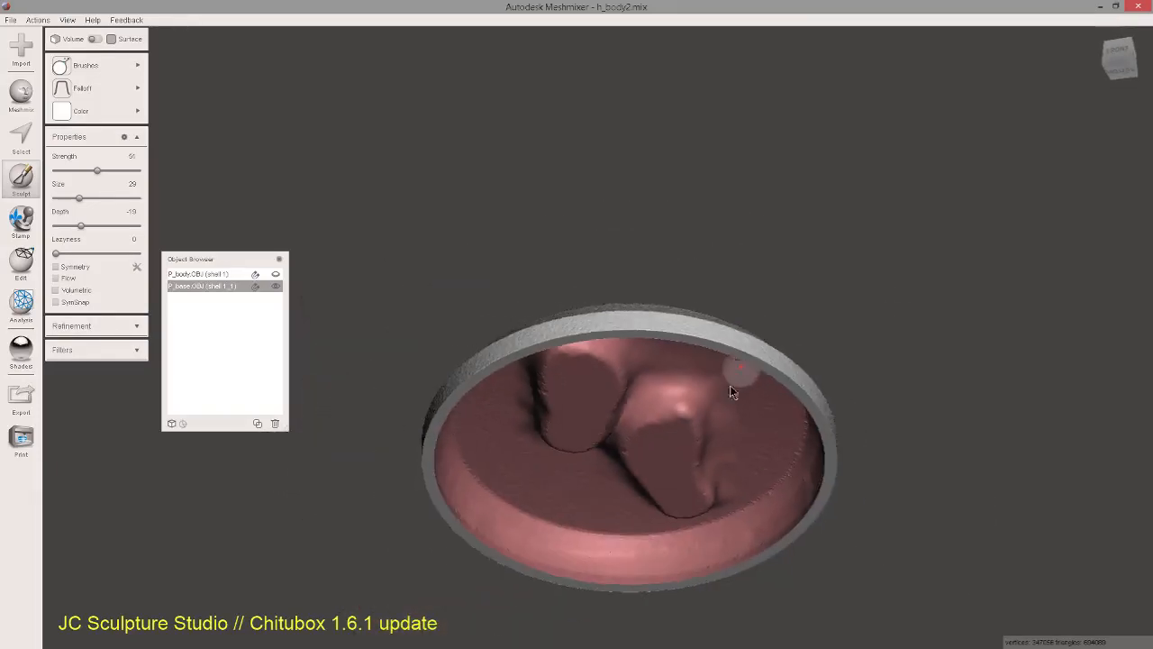
{"action": "left_click_drag", "start_coordinate": [730, 391], "coordinate": [640, 447]}
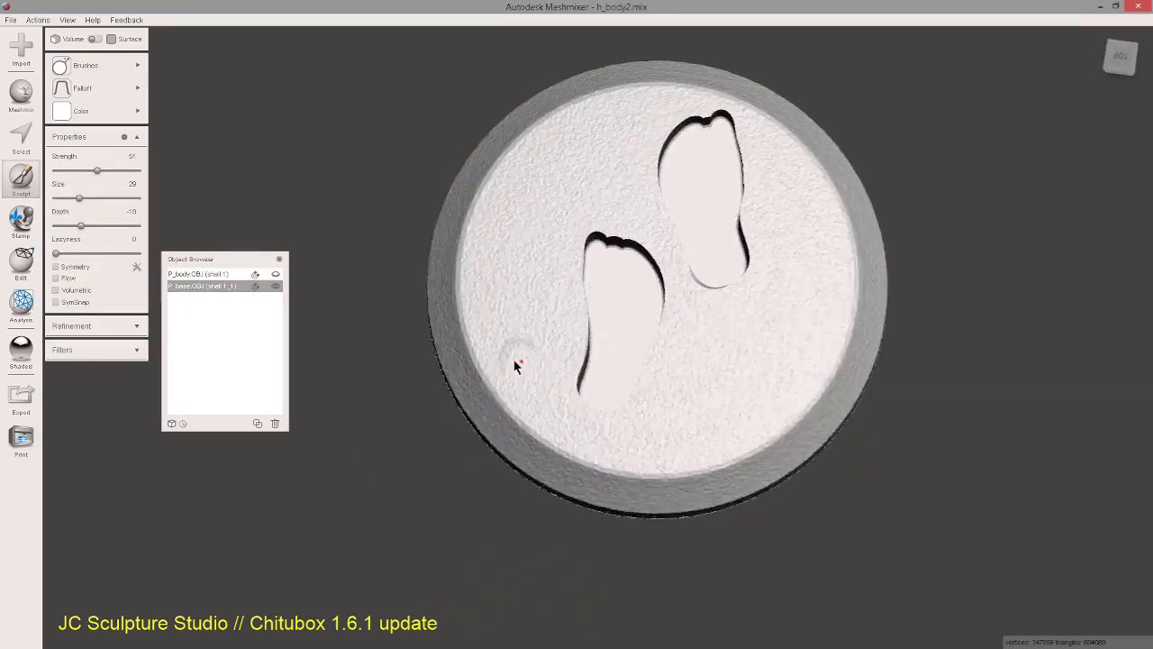
{"action": "left_click_drag", "start_coordinate": [518, 367], "coordinate": [568, 385]}
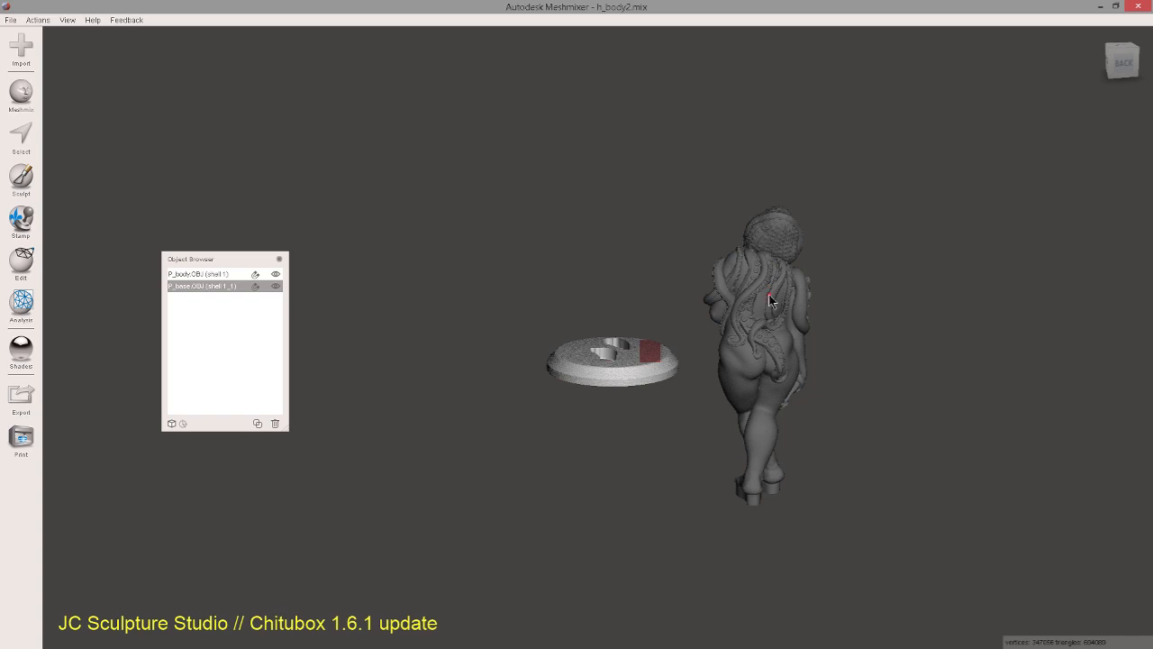
{"action": "mouse_move", "coordinate": [703, 356]}
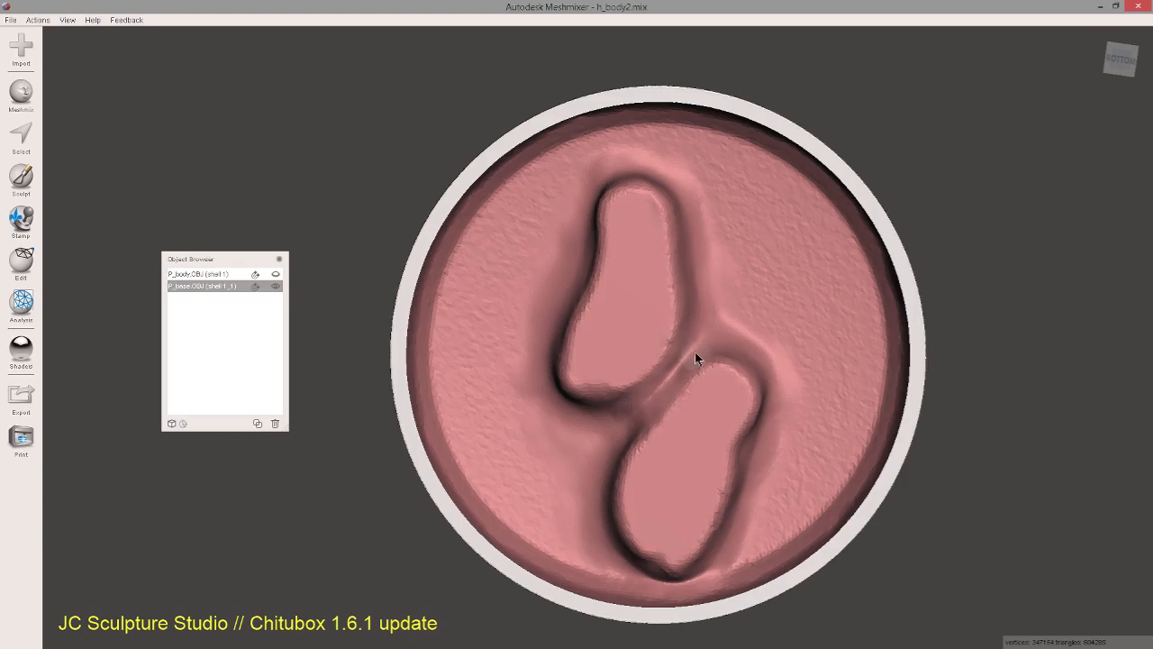
{"action": "left_click_drag", "start_coordinate": [693, 360], "coordinate": [671, 396]}
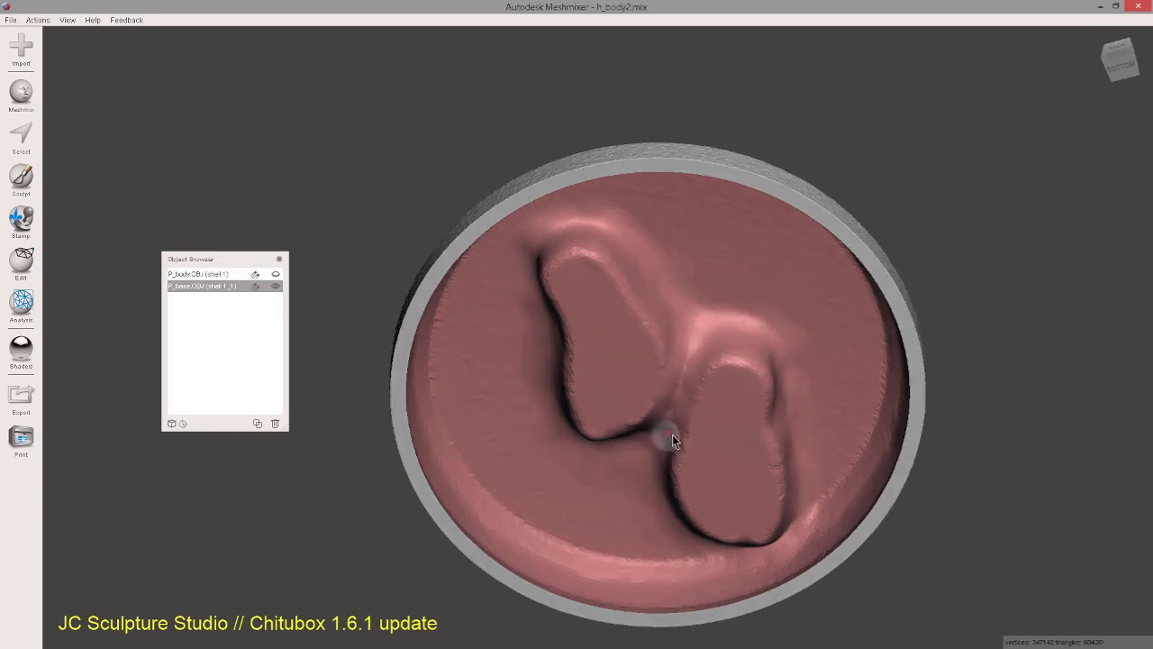
{"action": "mouse_move", "coordinate": [443, 389]}
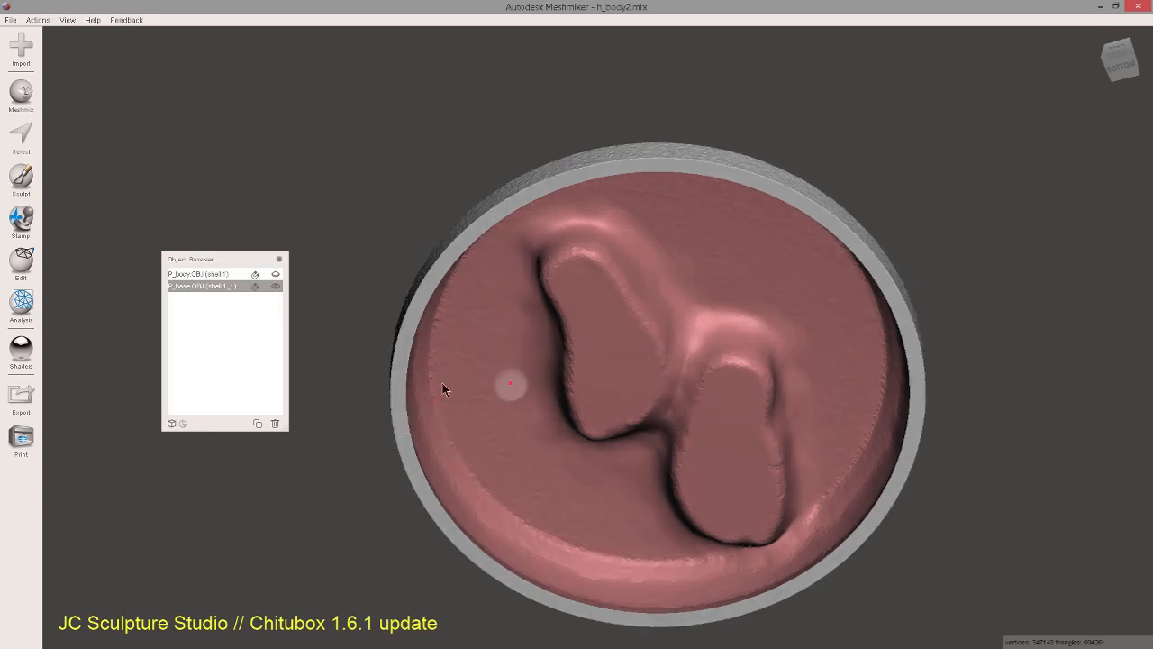